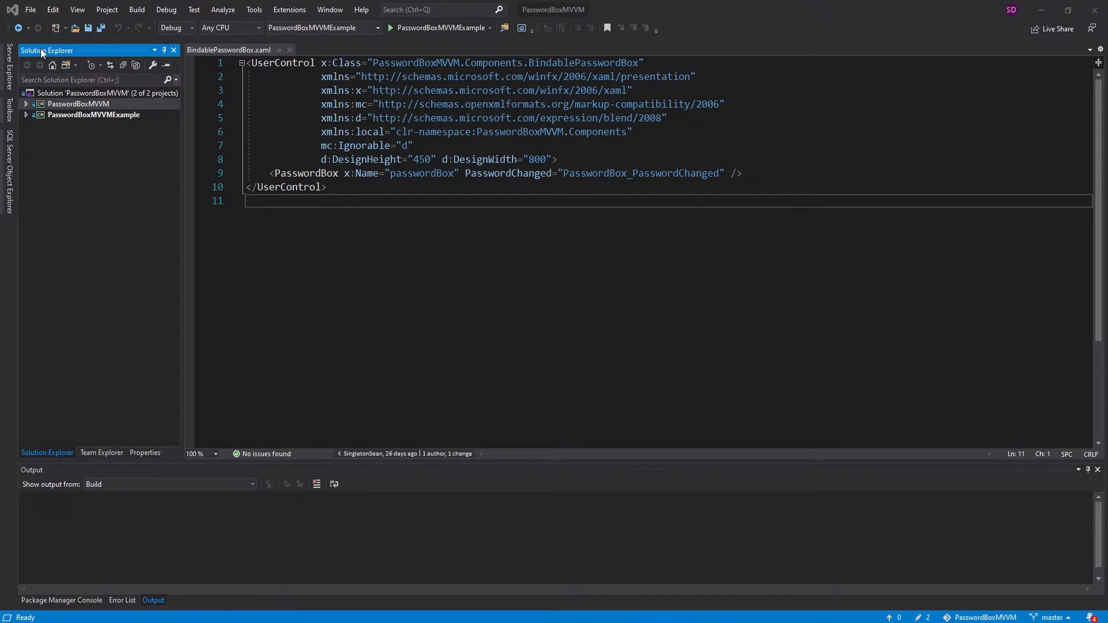
Switch Solution Explorer to Folder View of the PasswordBoxMVVM repository
click(66, 65)
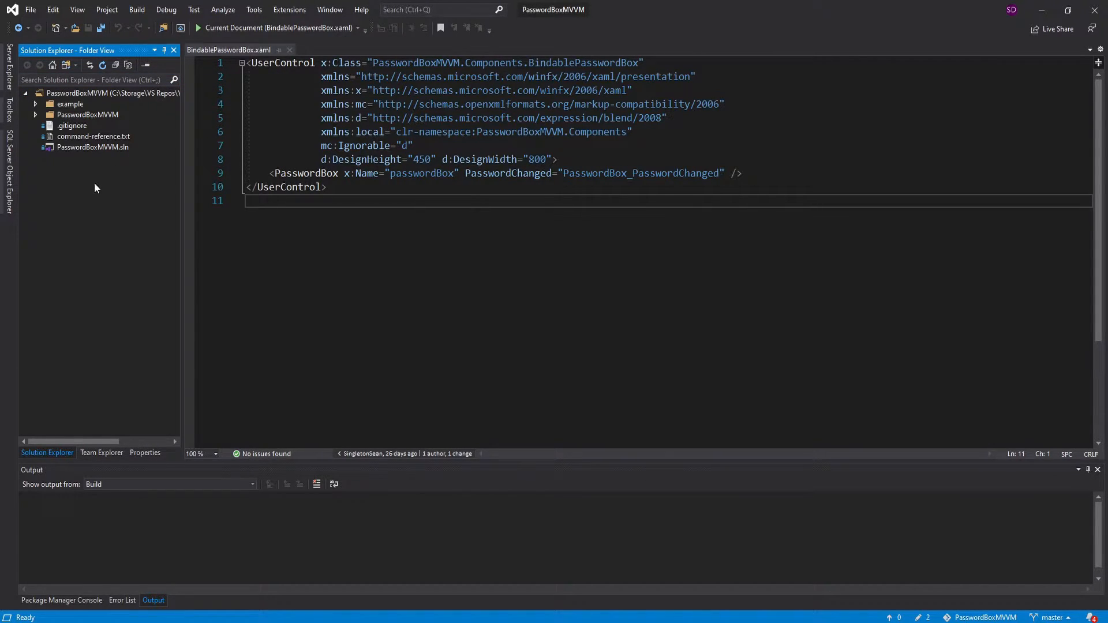
mouse_move(79, 177)
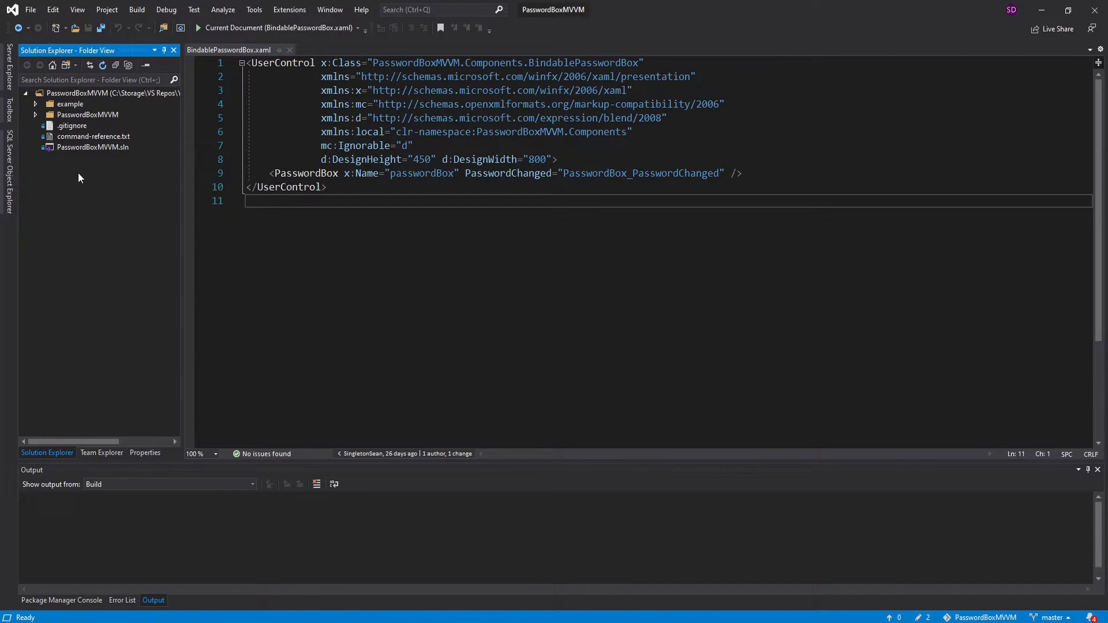
mouse_move(82, 172)
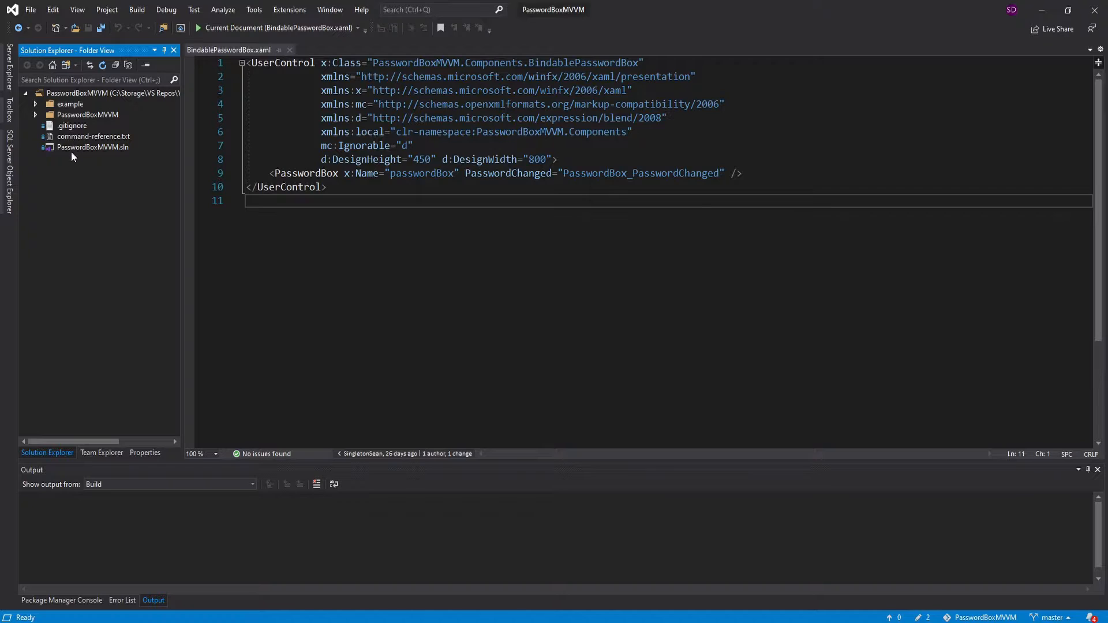
mouse_move(70, 103)
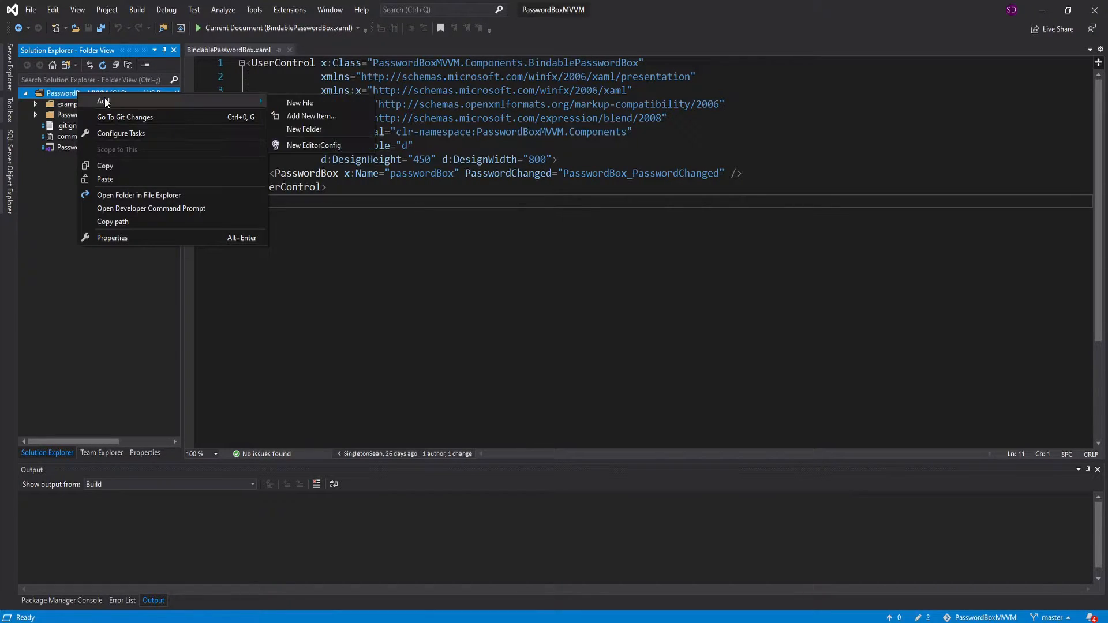
Add a .github folder containing a workflows subfolder with a new nuget.yml file
click(305, 129)
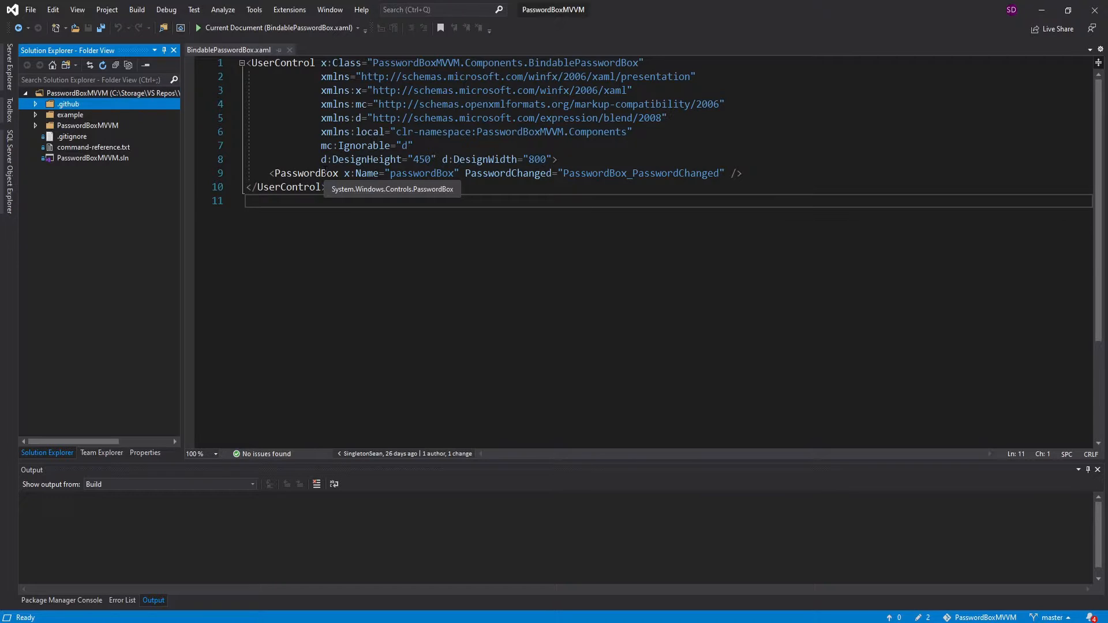
right_click(69, 104)
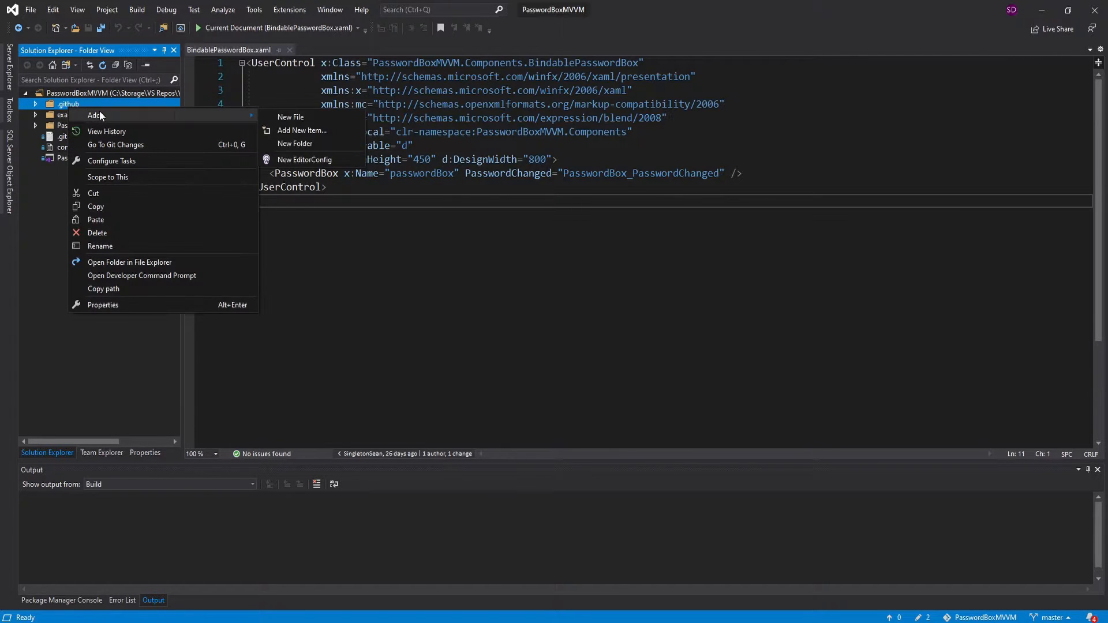
click(294, 143)
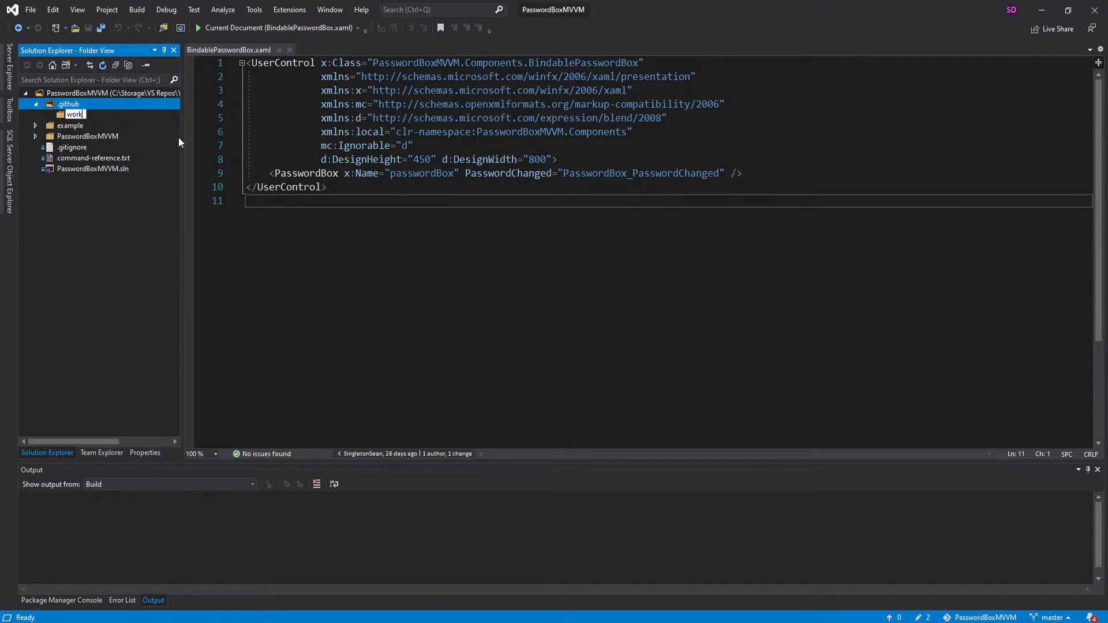
right_click(82, 114)
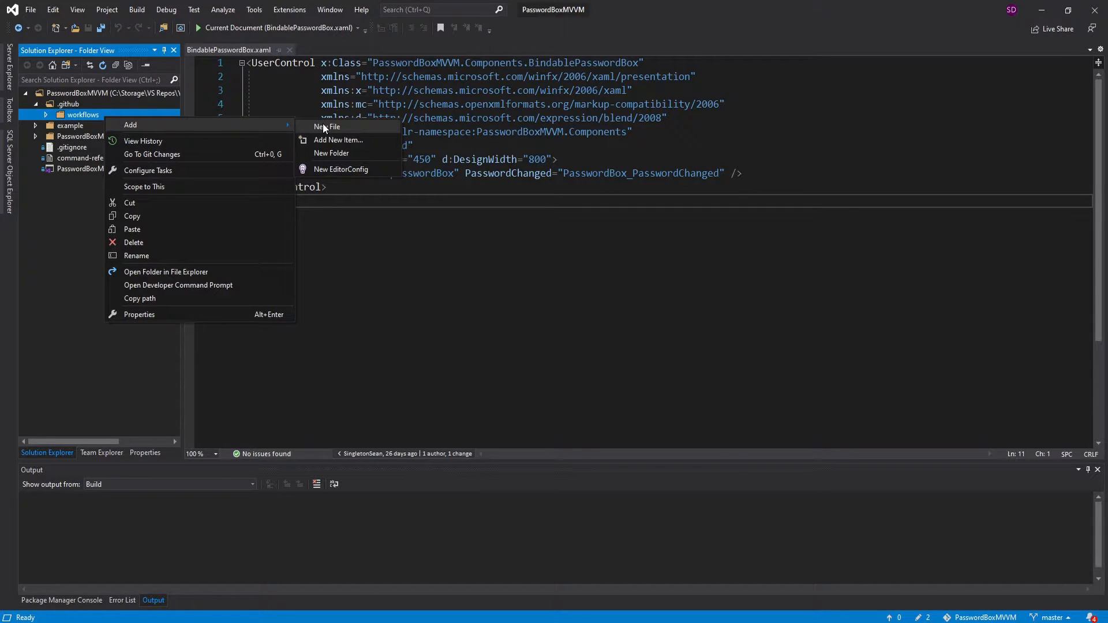
click(327, 126)
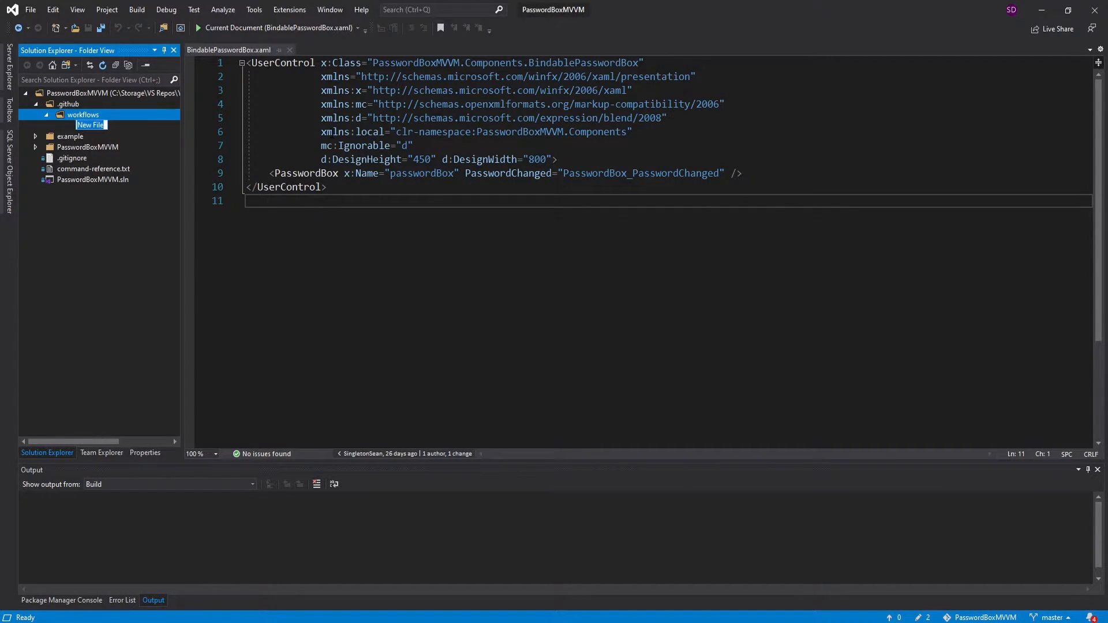
text(nuget.yml)
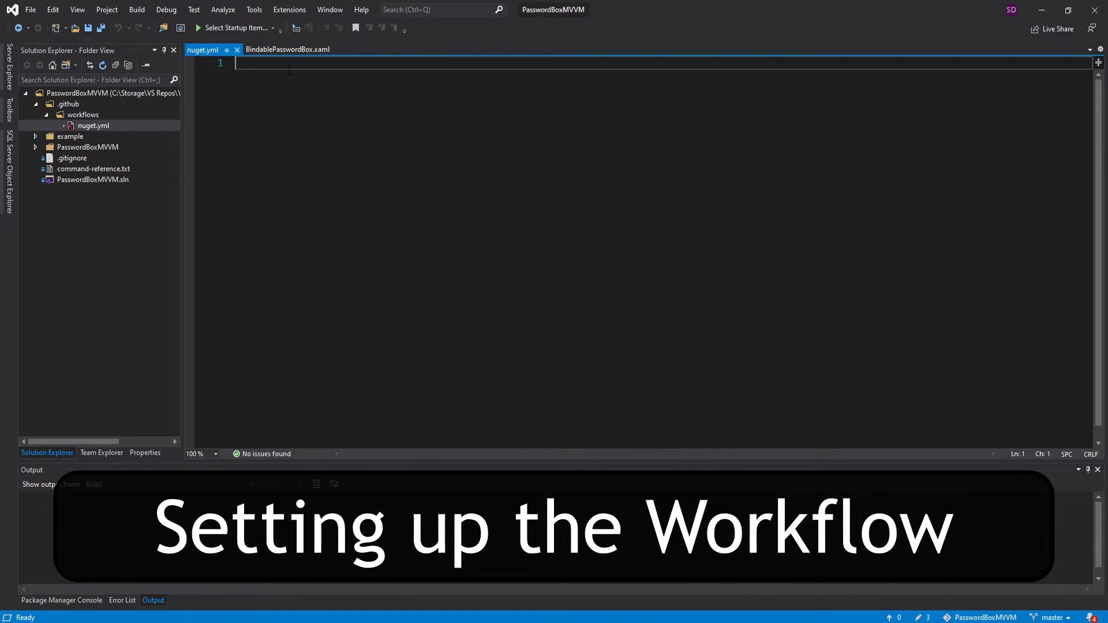
Write name: "Deploy to NuGet" and on: ["push"] at the top of nuget.yml
text(name:)
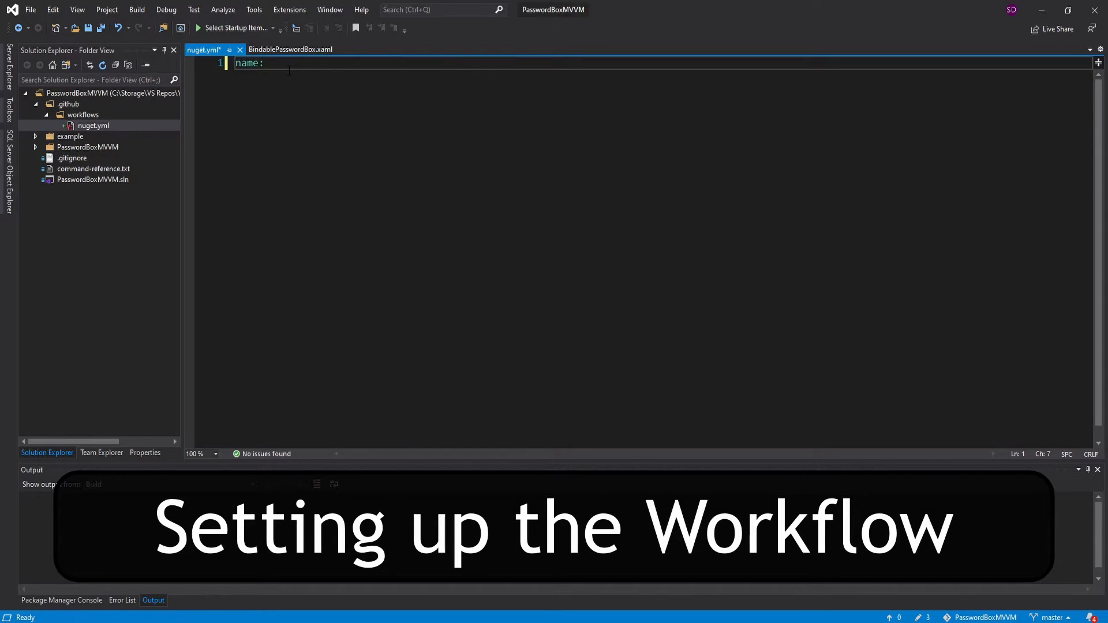
text("Deplo")
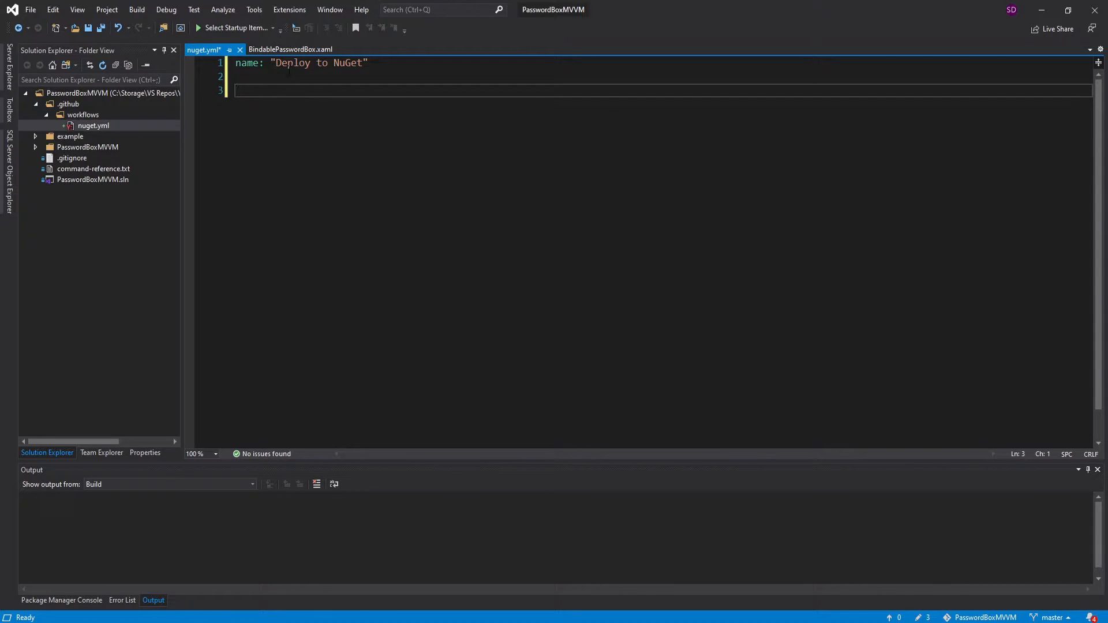
text(on)
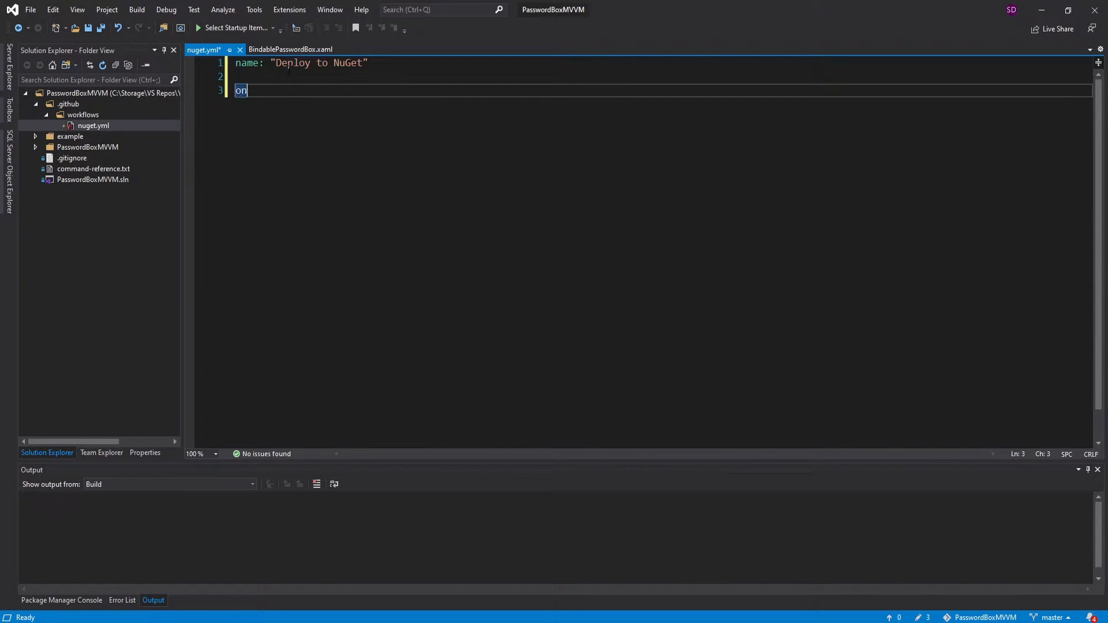
text(: [])
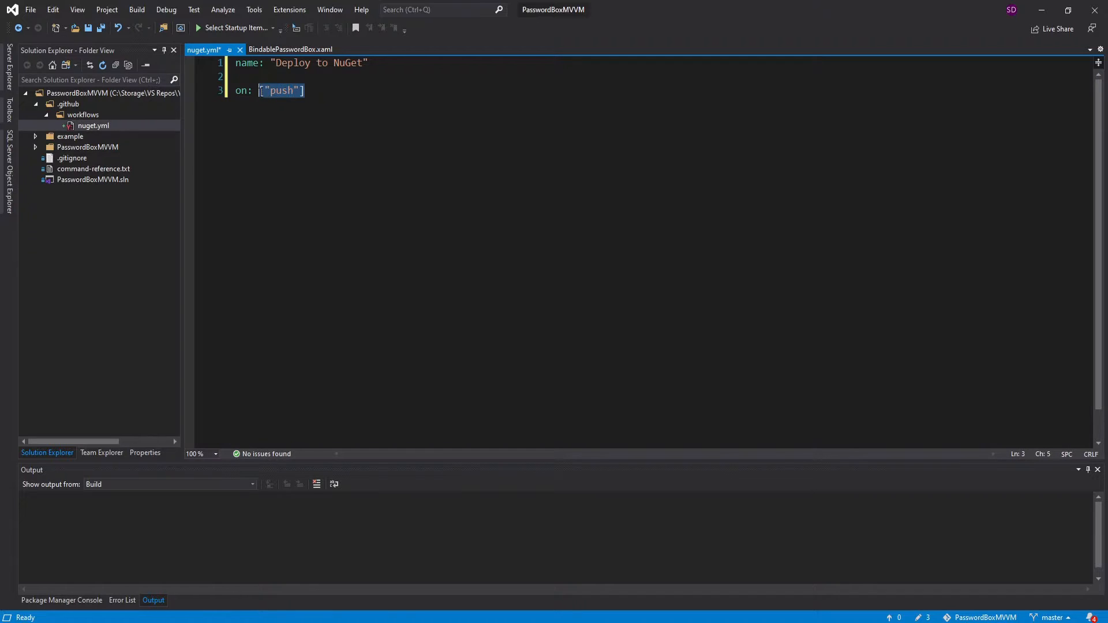
click(315, 91)
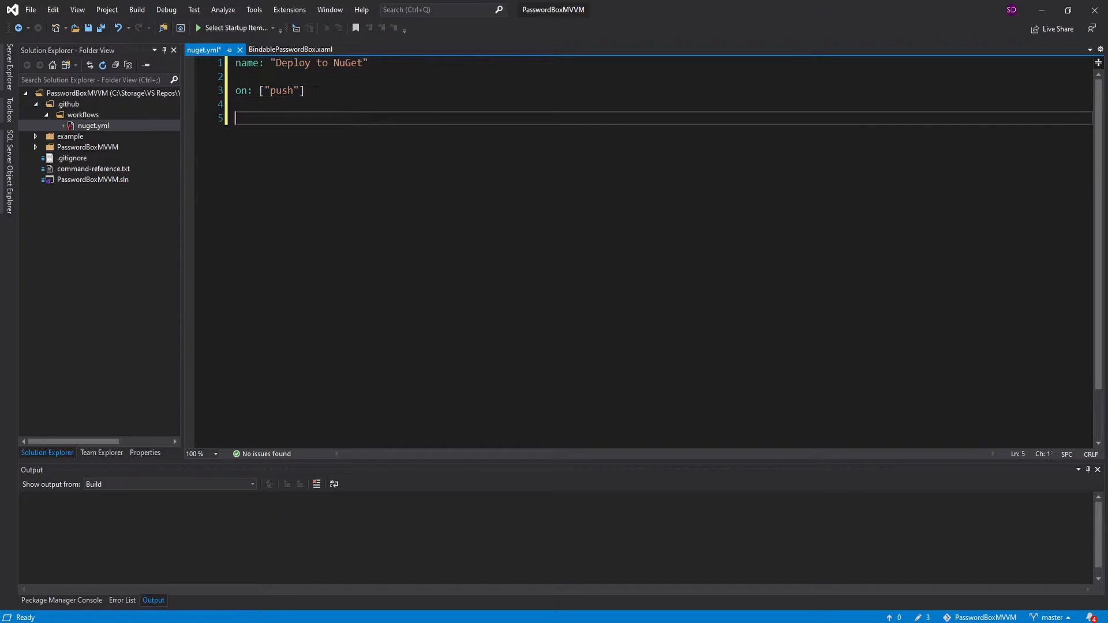
Add a jobs: section with a deploy: job entry
text(jobsL)
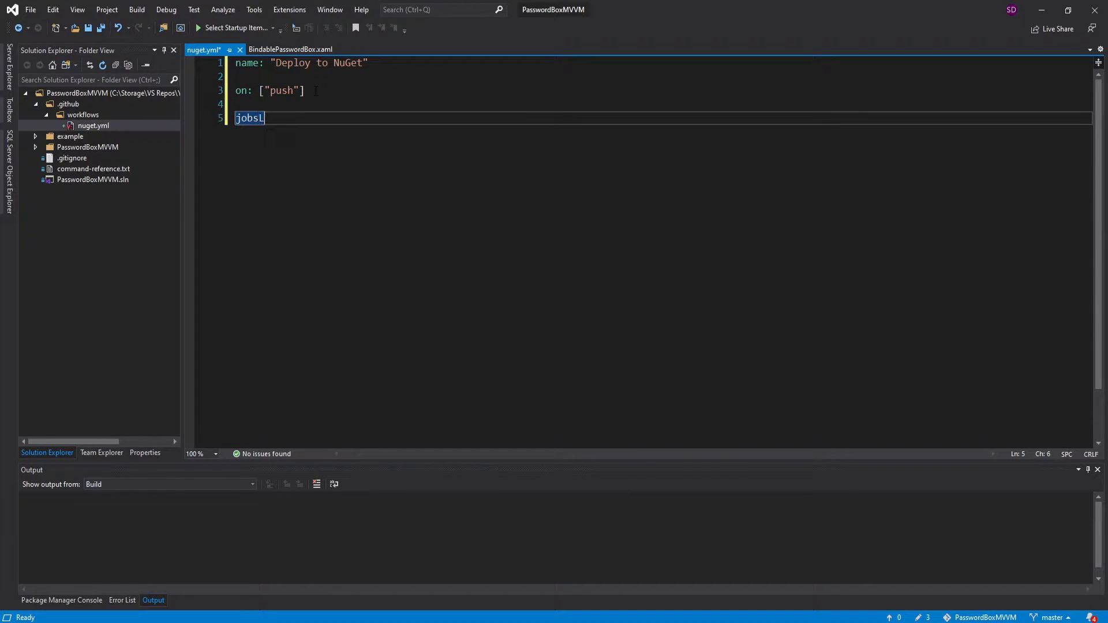
text(:)
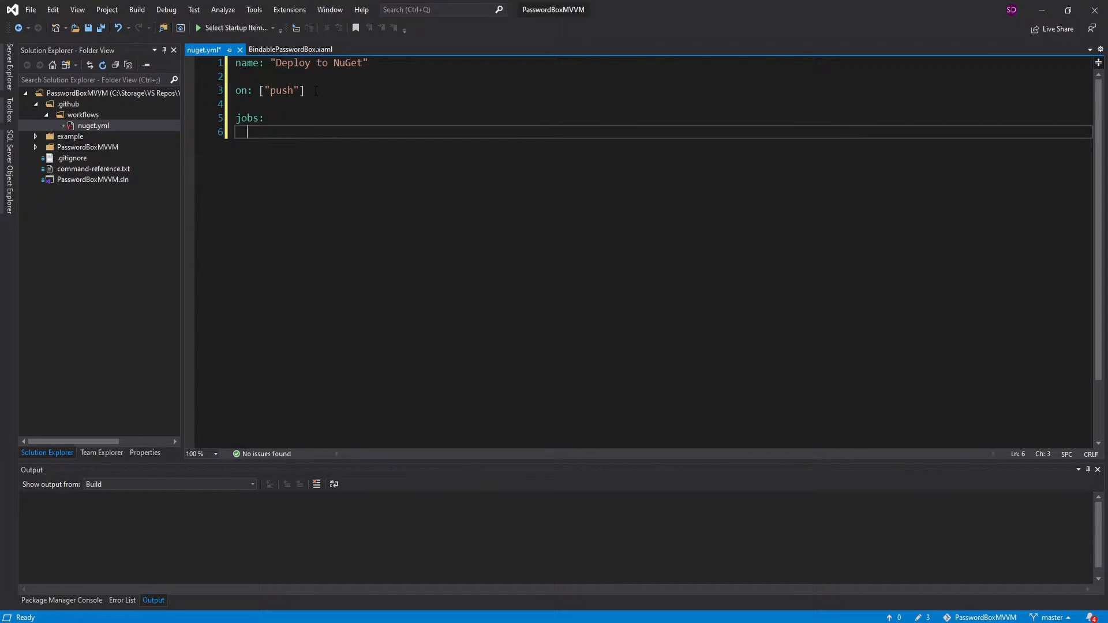
text(de)
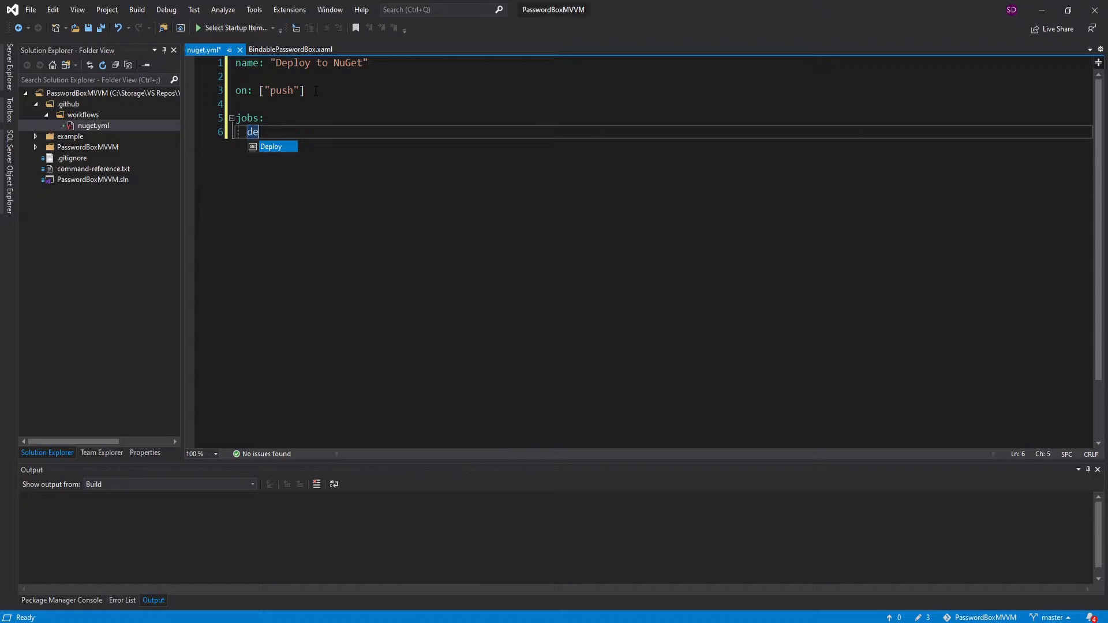
text(ploy:)
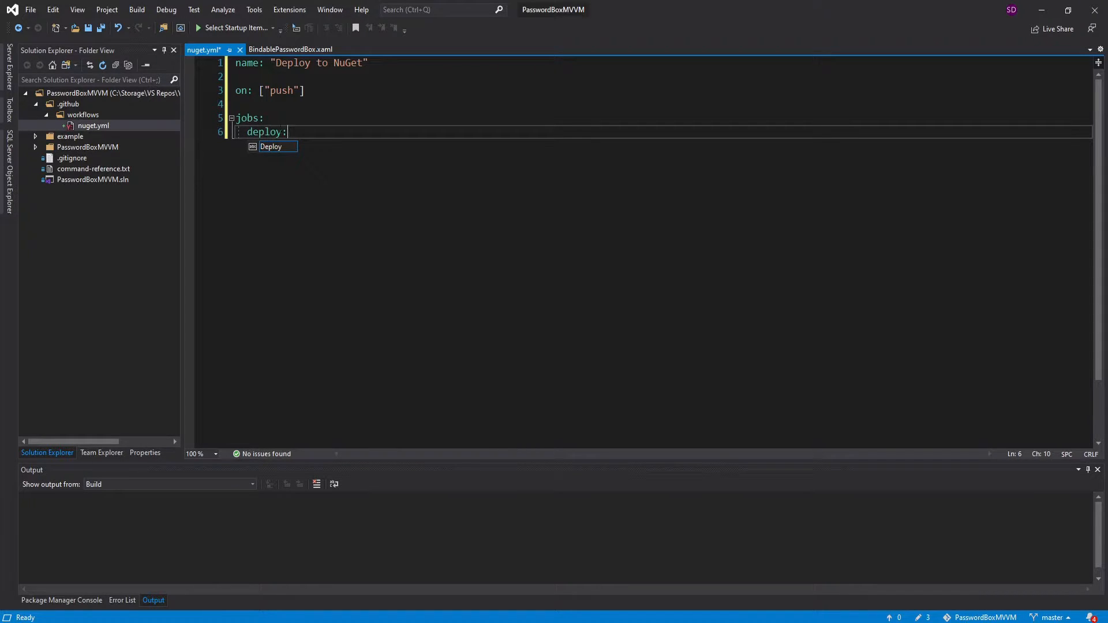
key(Return)
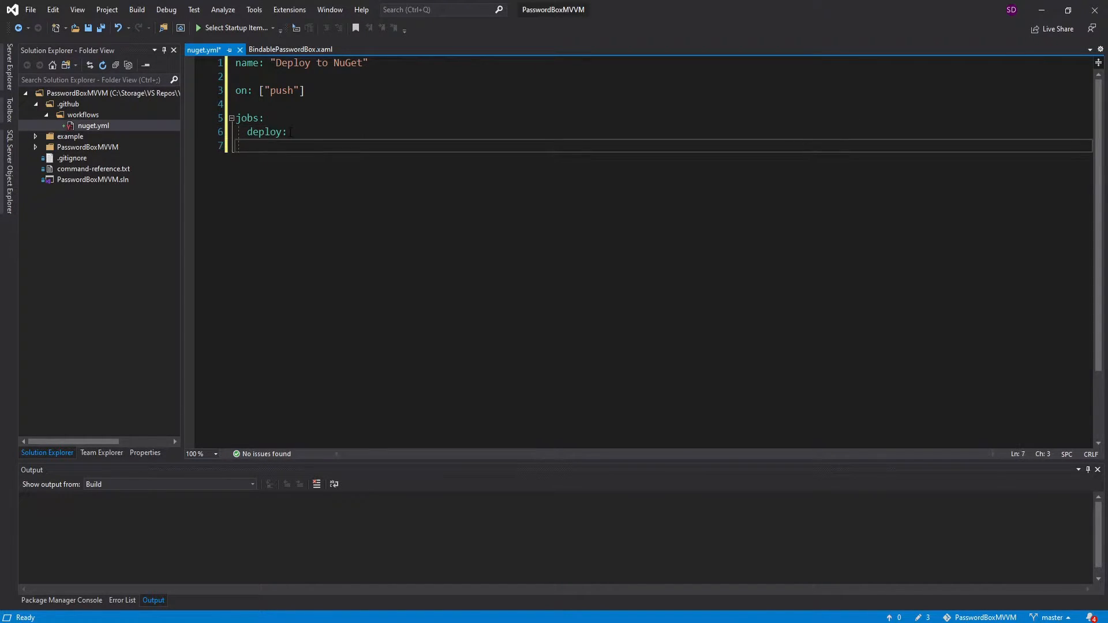
Give the deploy job name 'Deploy', runs-on 'windows-latest', and a steps: list
text(name:)
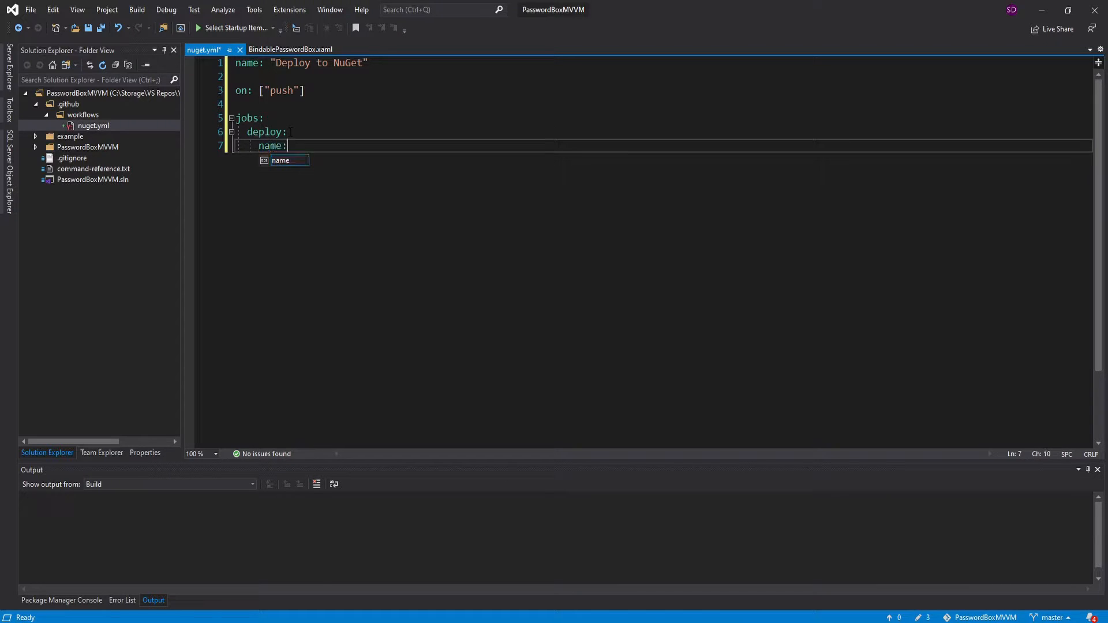
text('Deploy')
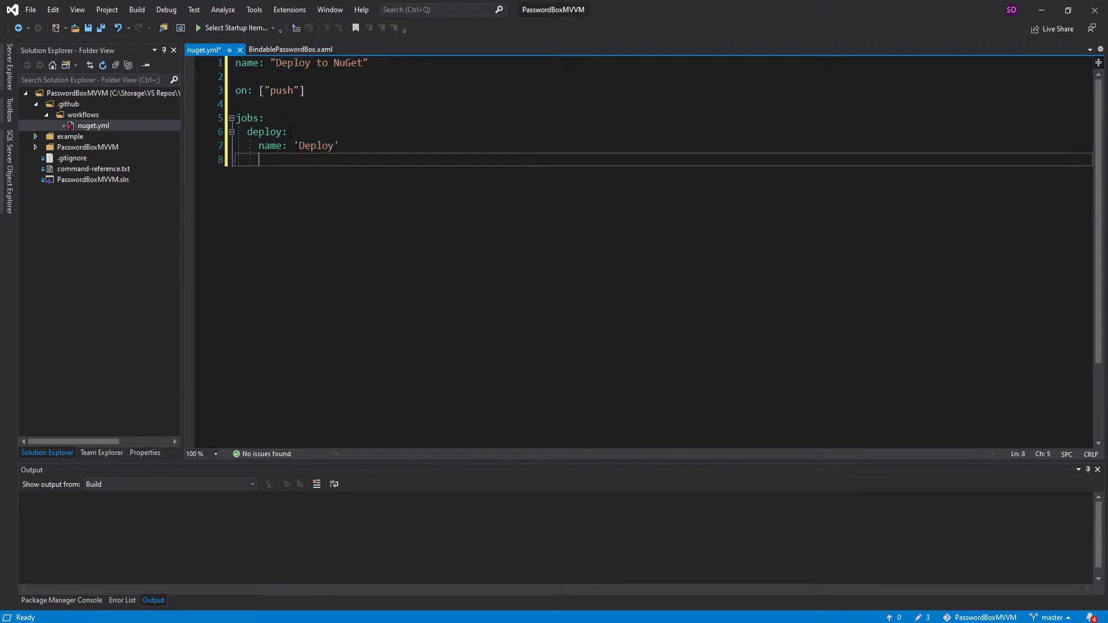
text(runs-on)
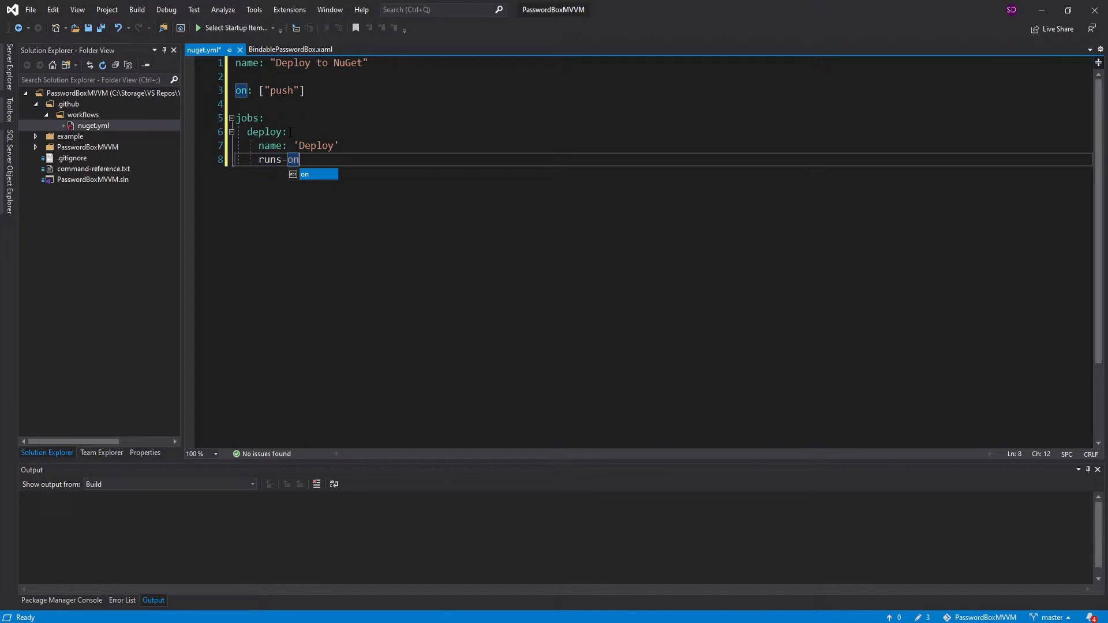
text(:)
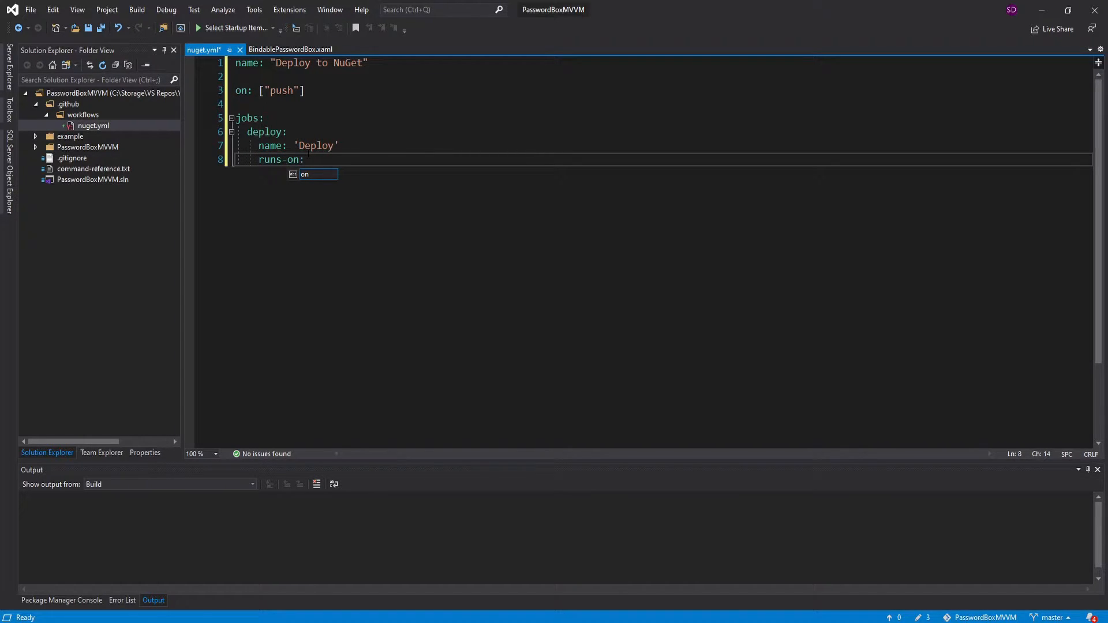
text(')
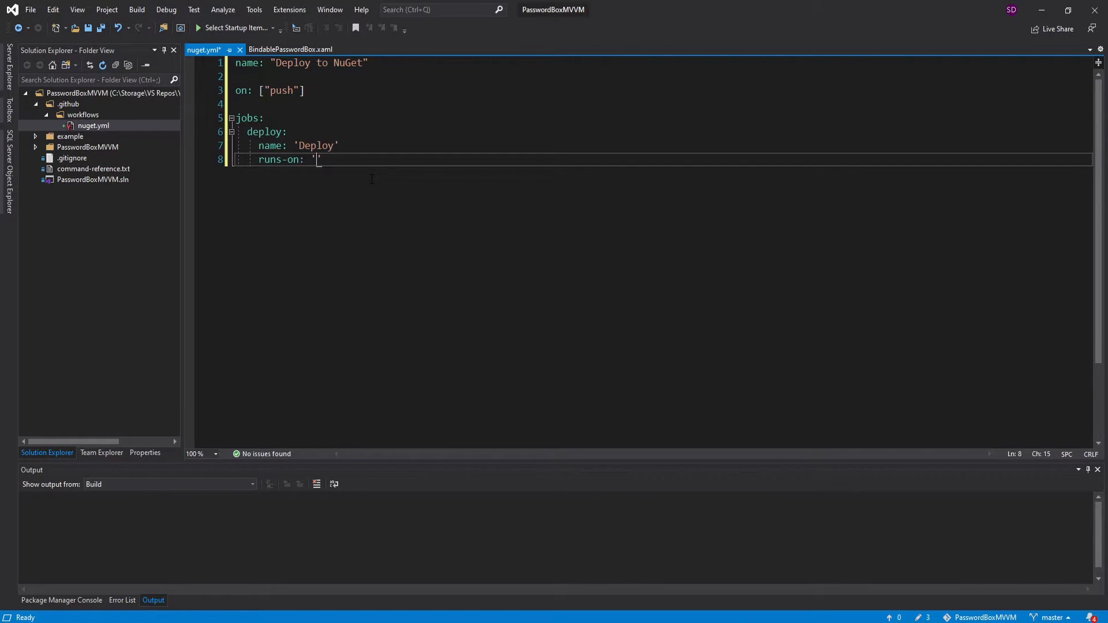
text(windows)
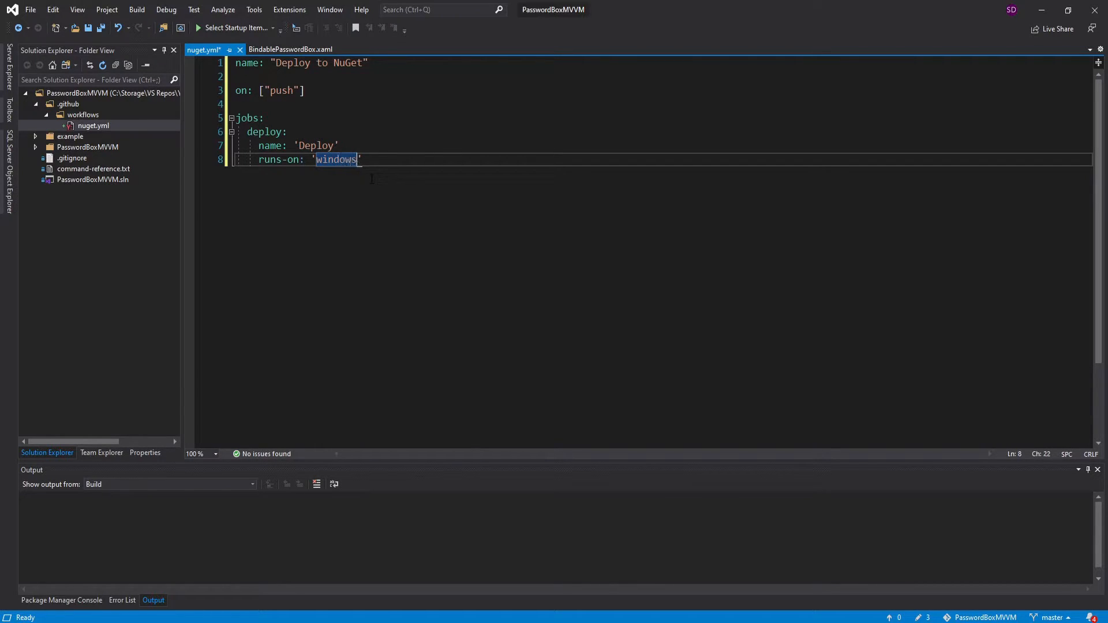
text(-late)
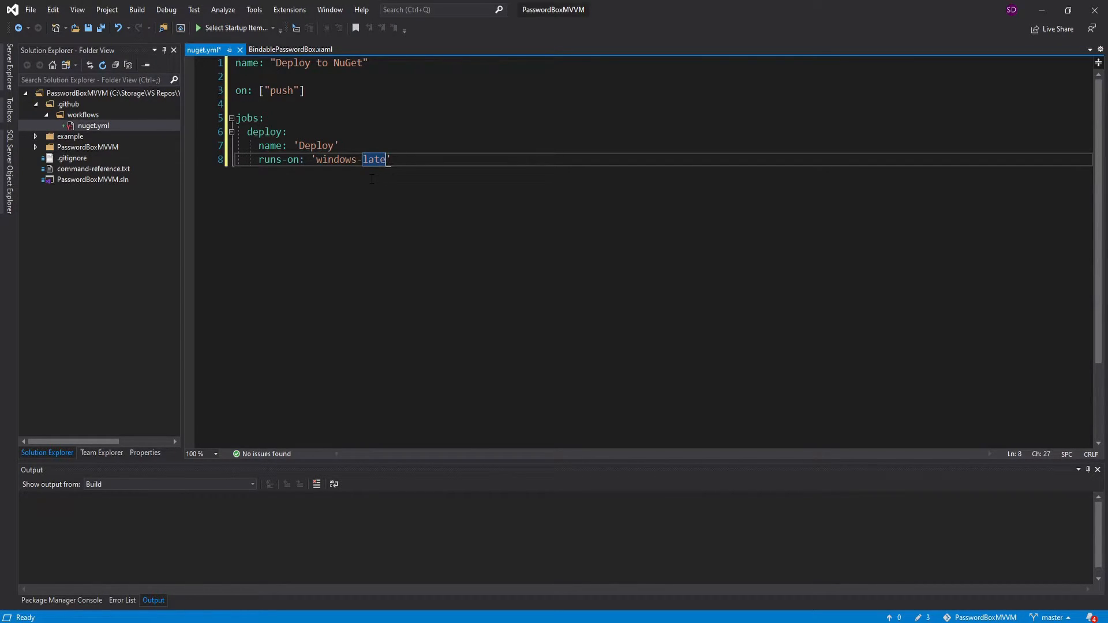
key(Enter)
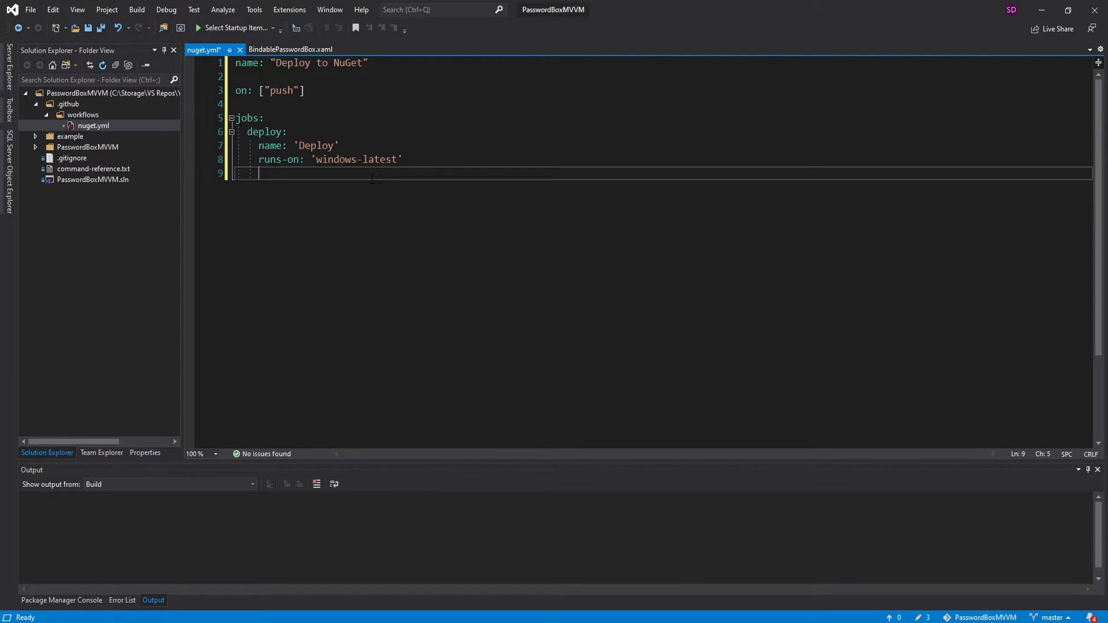
text(steps:)
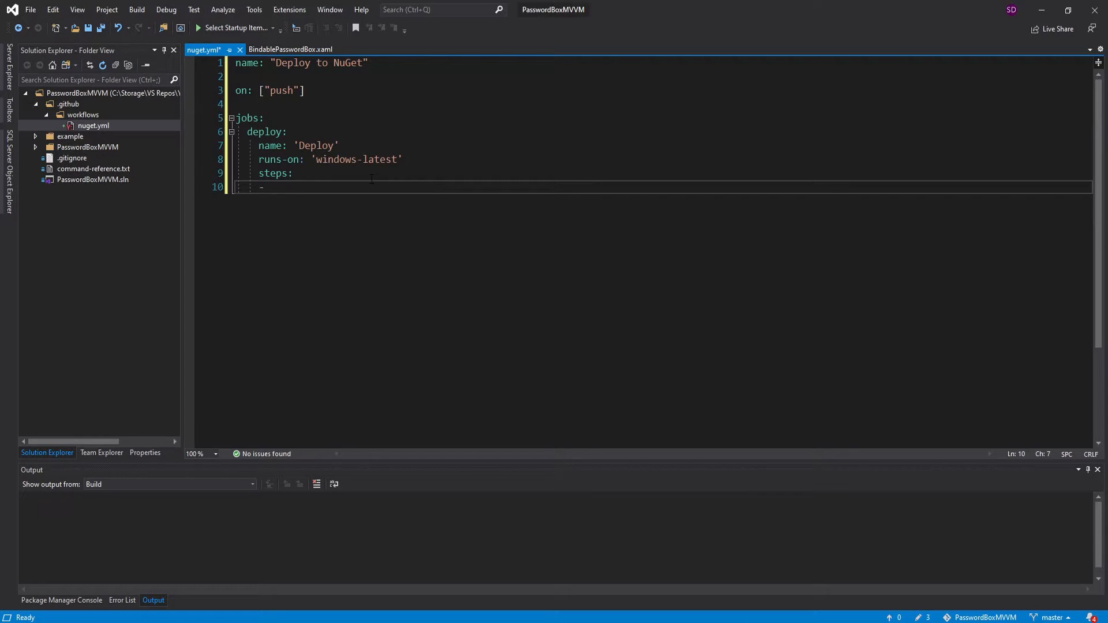
mouse_move(432, 186)
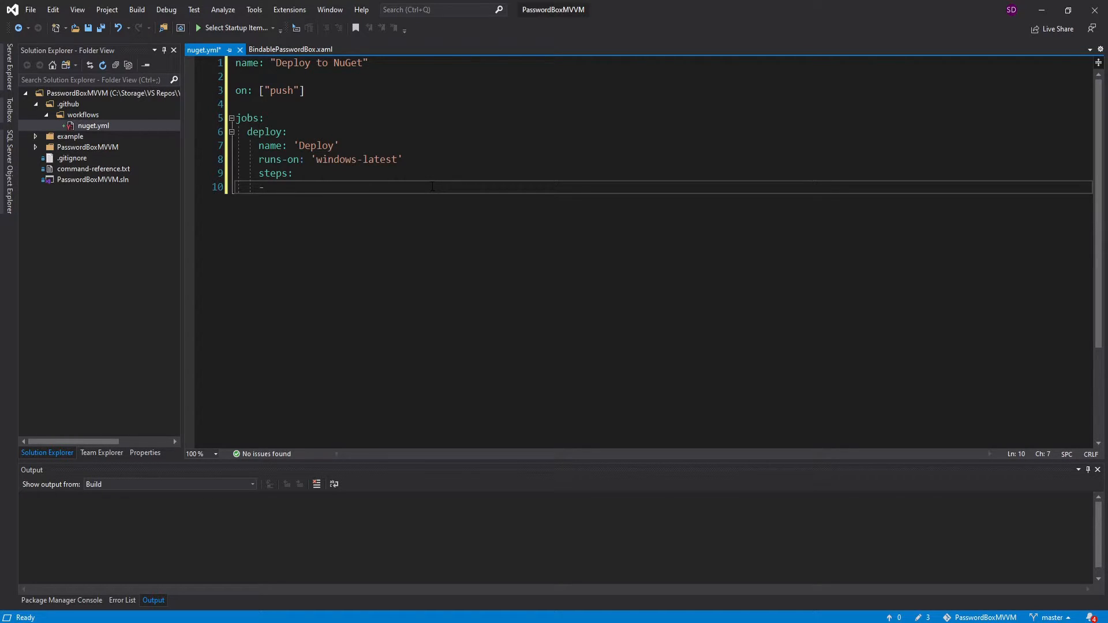
Add a 'Checkout' step using actions/checkout@v2 and start the next list item
text(name:)
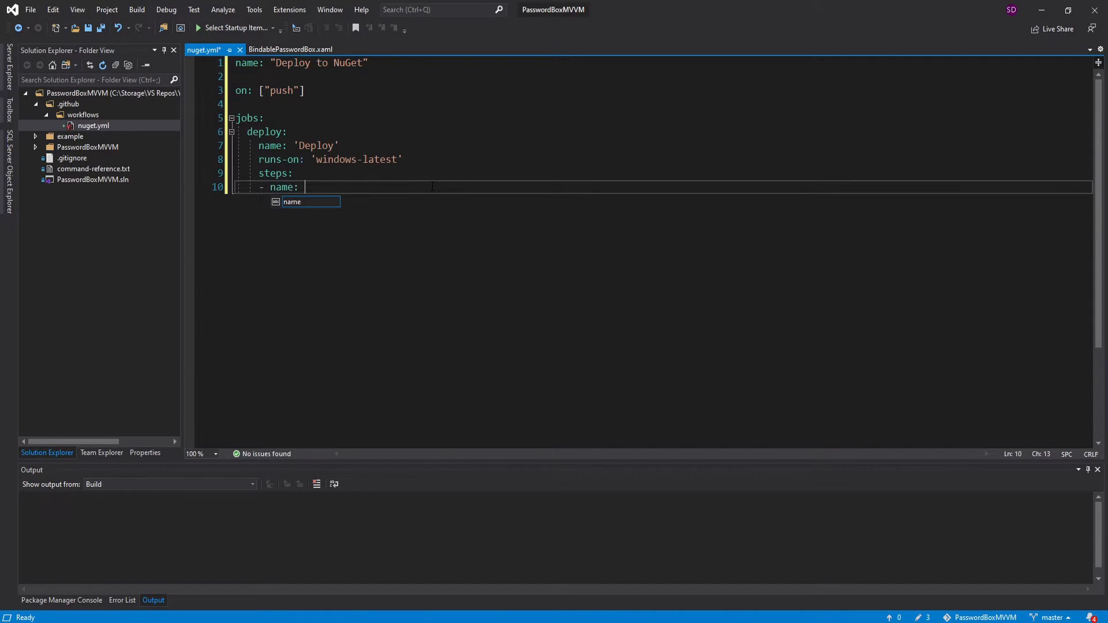
text('Checkout')
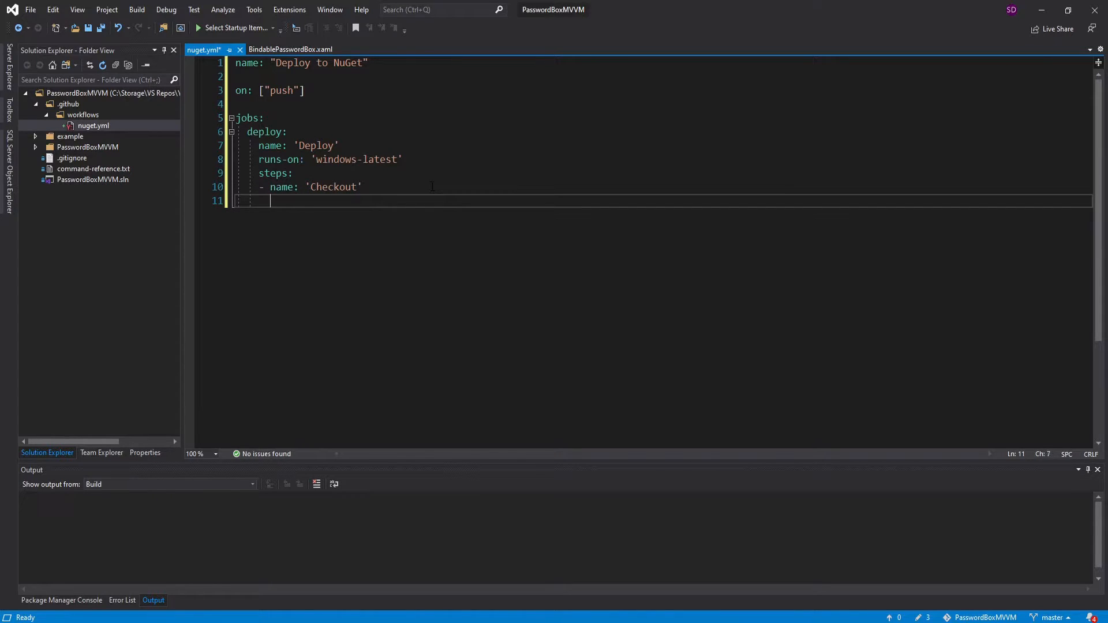
text(uses:)
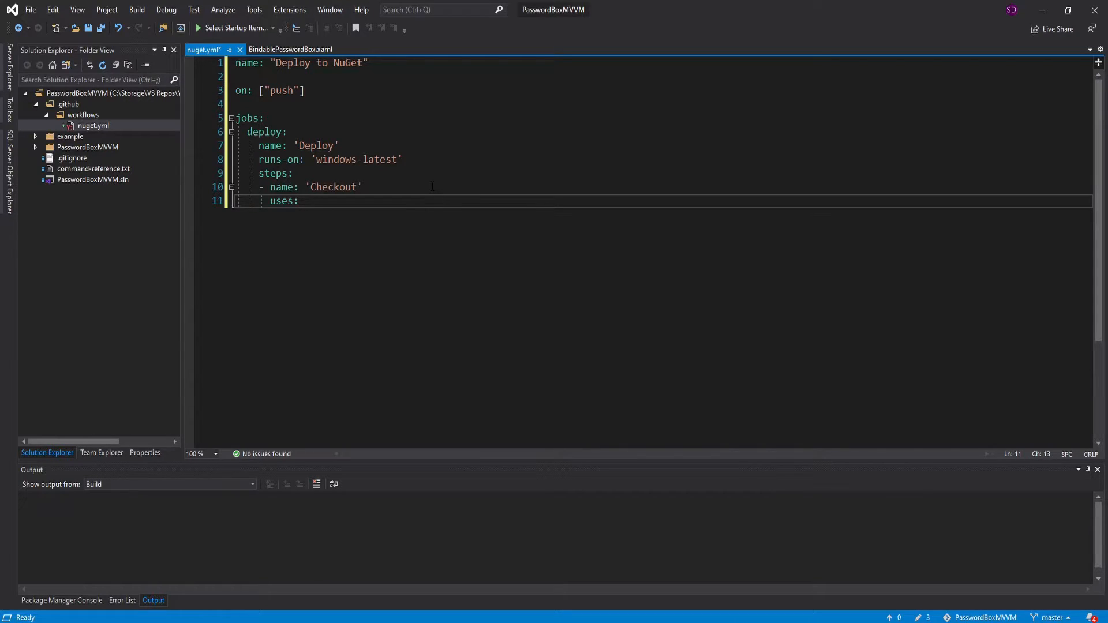
mouse_move(384, 208)
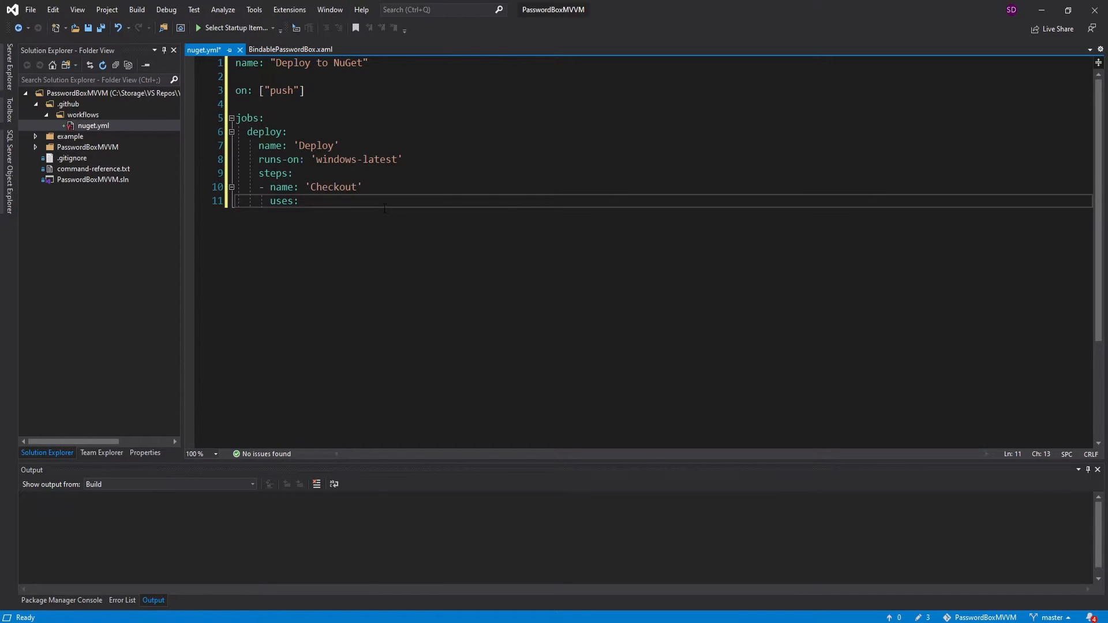
click(304, 201)
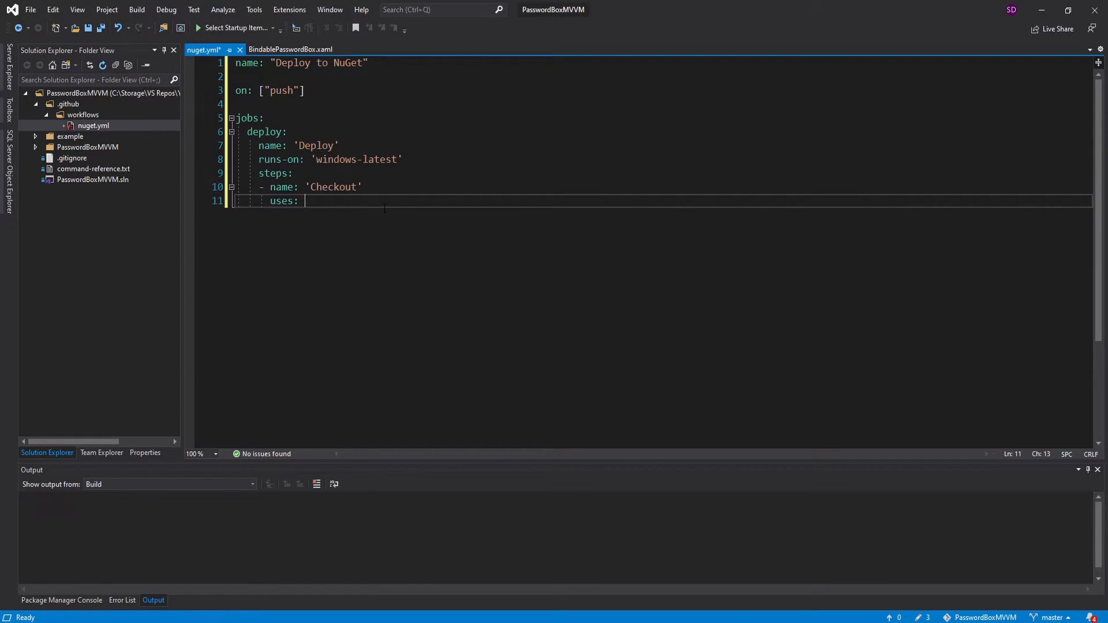
text(actions)
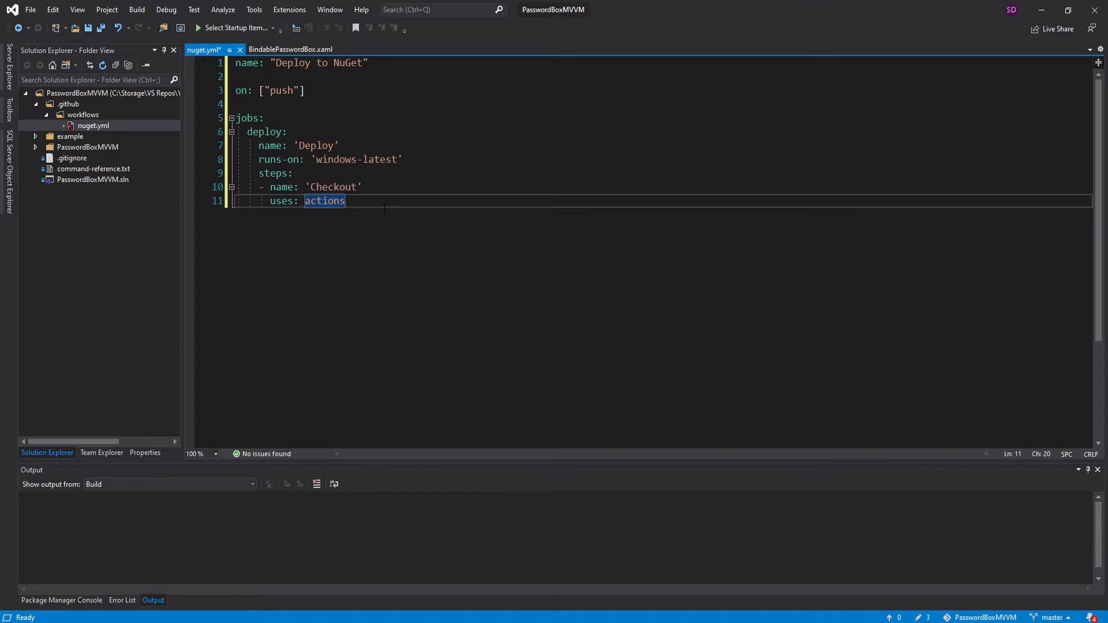
text(/checkout@v2)
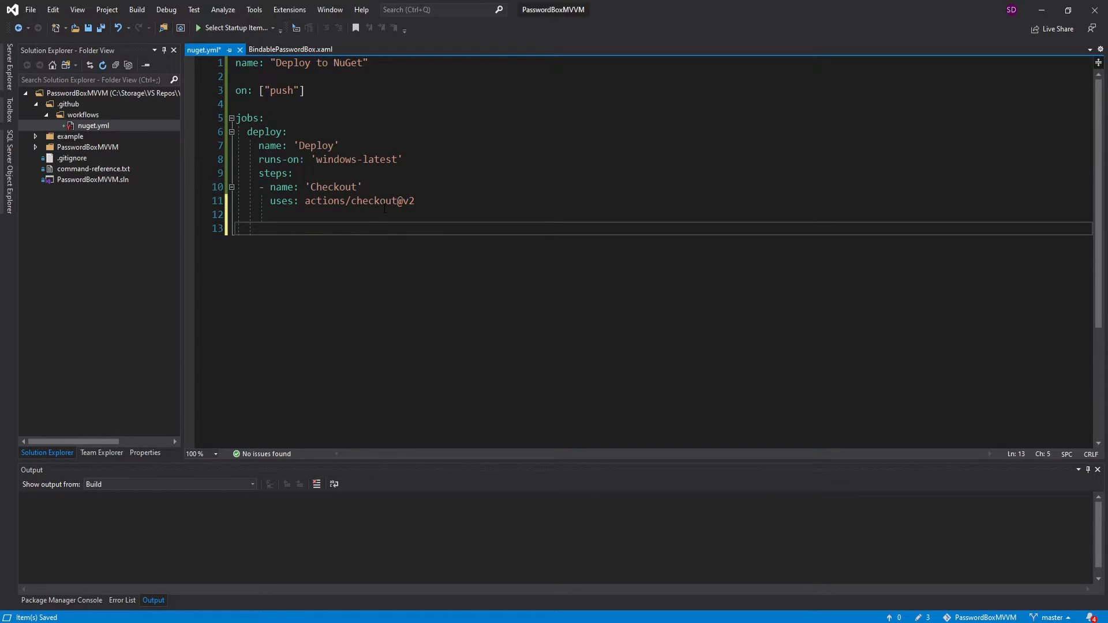
text(-)
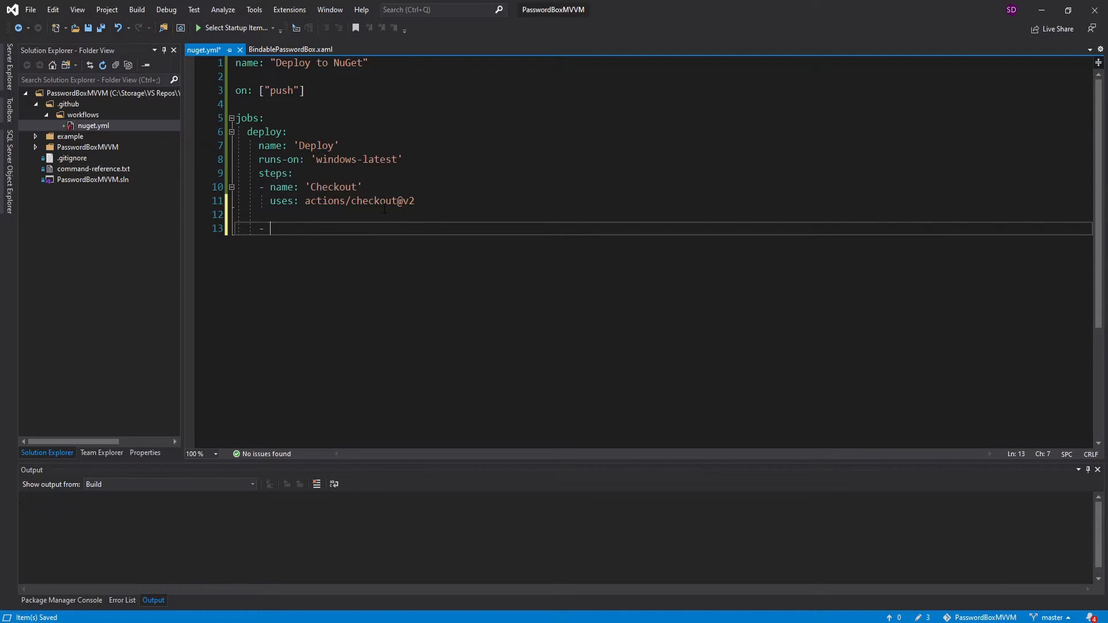
Write the 'Install dotnet' step using actions/setup-dotnet@v1 with dotnet-version '3.1.x'
text(name:)
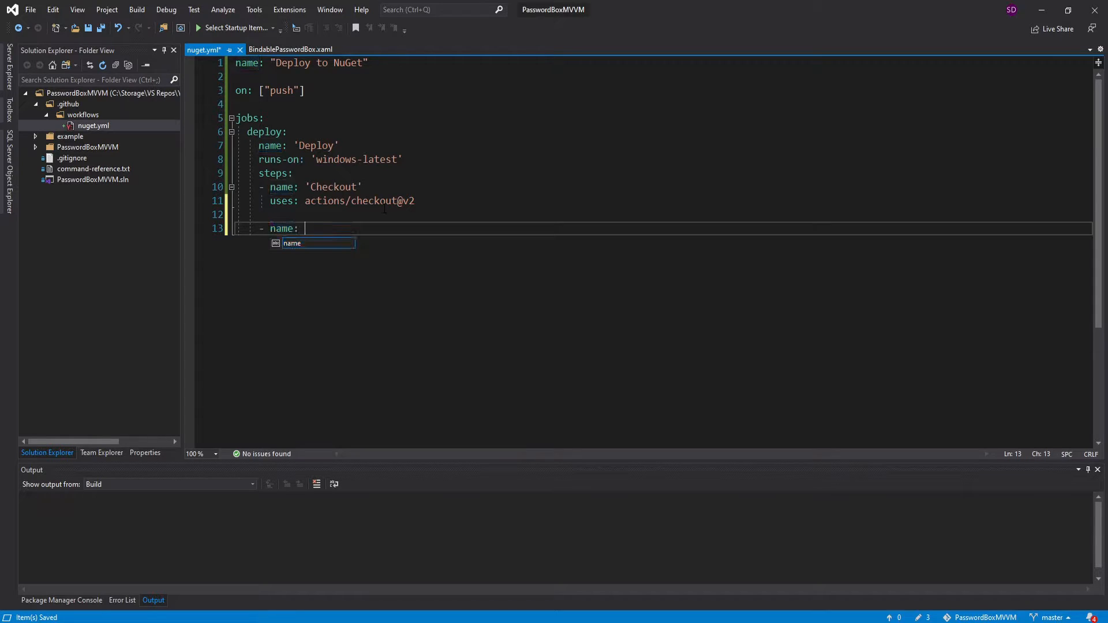
text('Install ')
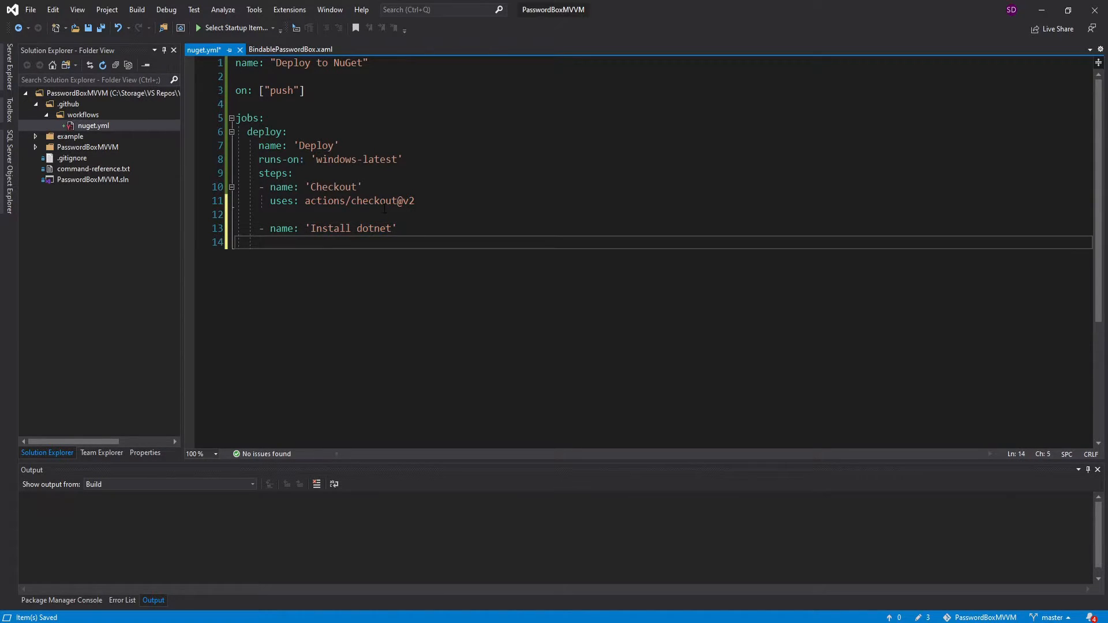
text(uses)
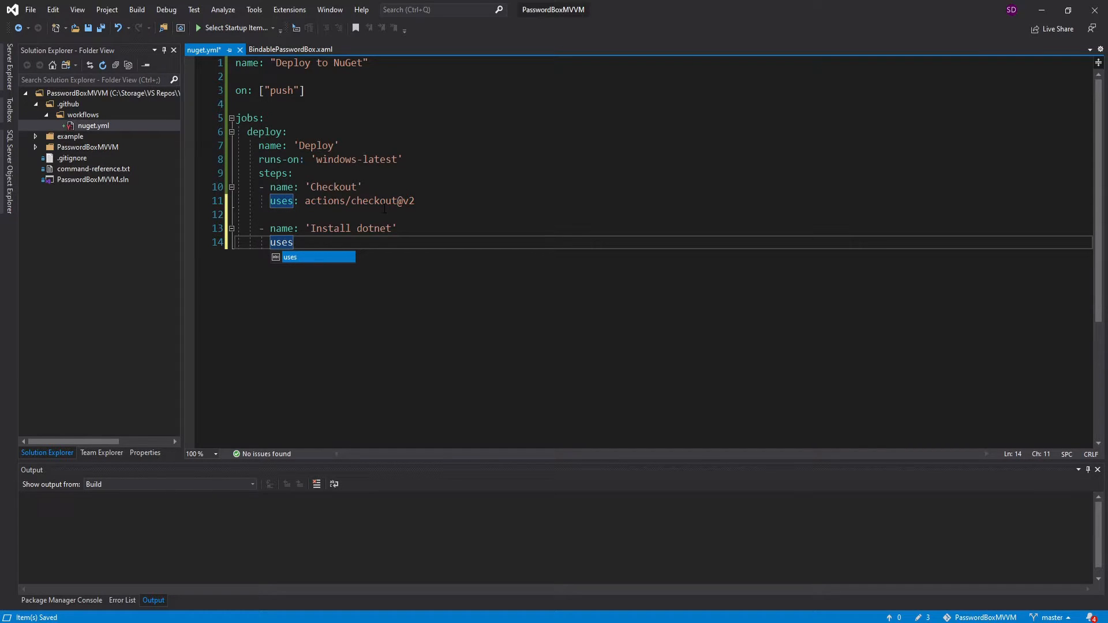
text(: actions/setup-dotnet@v1)
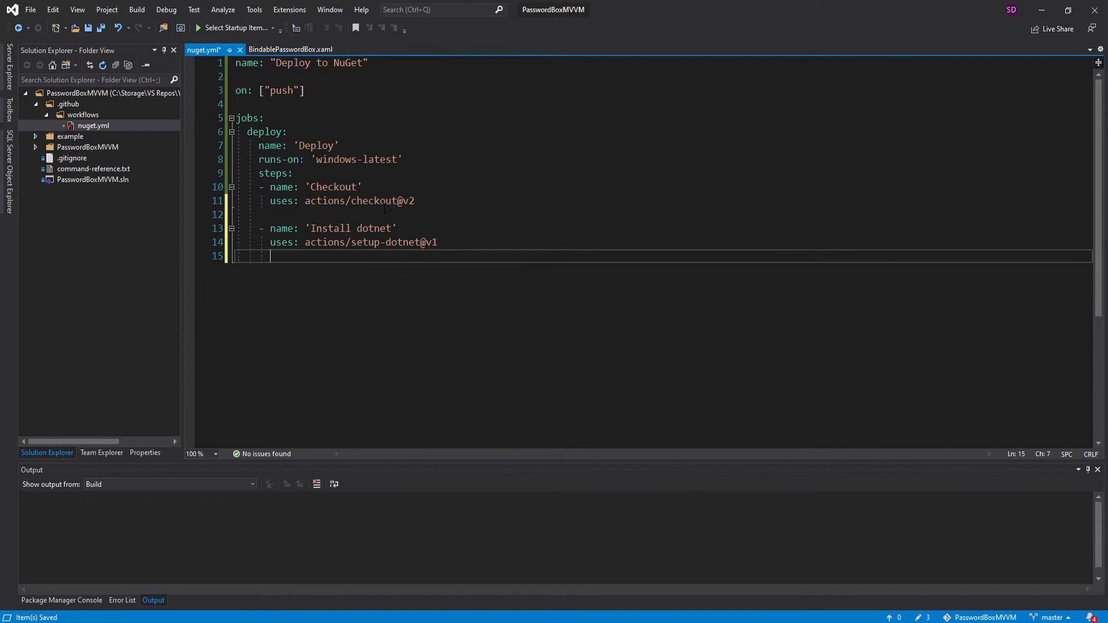
text(with:)
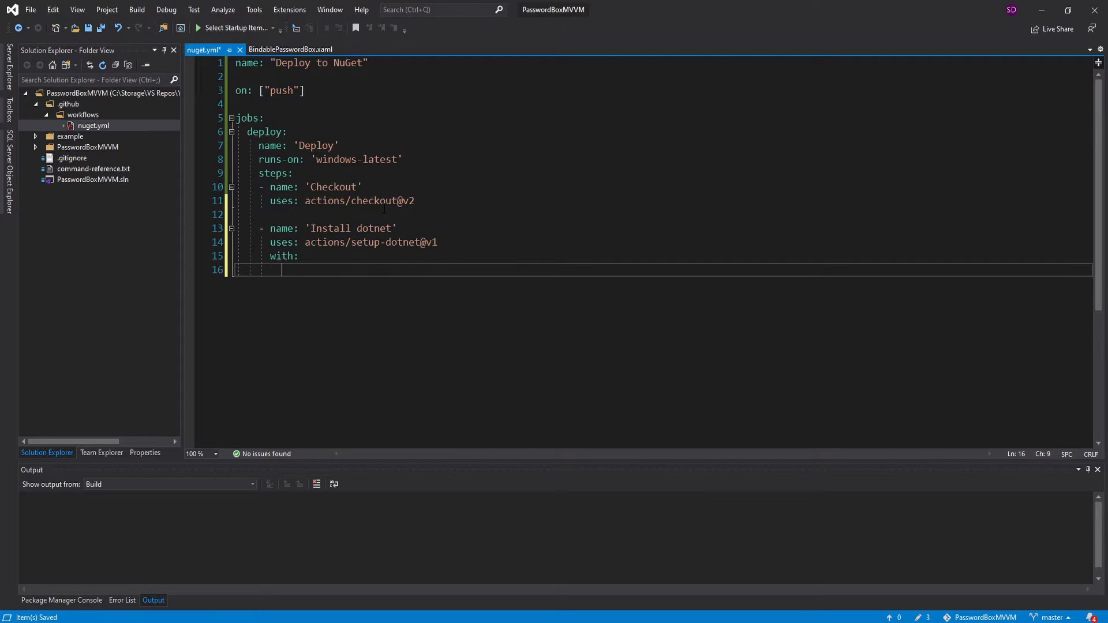
text(dotnet-version: ')
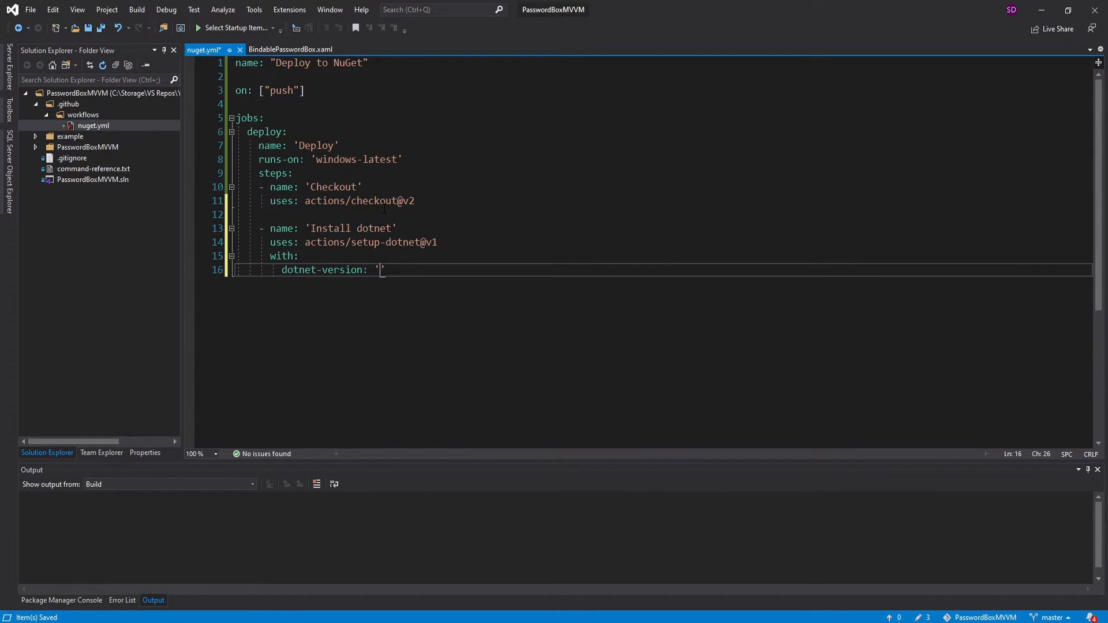
text(3.1)
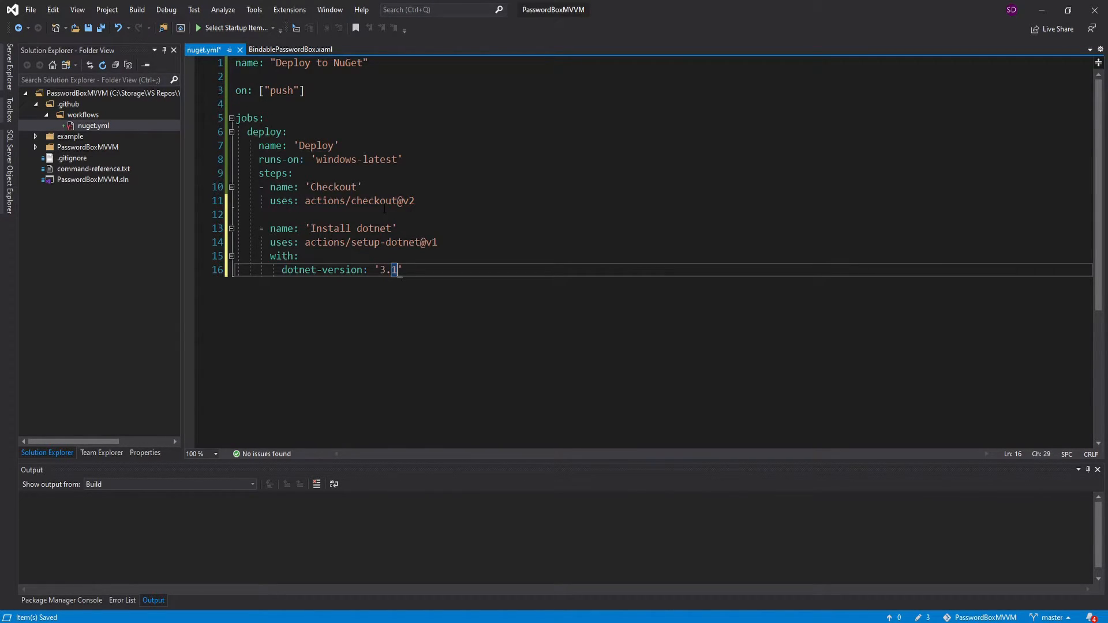
text(.x)
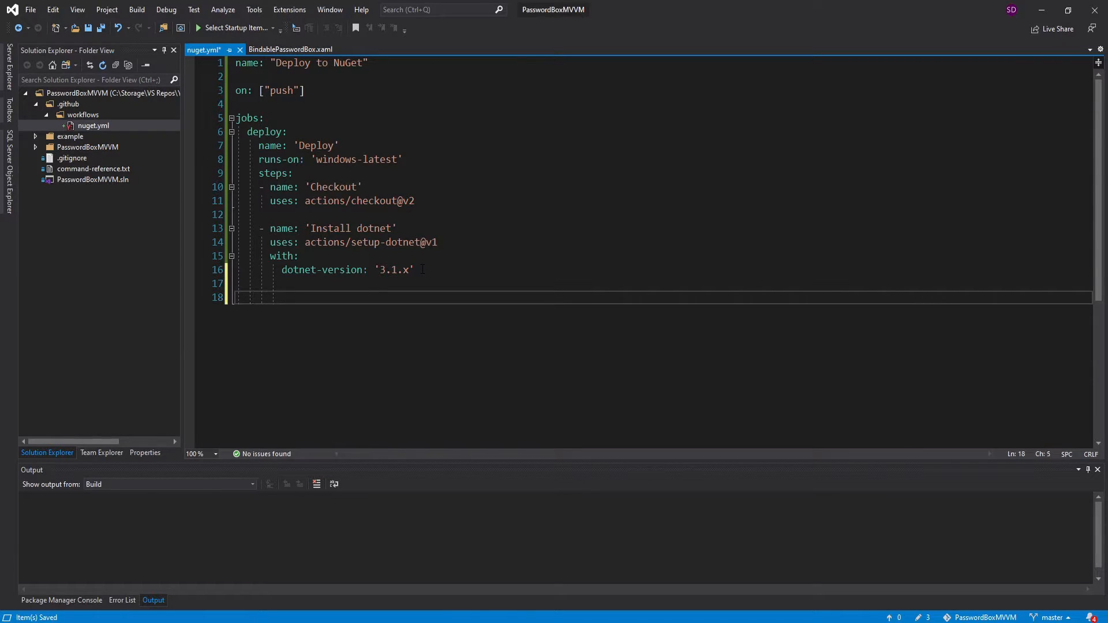
Add a 'Restore packages' step running dotnet restore PasswordBoxMVVM/PasswordBoxMVVM.csproj, positioning a copy below
text(- name: 'Restore packages)
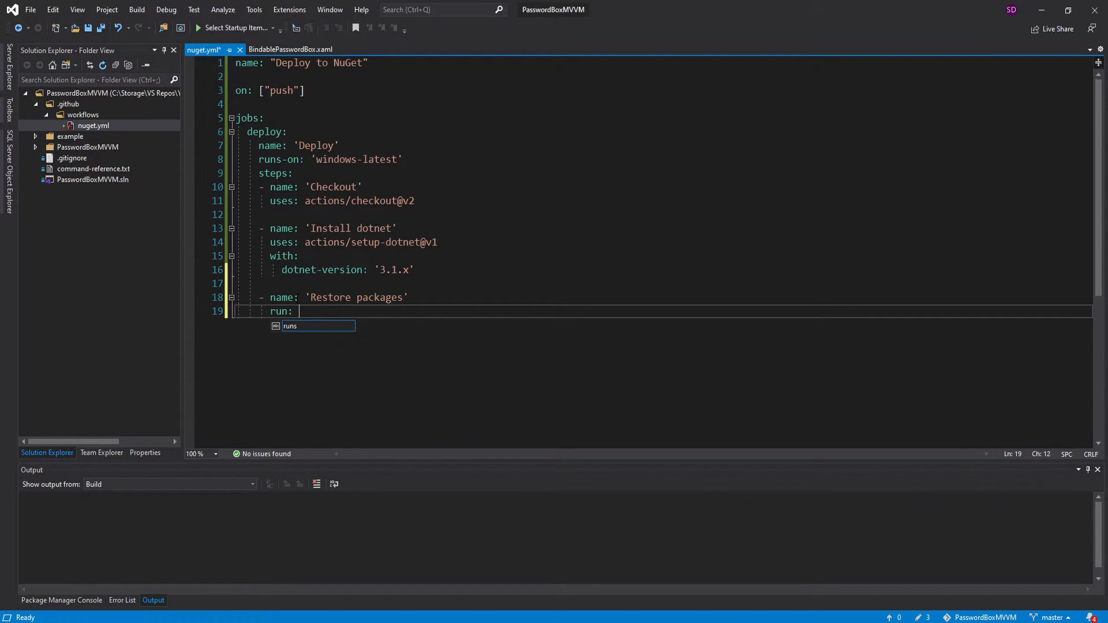
text(dotnet restore)
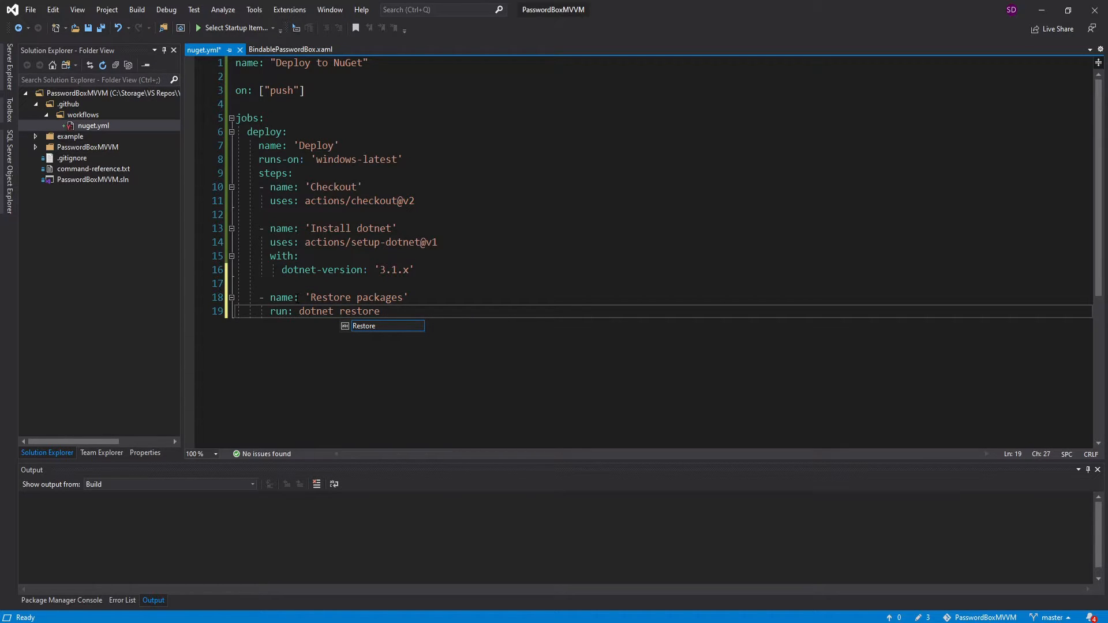
text(PasswordBoxMVVM)
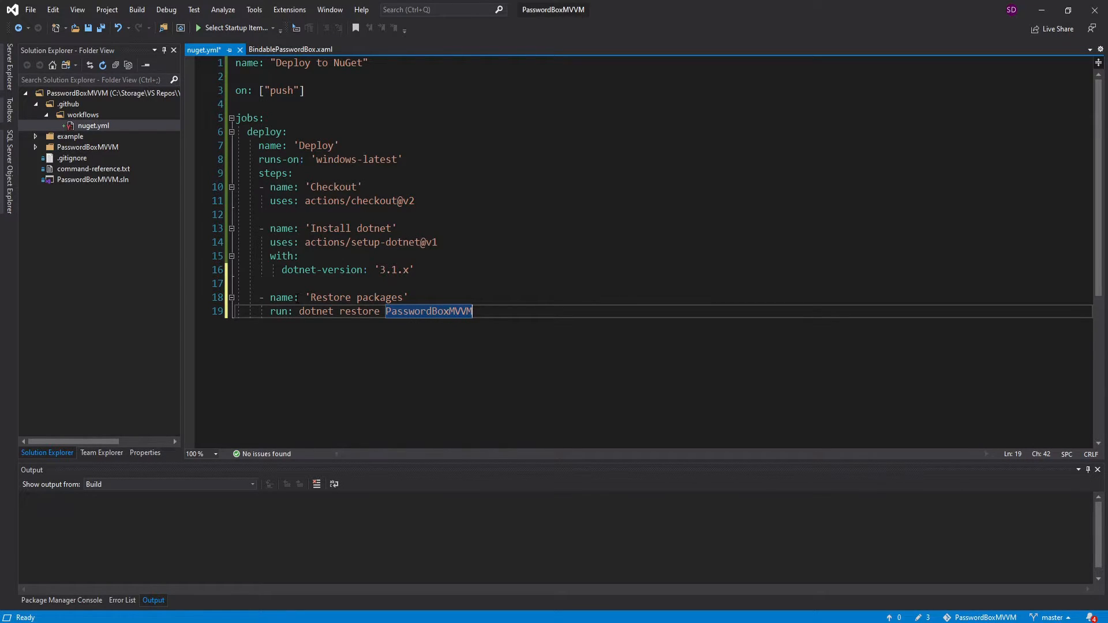
text(/PasswordBoxMVVM.csproj)
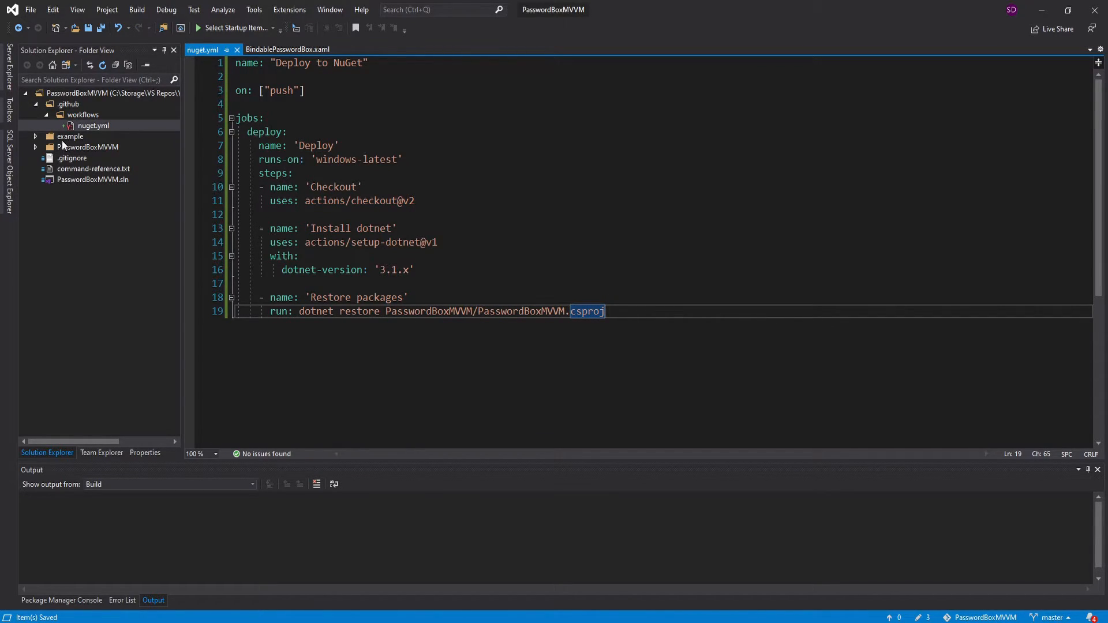
mouse_move(81, 151)
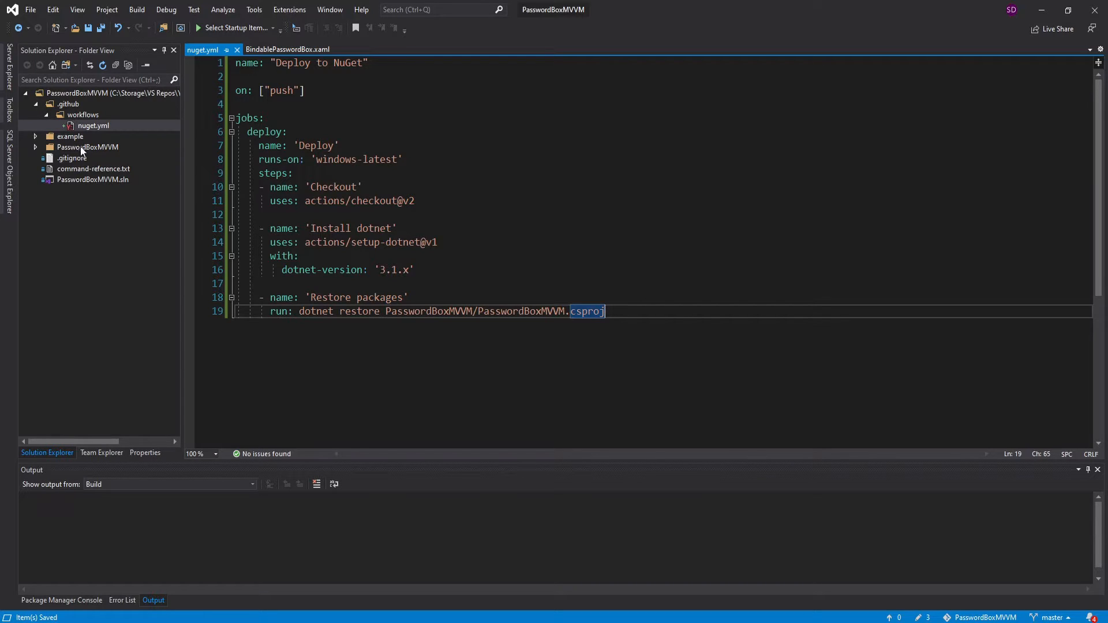
click(35, 147)
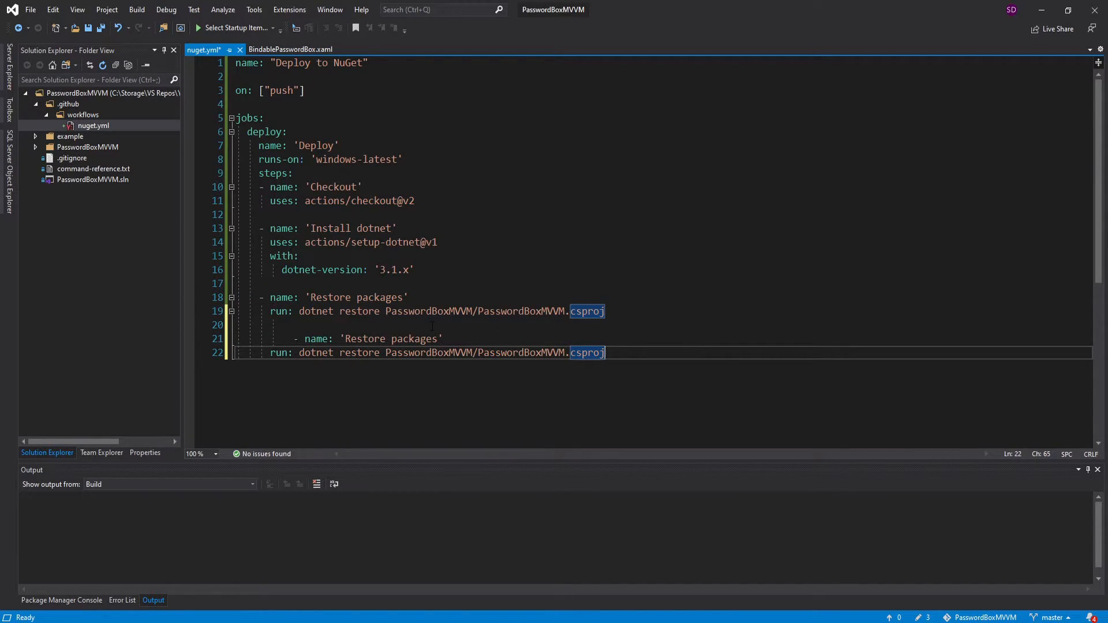
Turn the copied step into 'Build project' running dotnet build --no-restore --configuration Release
double_click(328, 338)
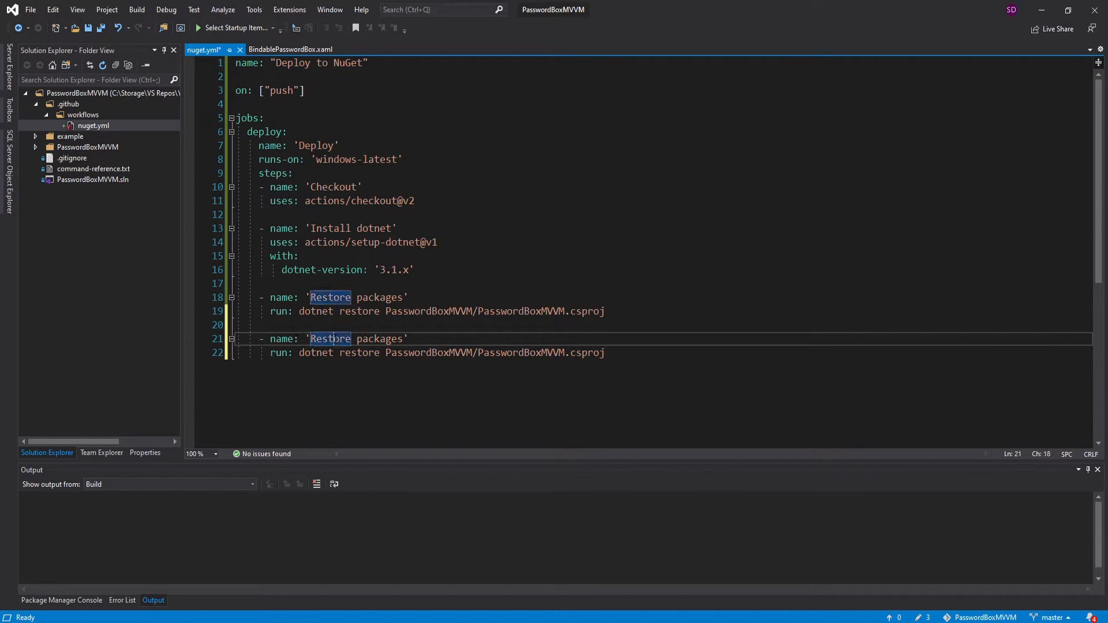
text(Build)
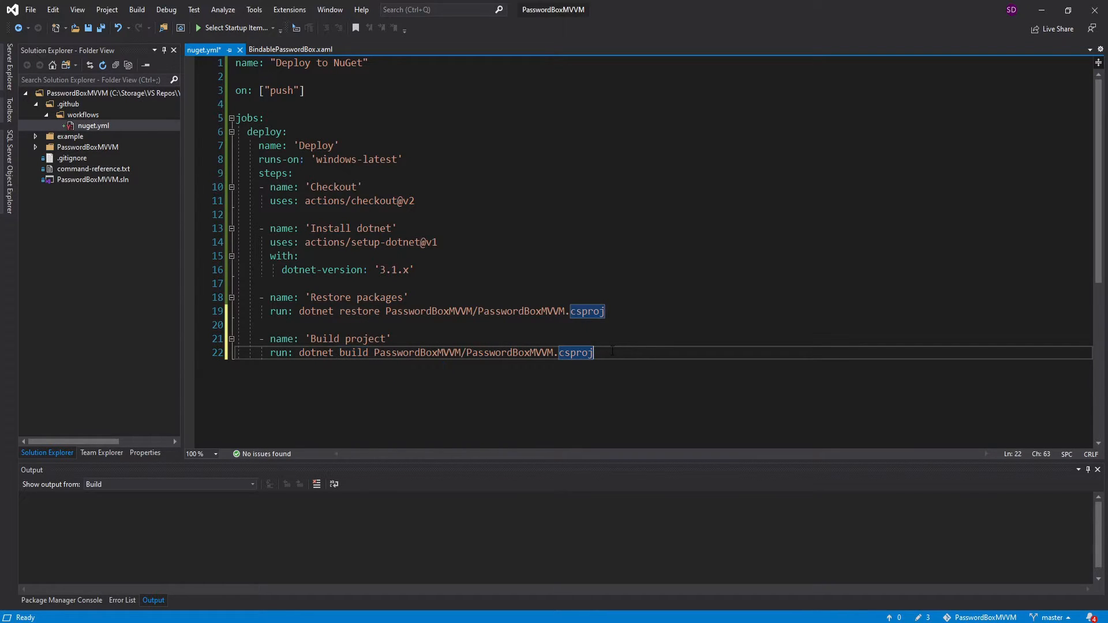
text(--no-res)
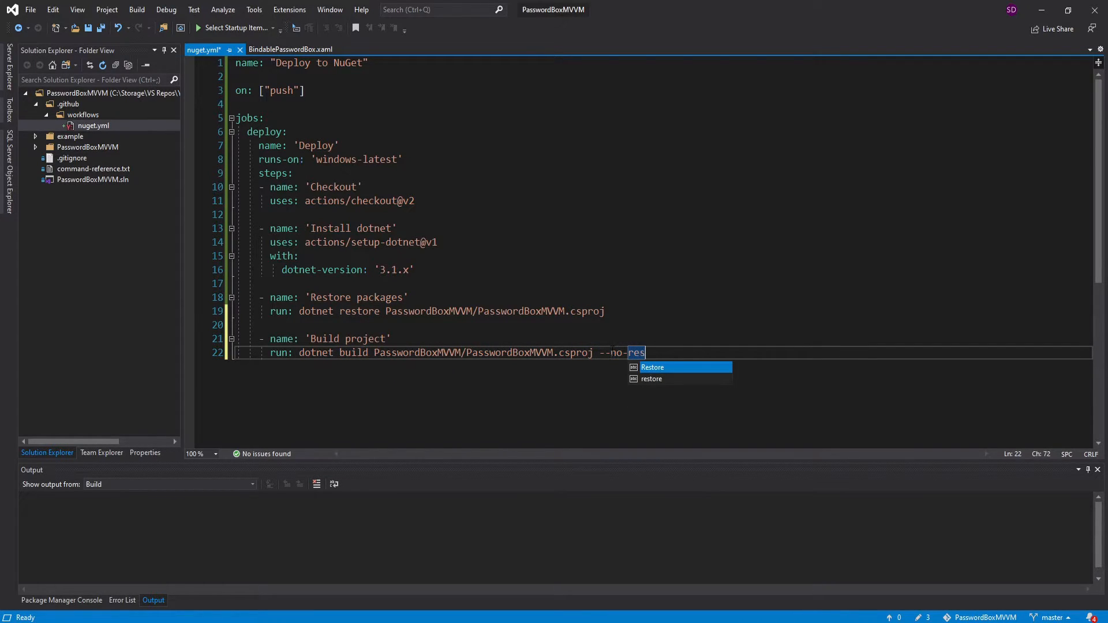
text(tore)
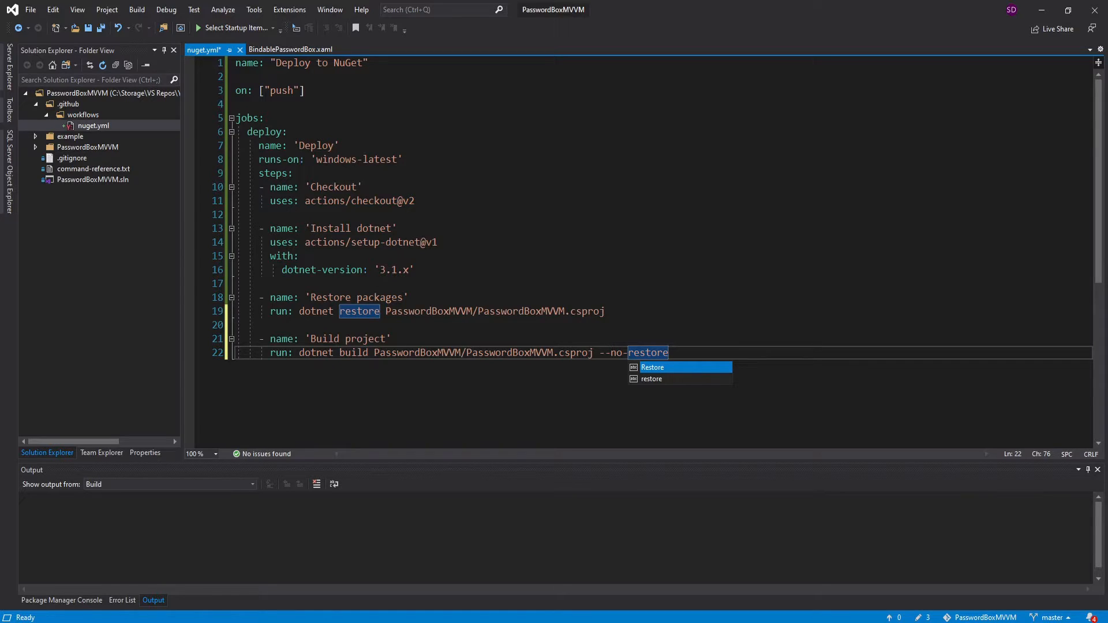
text(--configuration Releas)
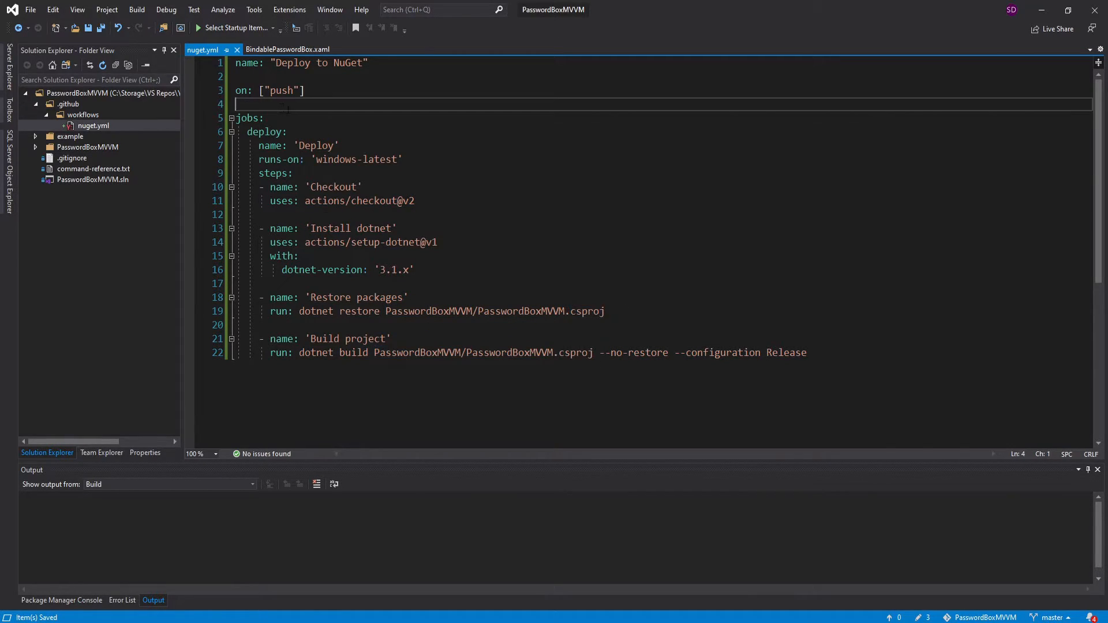
Define env PROJECT_PATH and use ${{ env.PROJECT_PATH }} in the restore and build commands
text(env:)
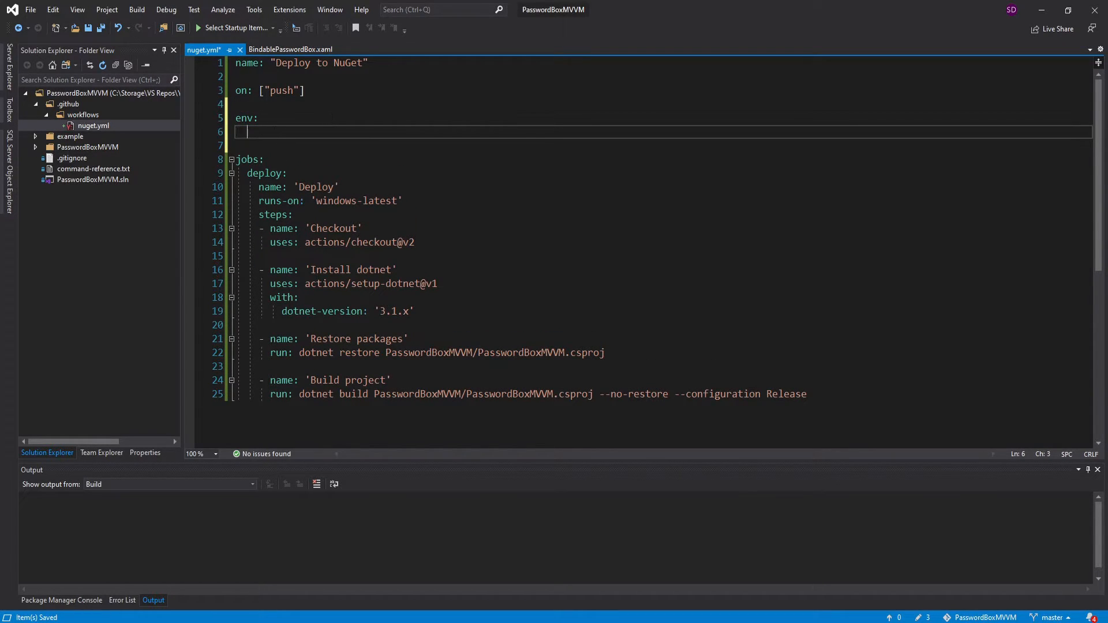
text(PROJECT_PA)
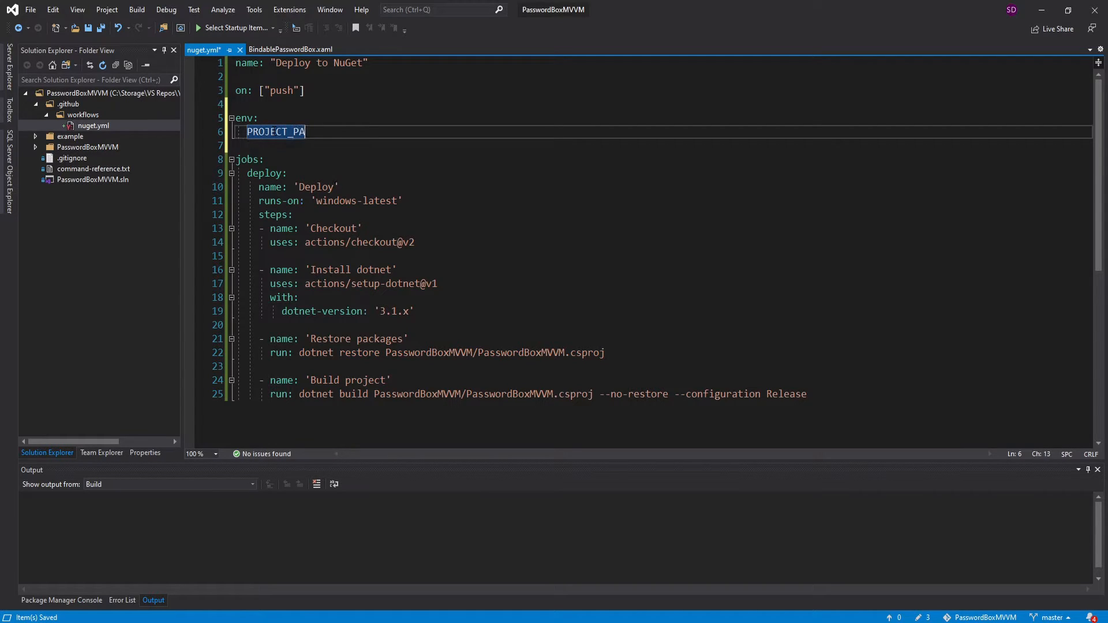
text(TH: '')
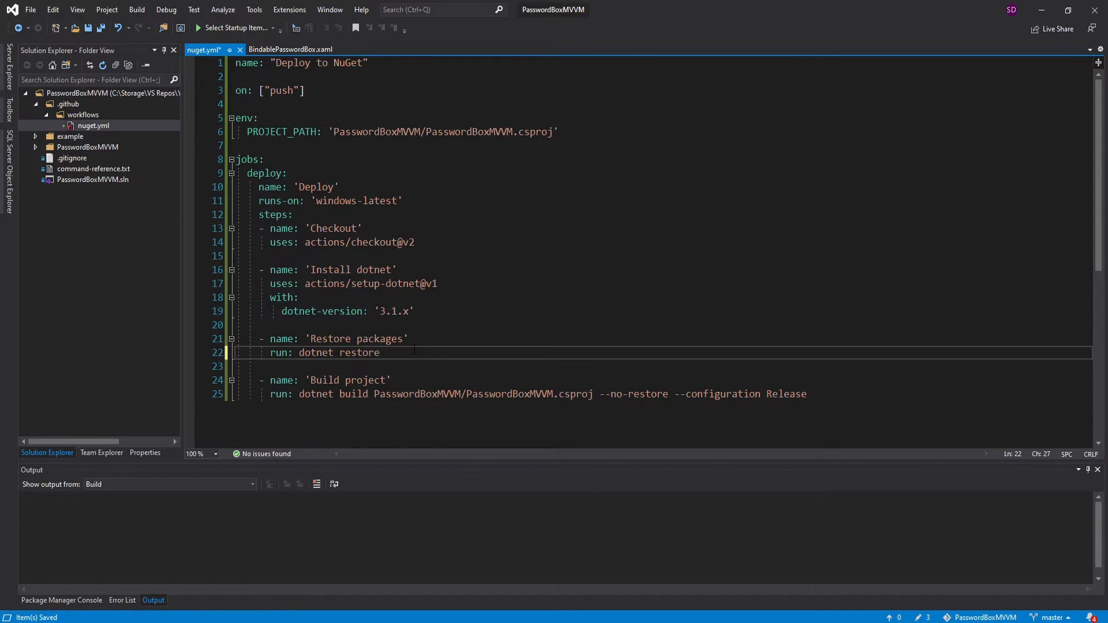
text($)
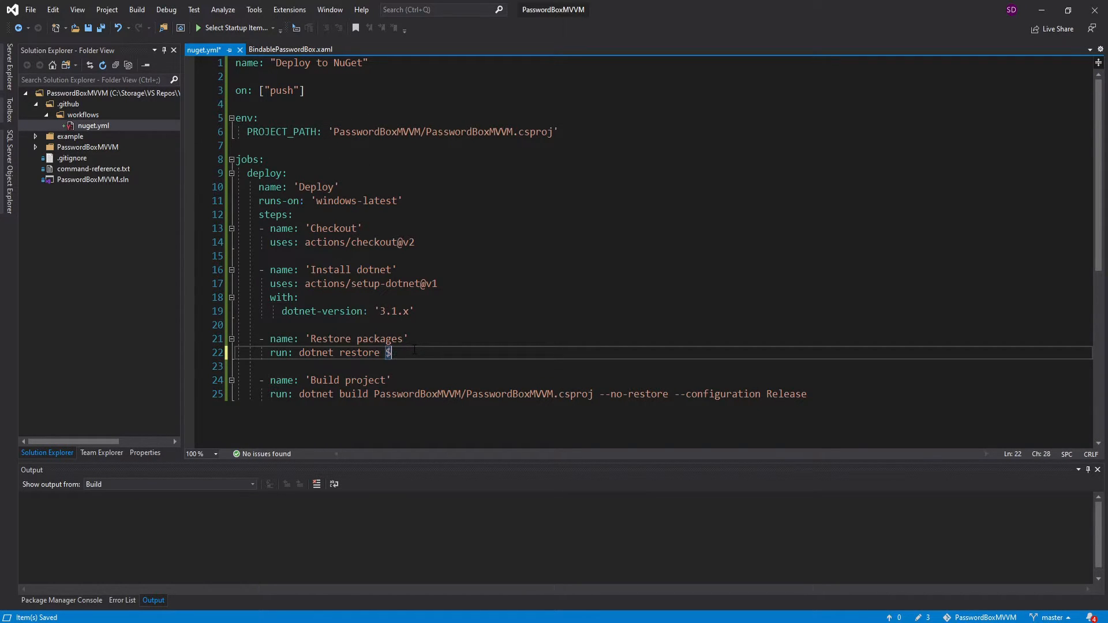
text({{}})
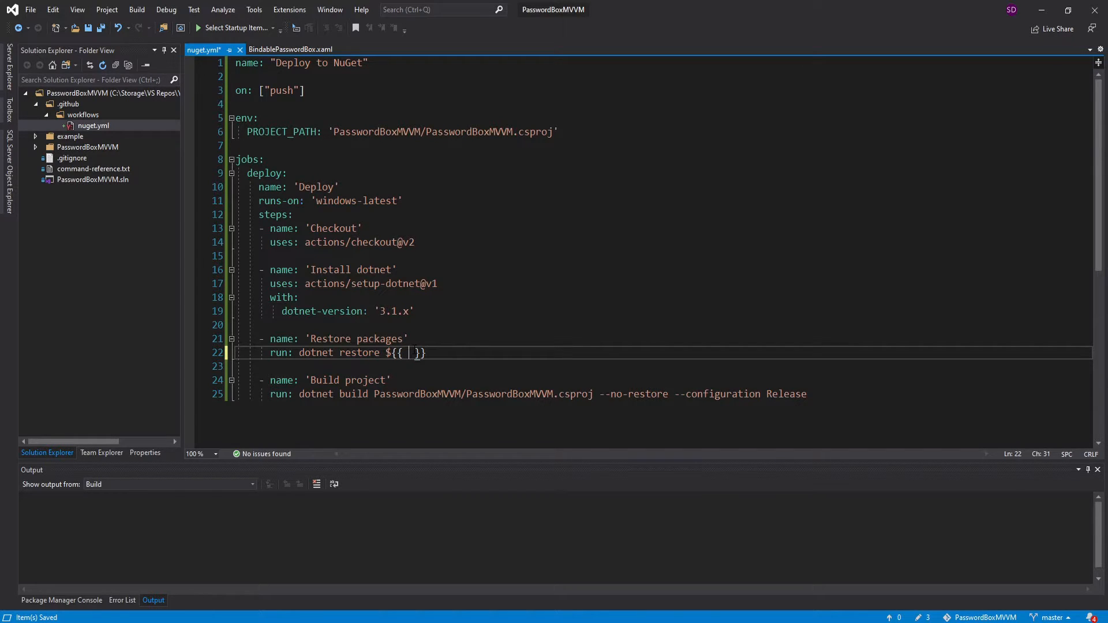
text(e)
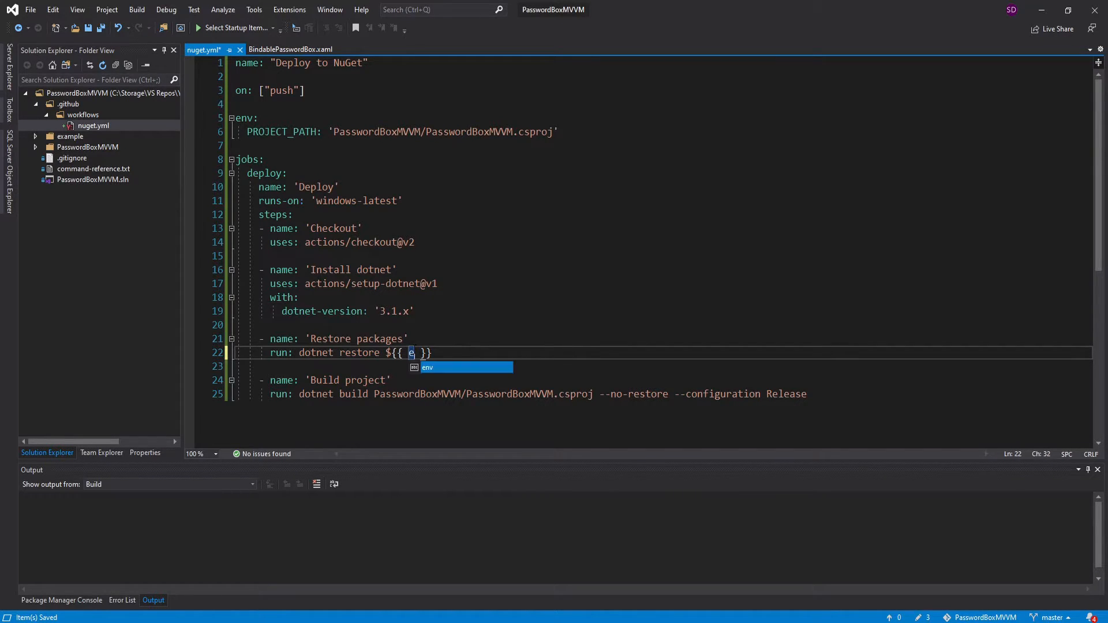
text(nv.PROJECT_PATH)
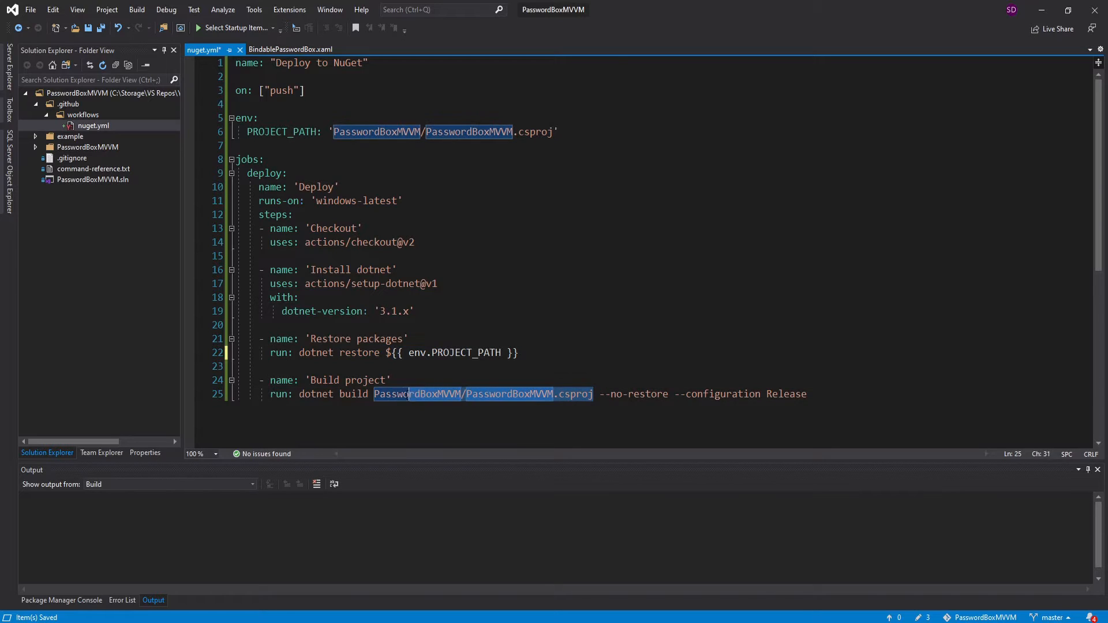
text(${{ env.PROJECT_PATH })
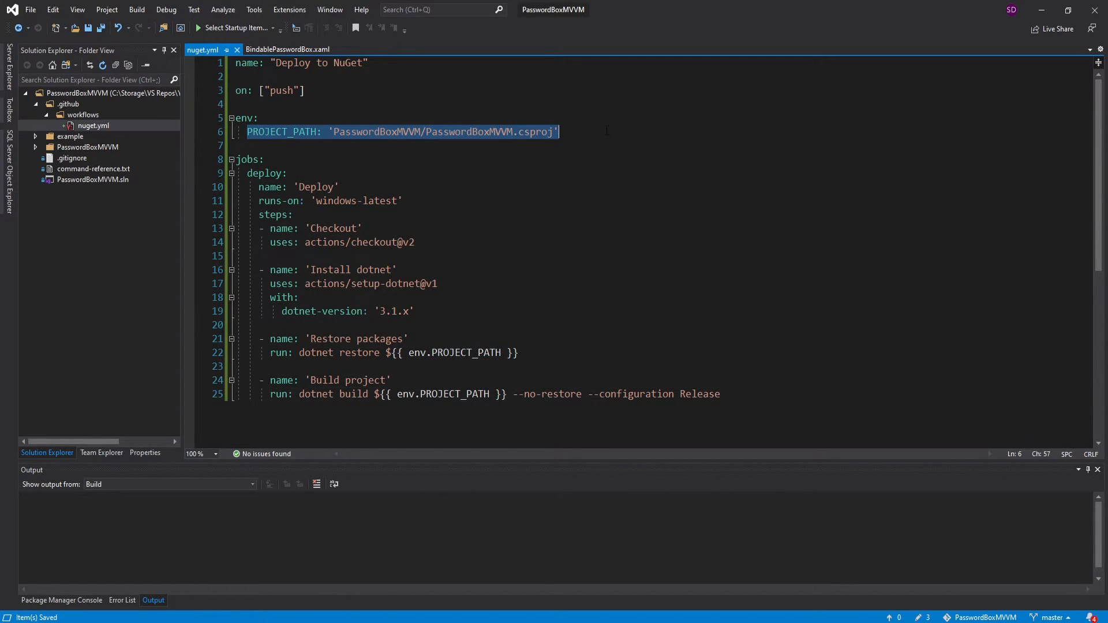
double_click(700, 393)
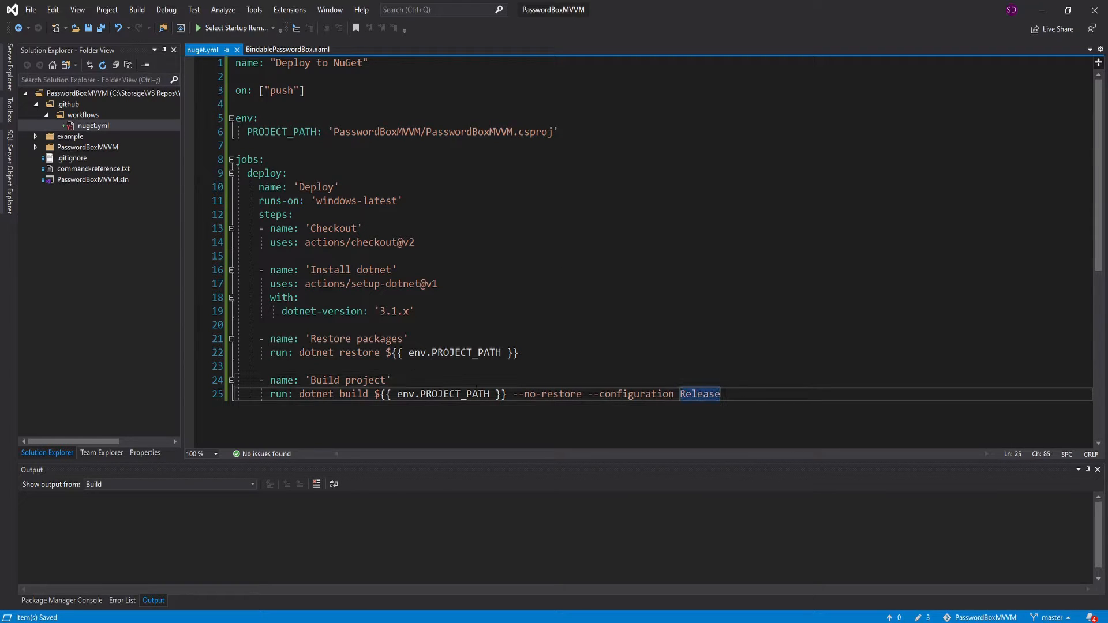
Add 'Pack project': dotnet pack ${{ env.PROJECT_PATH }} --no-restore --no-build --configuration Release --include-symbols
key(Enter)
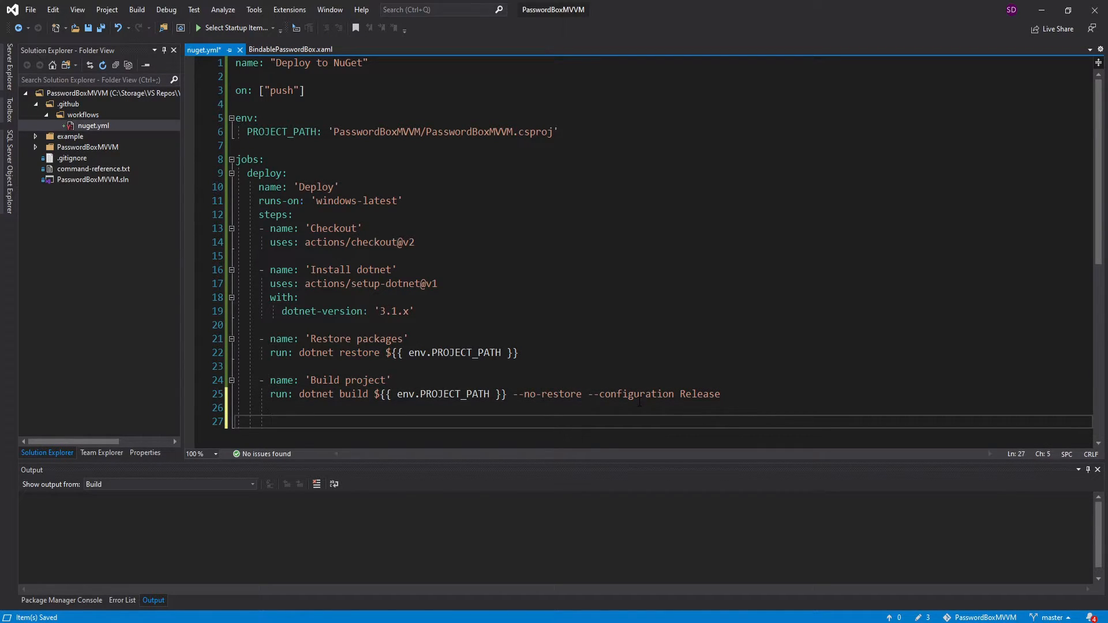
text(name: 'Pack project)
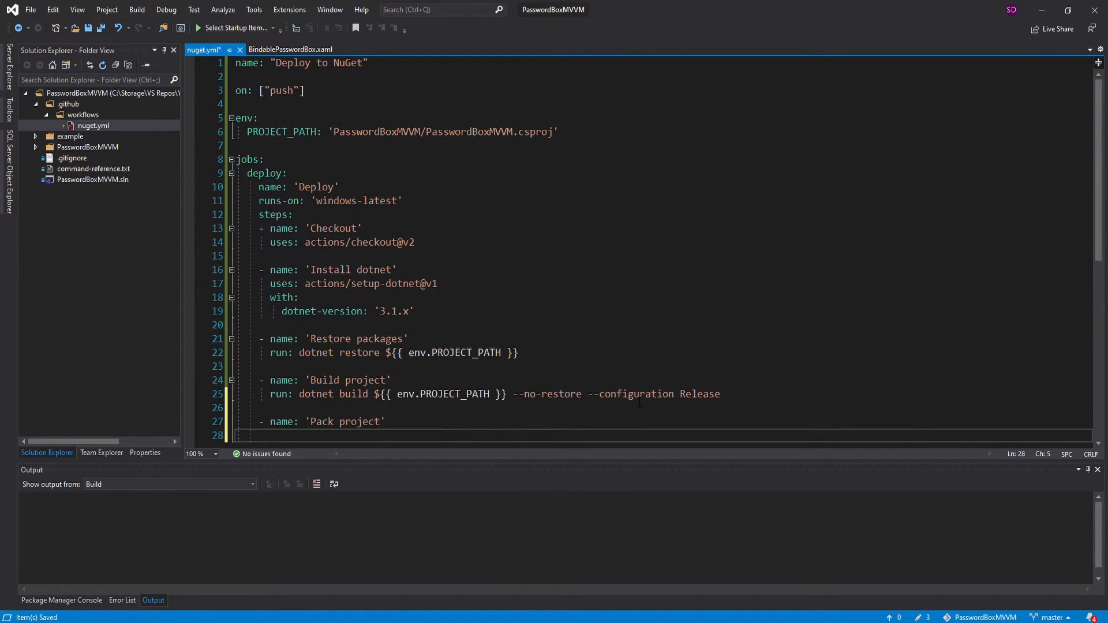
text(run:)
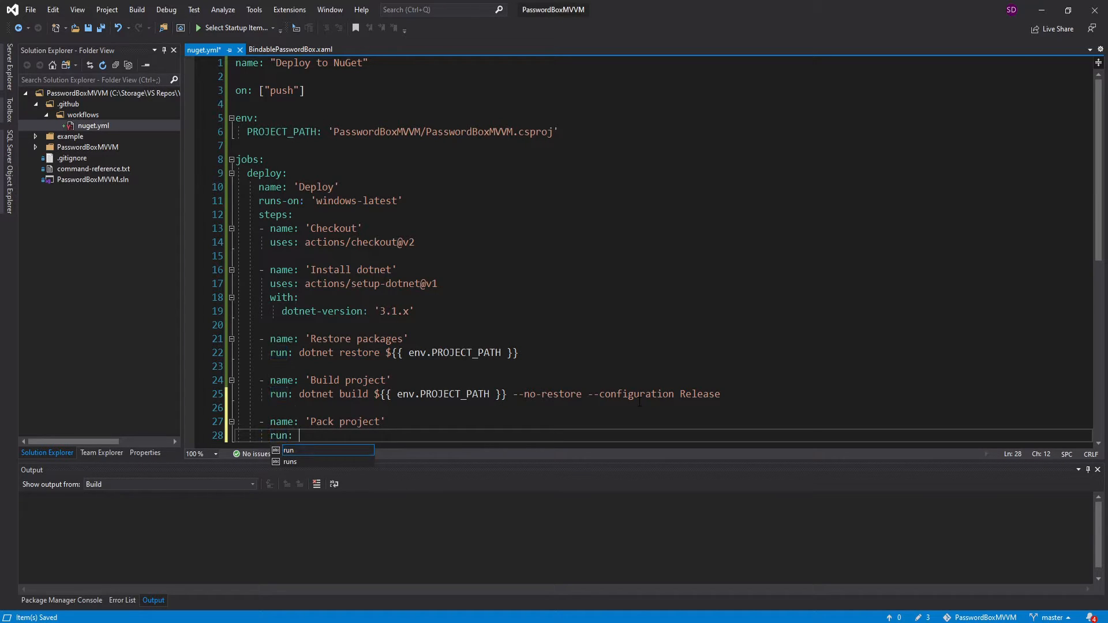
text(dotnet pack)
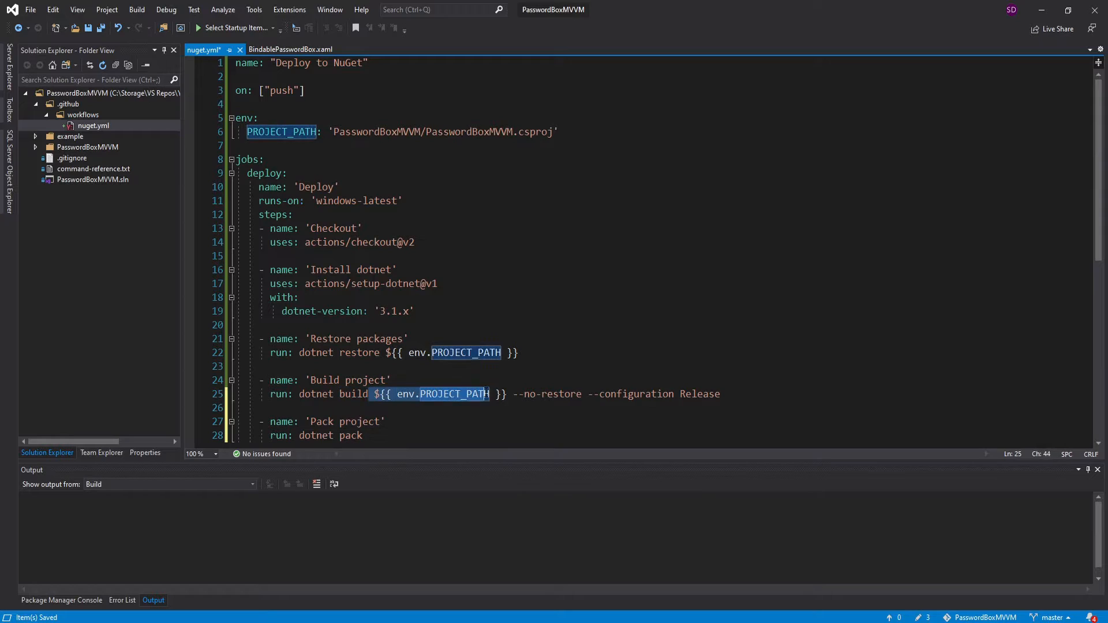
text(${{ env.PROJECT_PATH }} --no-restore)
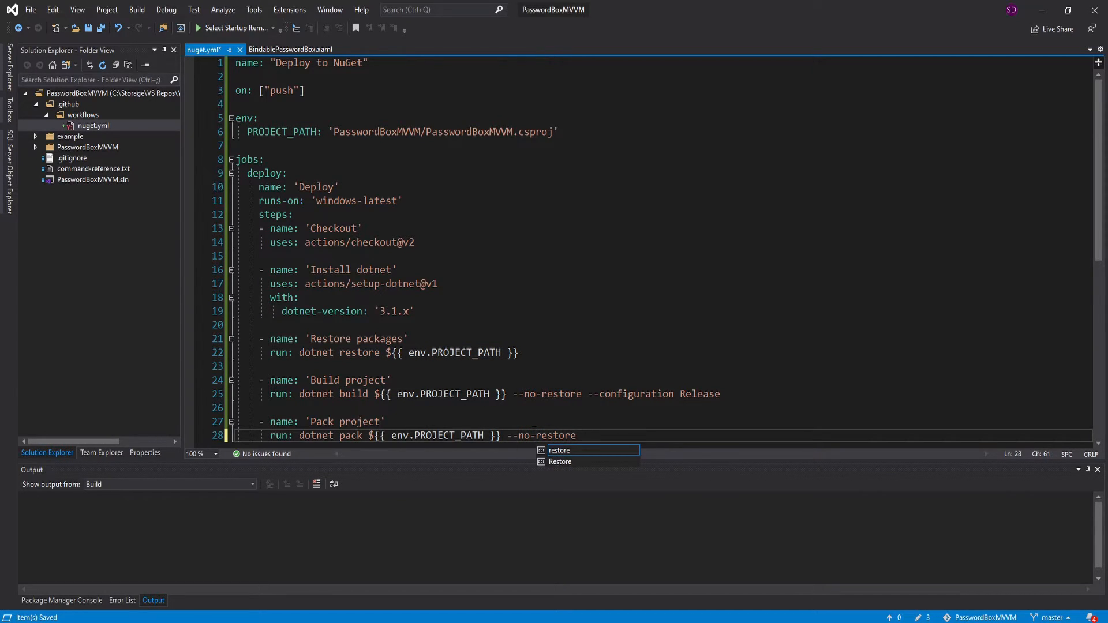
text(--no-build --configuration Release)
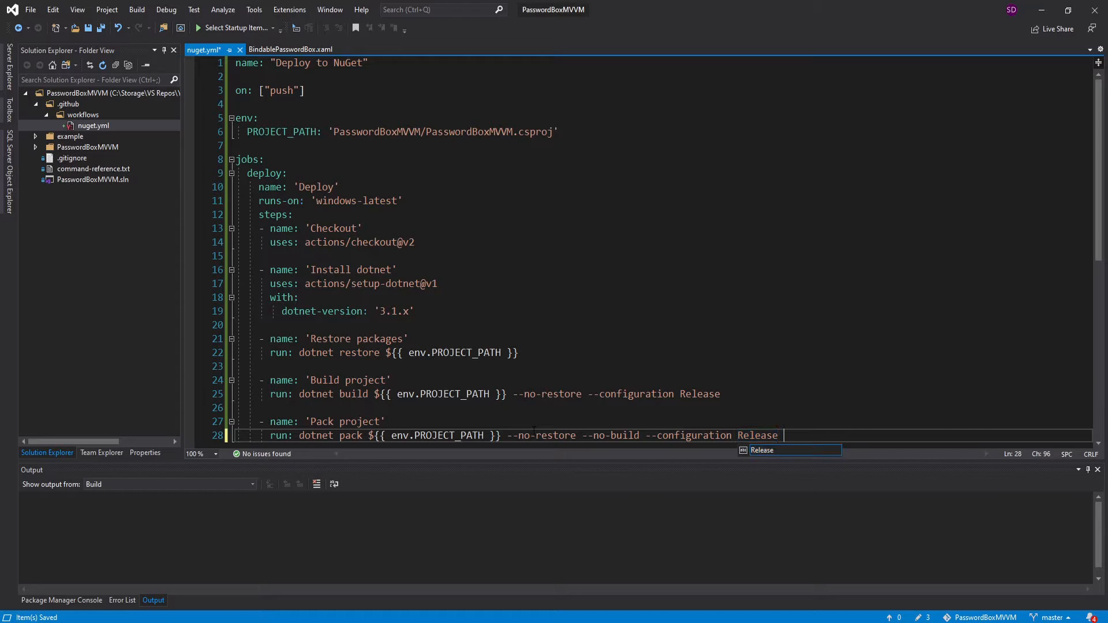
text(--includ)
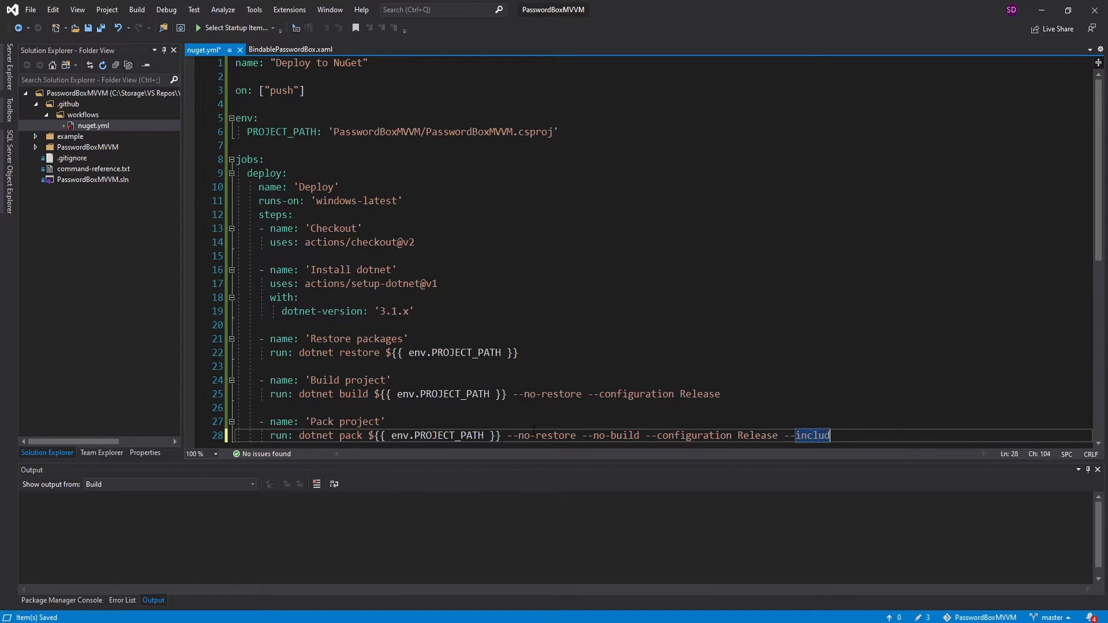
text(e-symbols)
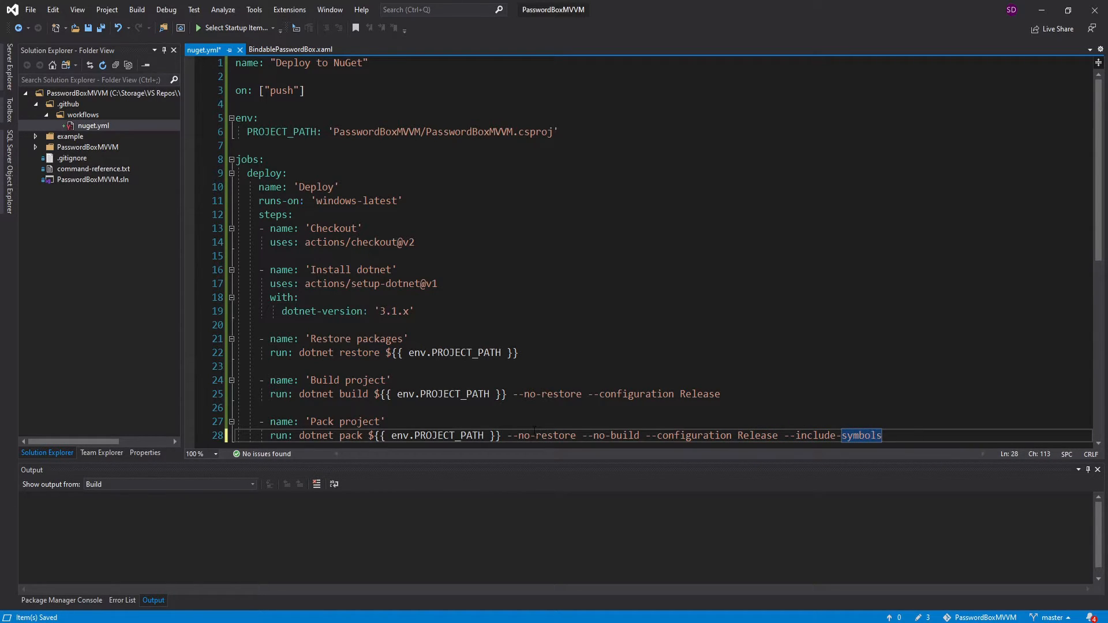
scroll(down, 3)
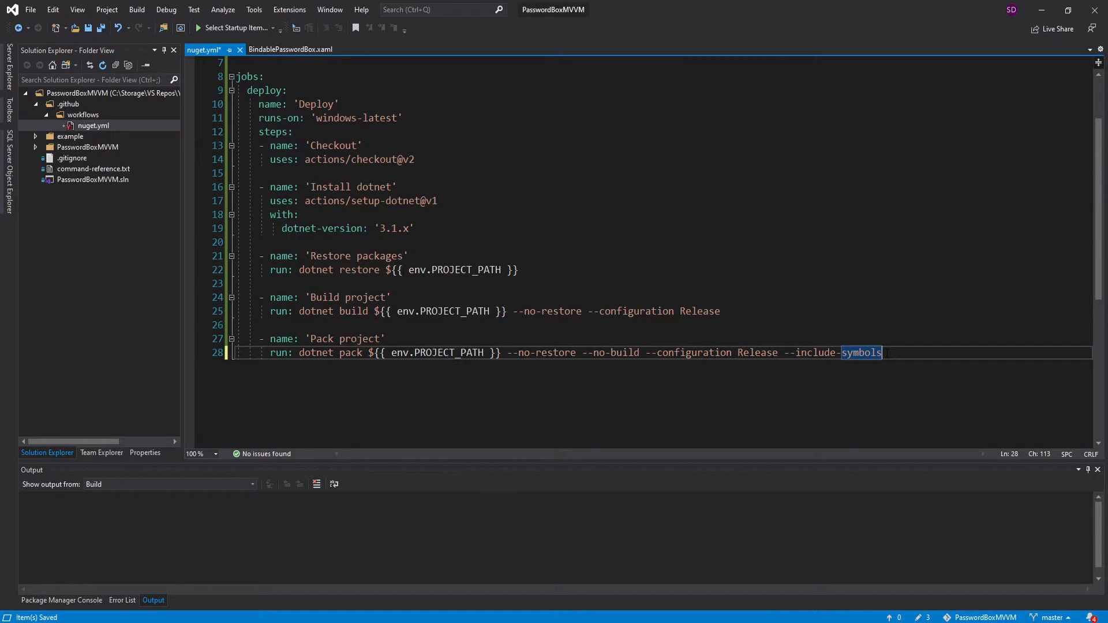
key(enter)
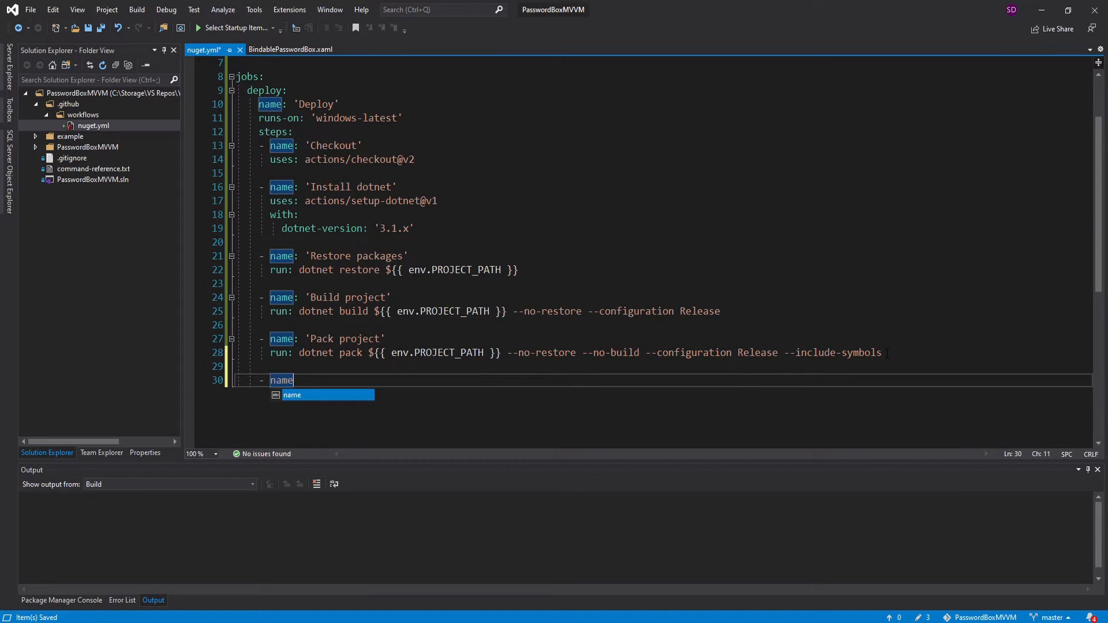
Add a 'Push package' step running dotnet nuget push and begin --output on the pack line
text(: 'Push package)
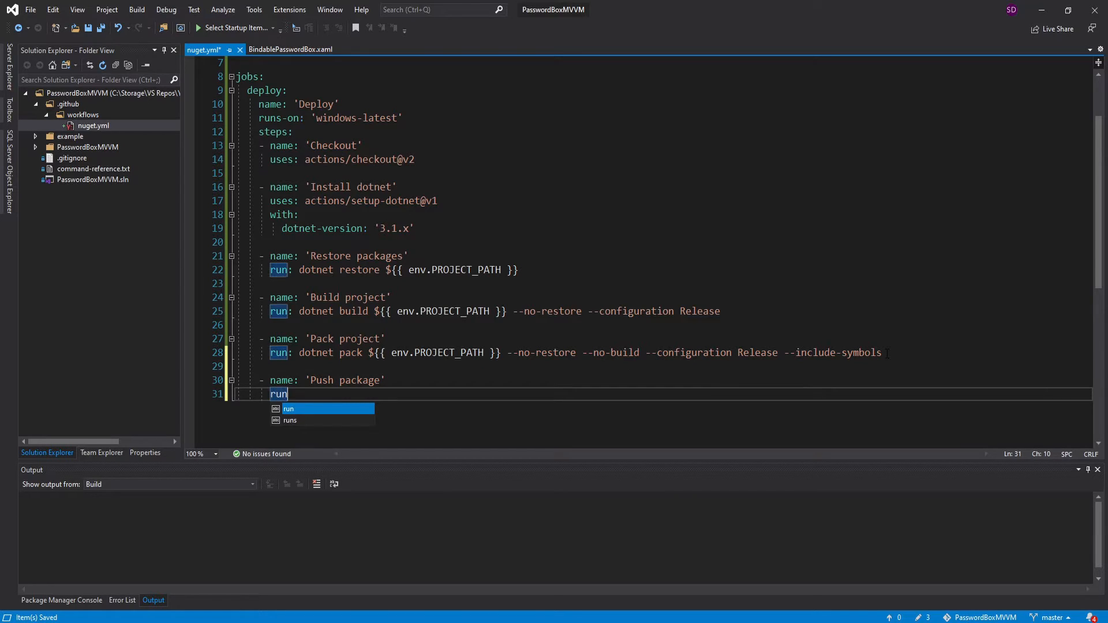
text(: dotnet nuget push)
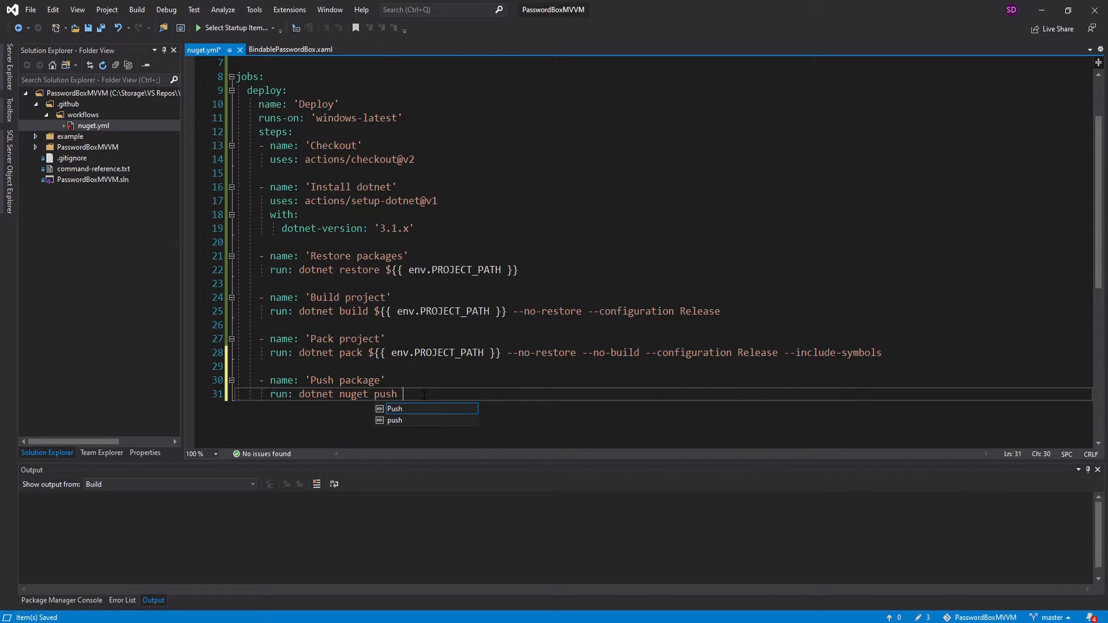
key(Escape)
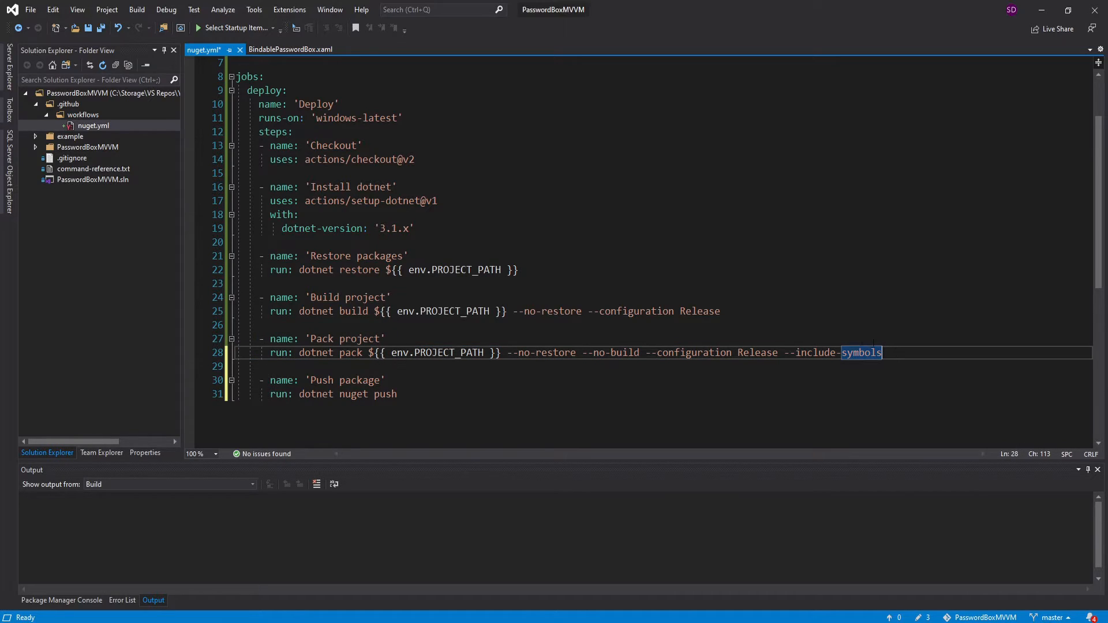
text(--output)
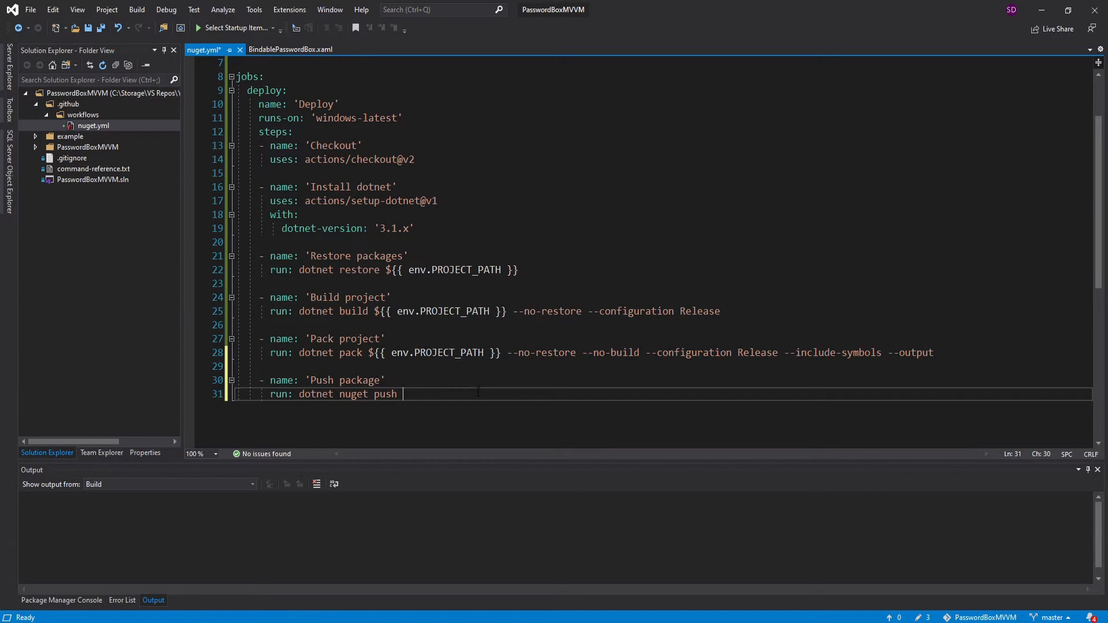
scroll(up, 3)
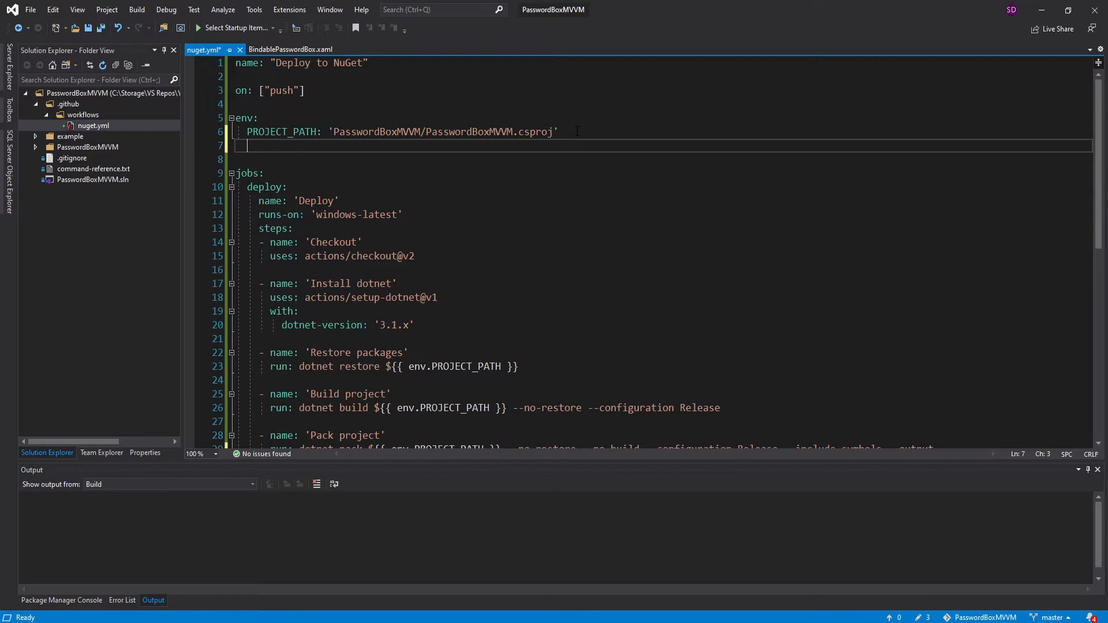
Add the env variable PACKAGE_OUTPUT_DIRECTORY: ${{ github.workspace }}
text(PACKAGE)
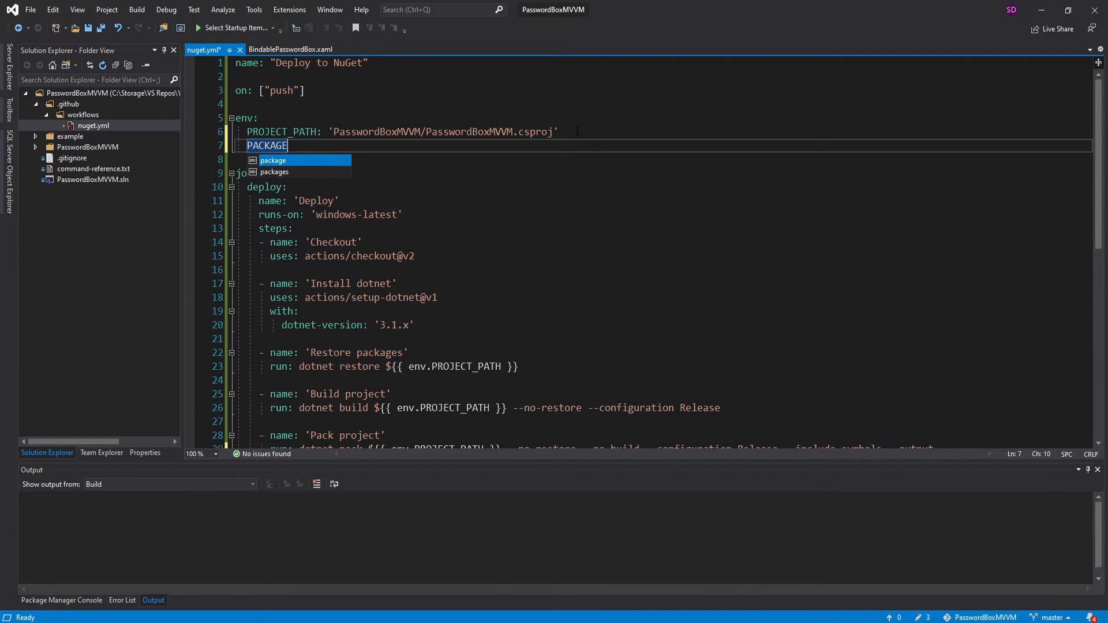
text(_OUTPUT_D)
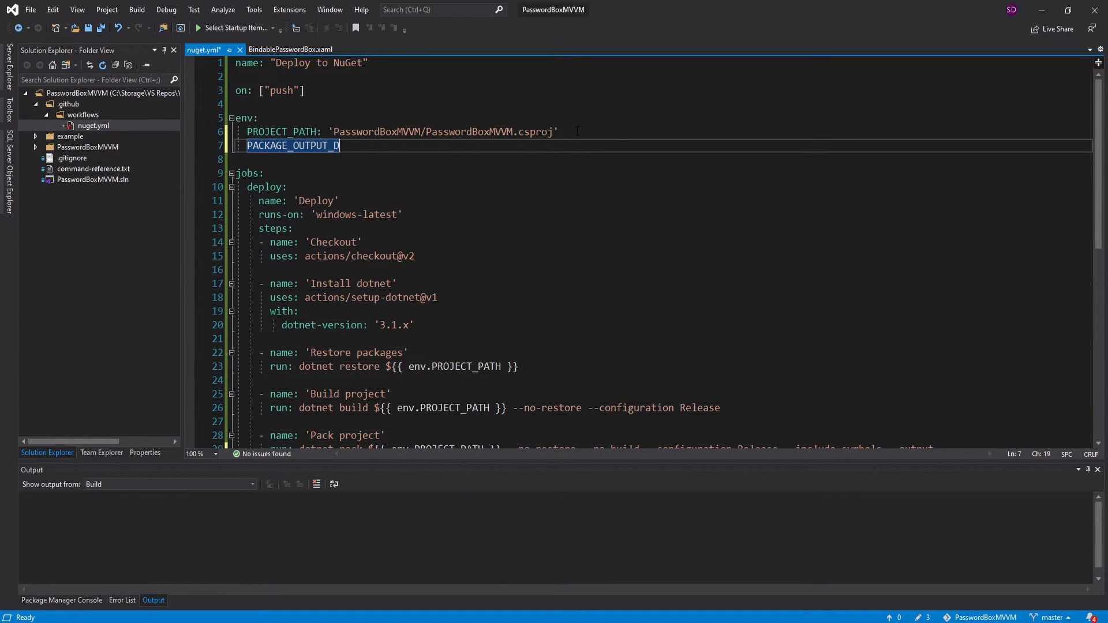
text(IRECTORY: $)
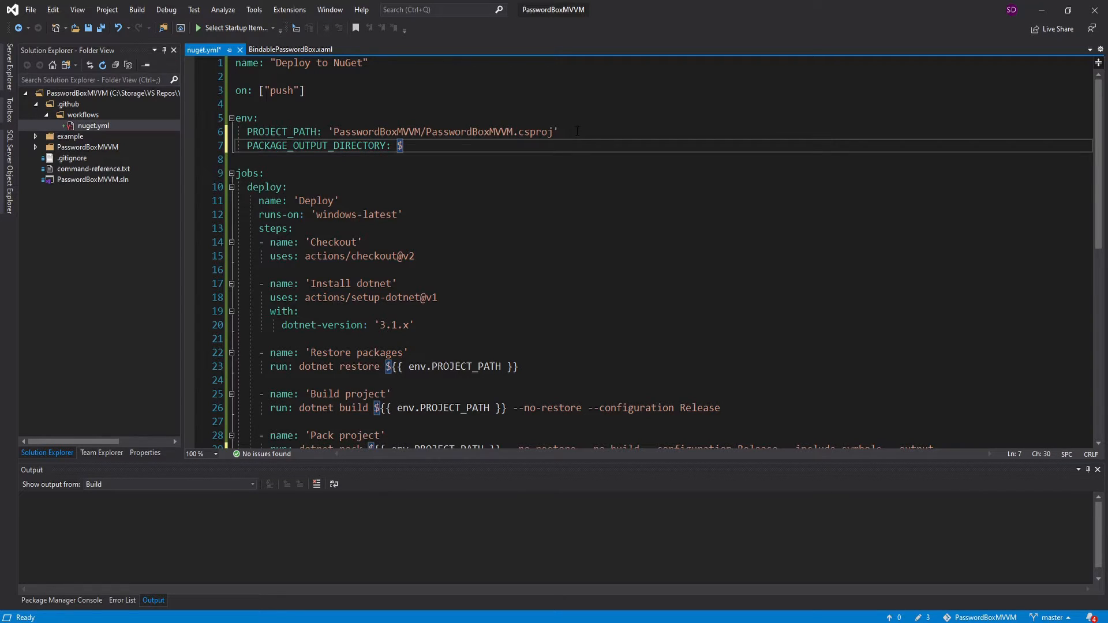
text({{ }})
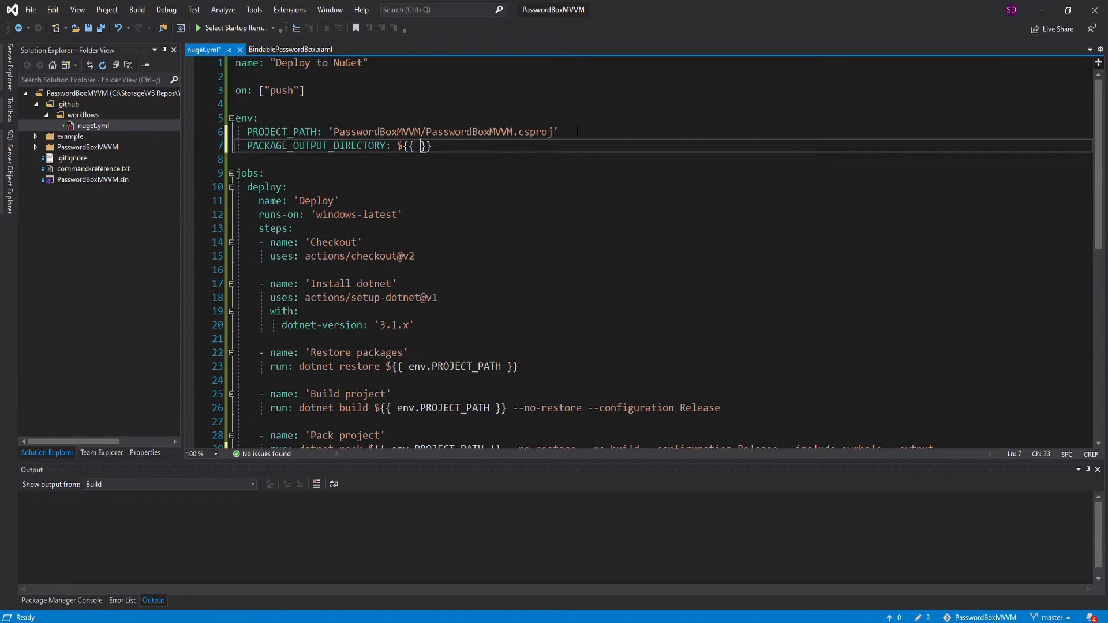
text(github.wo)
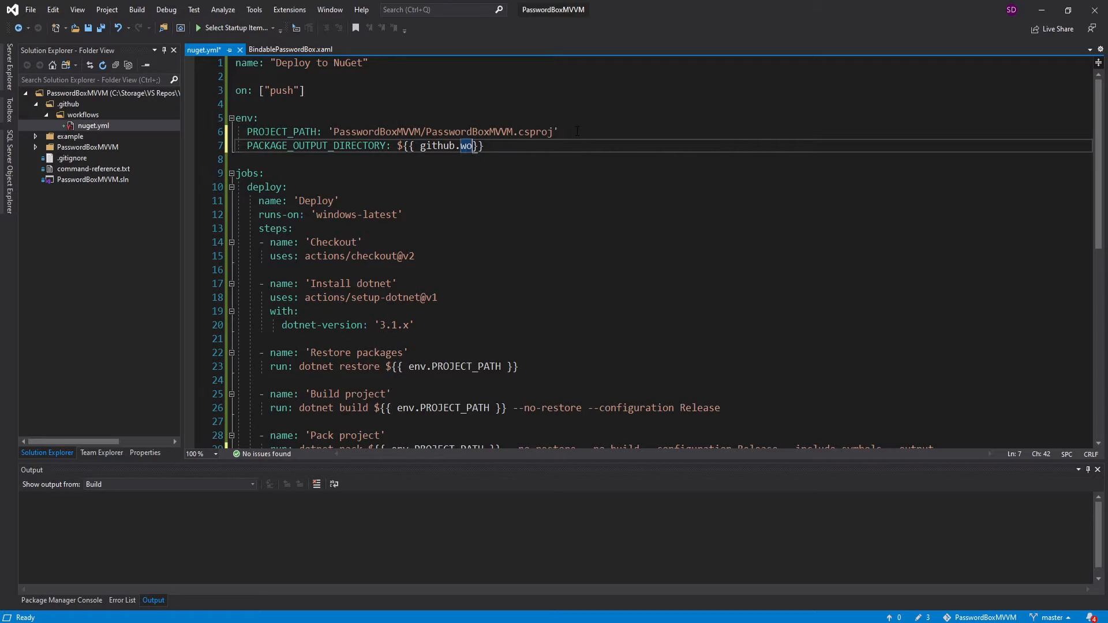
text(rkspace)
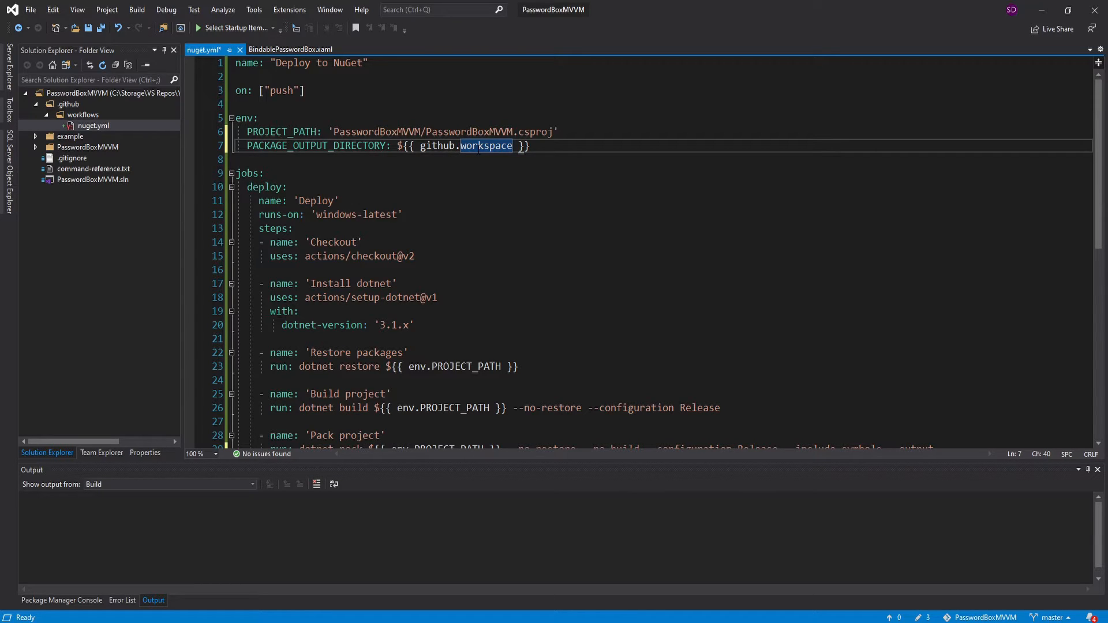
Extend the output directory path with \output and move to the push command's directory
click(530, 145)
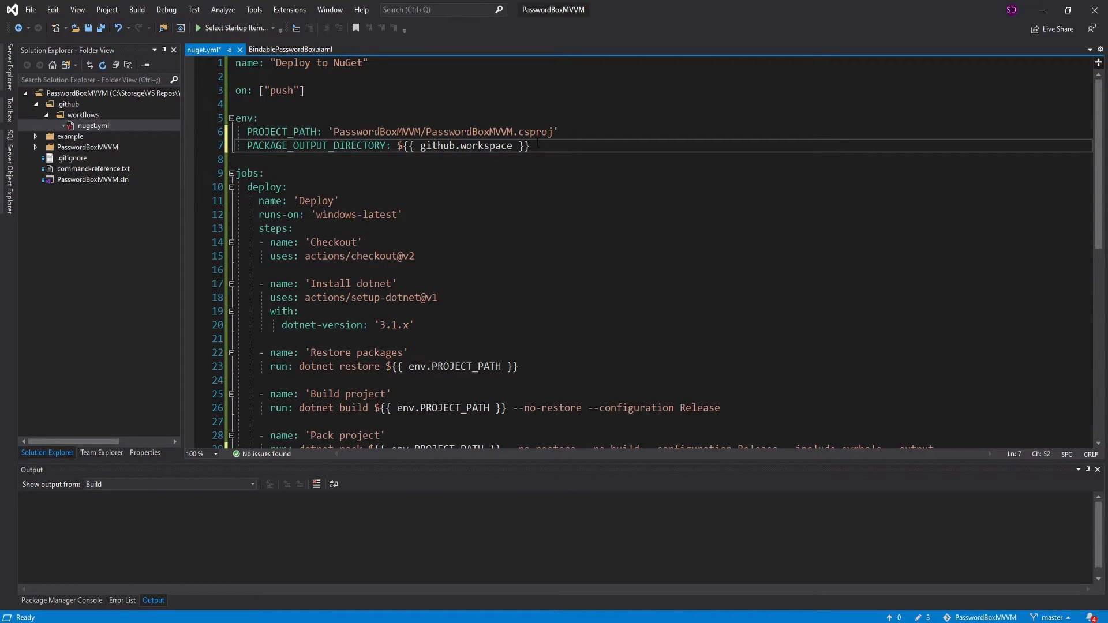
text(\output)
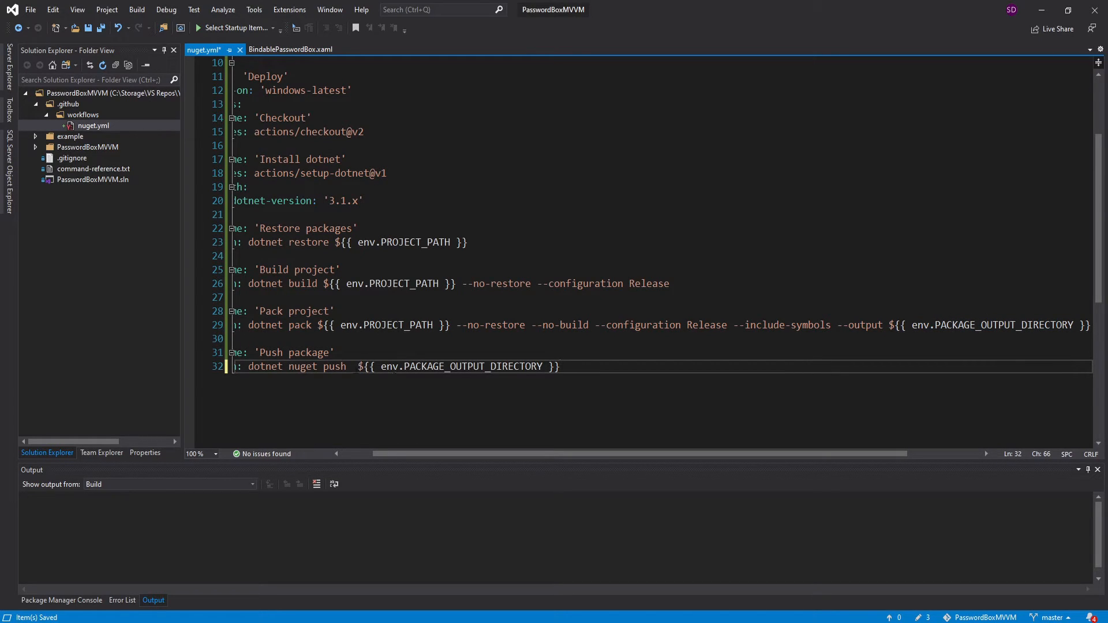
double_click(334, 366)
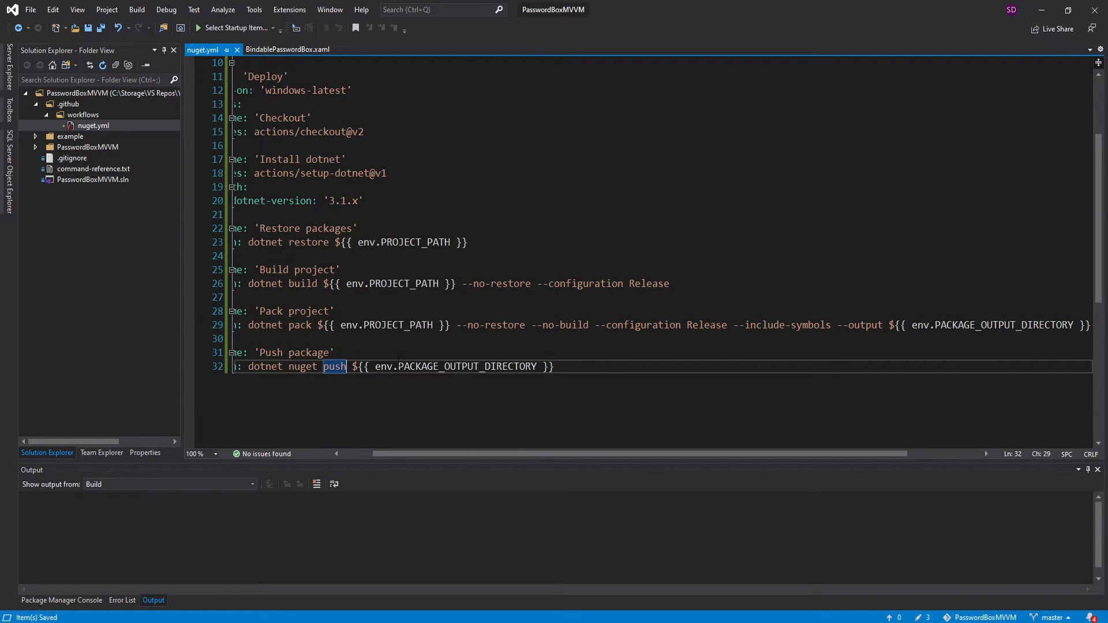
click(353, 366)
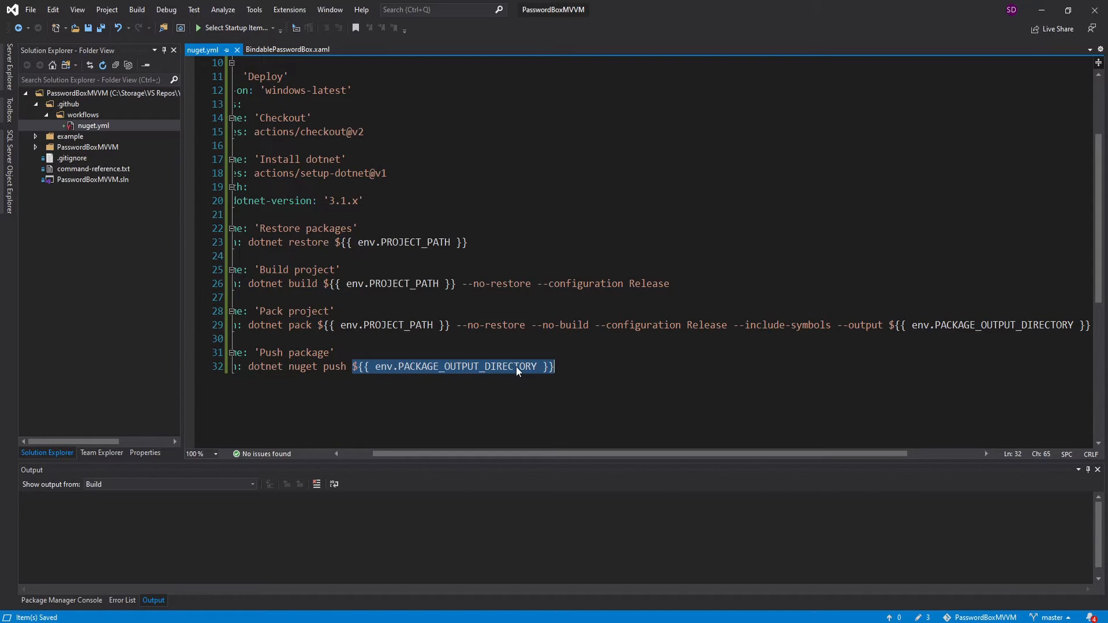
mouse_move(569, 367)
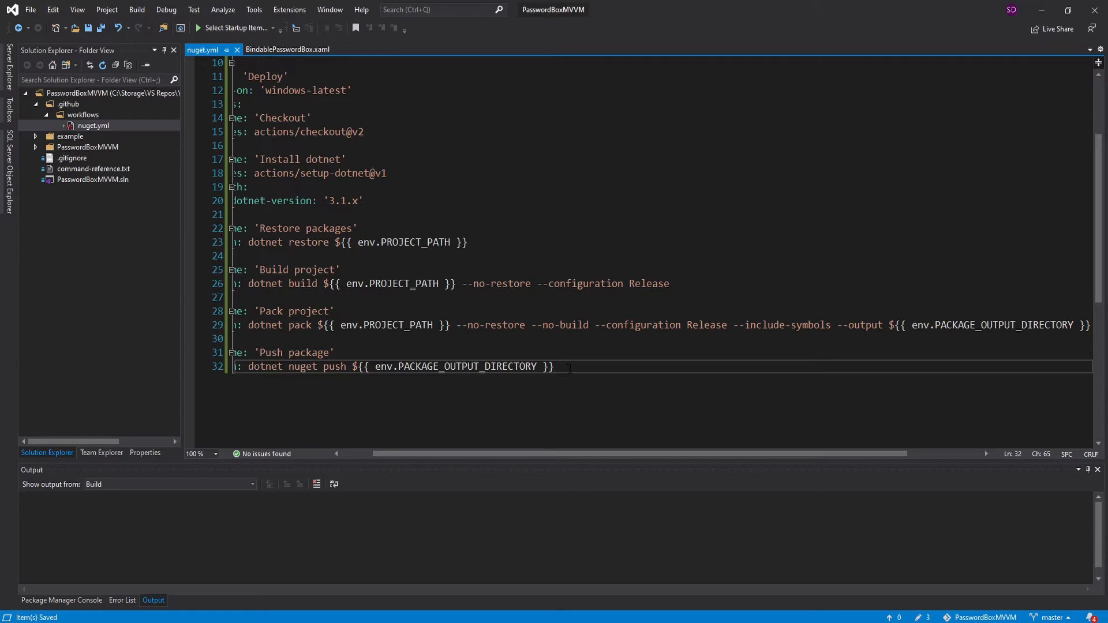
Append \*.nupkg -s to the dotnet nuget push line
text(\)
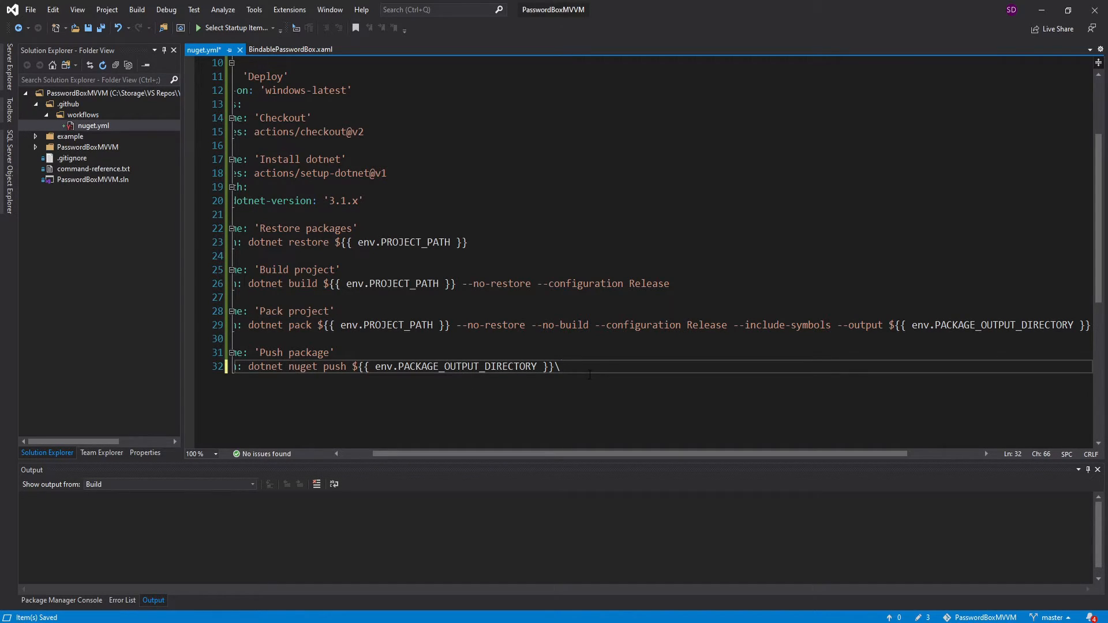
text(*)
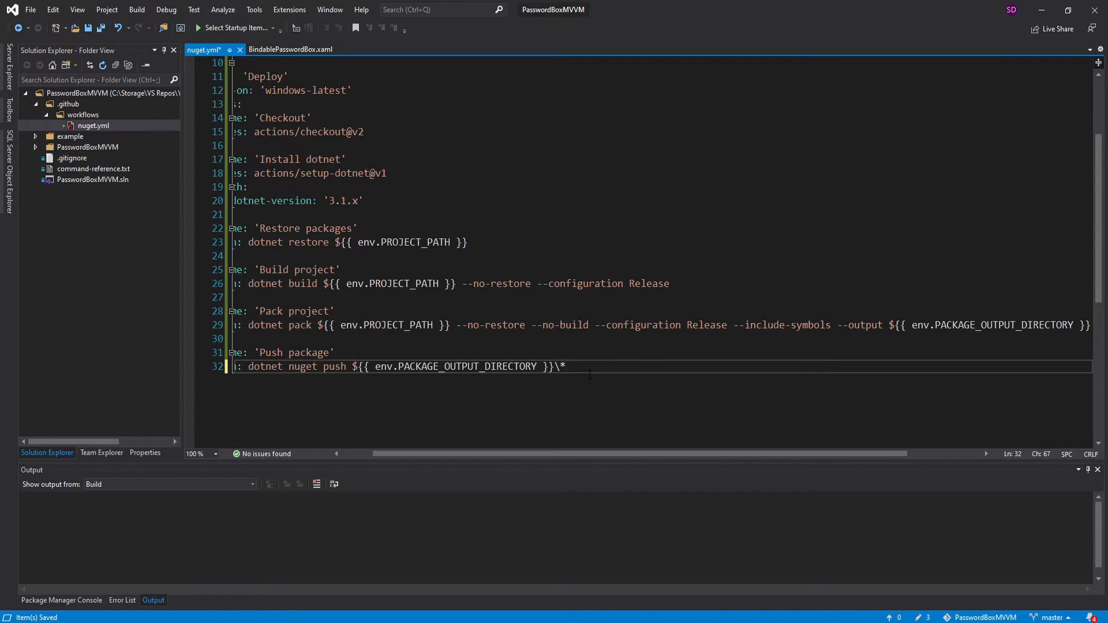
text(.nup)
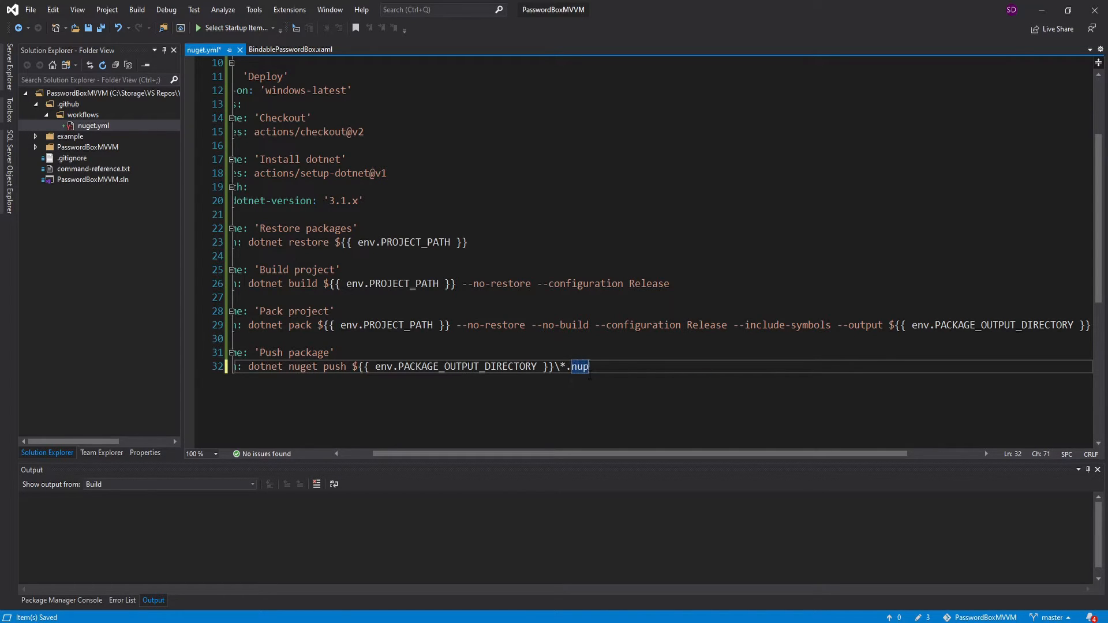
text(kg)
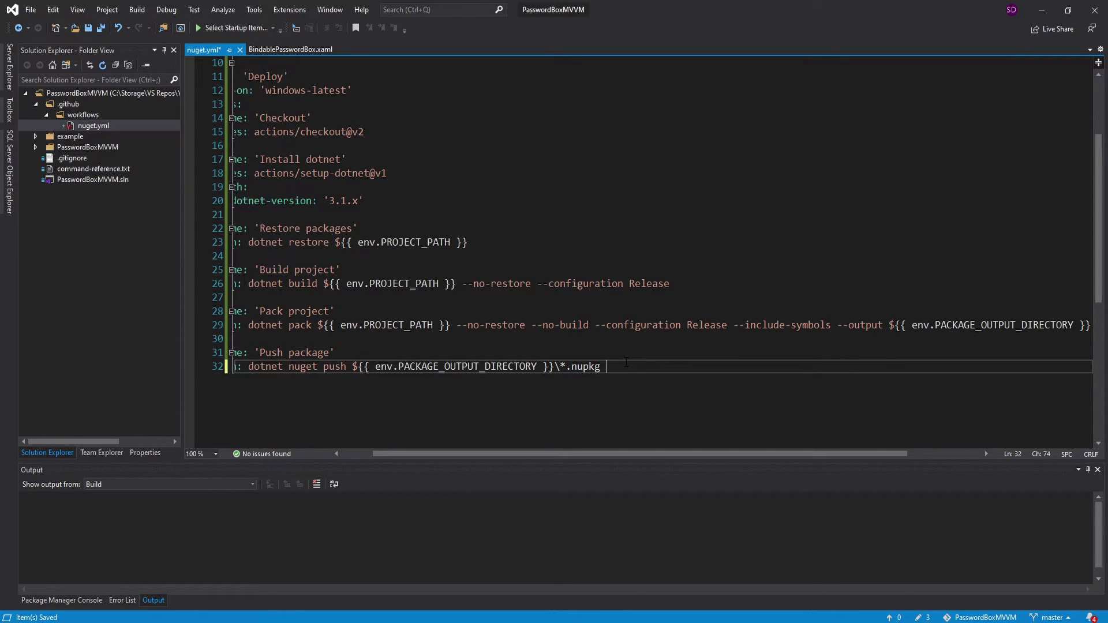
text(-s)
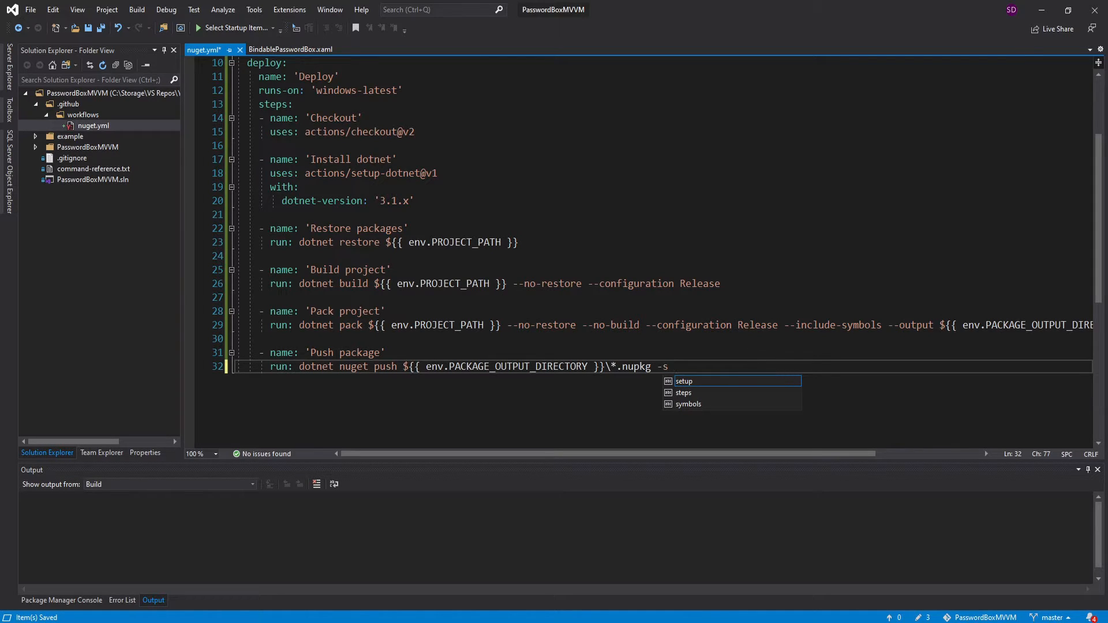
scroll(up, 3)
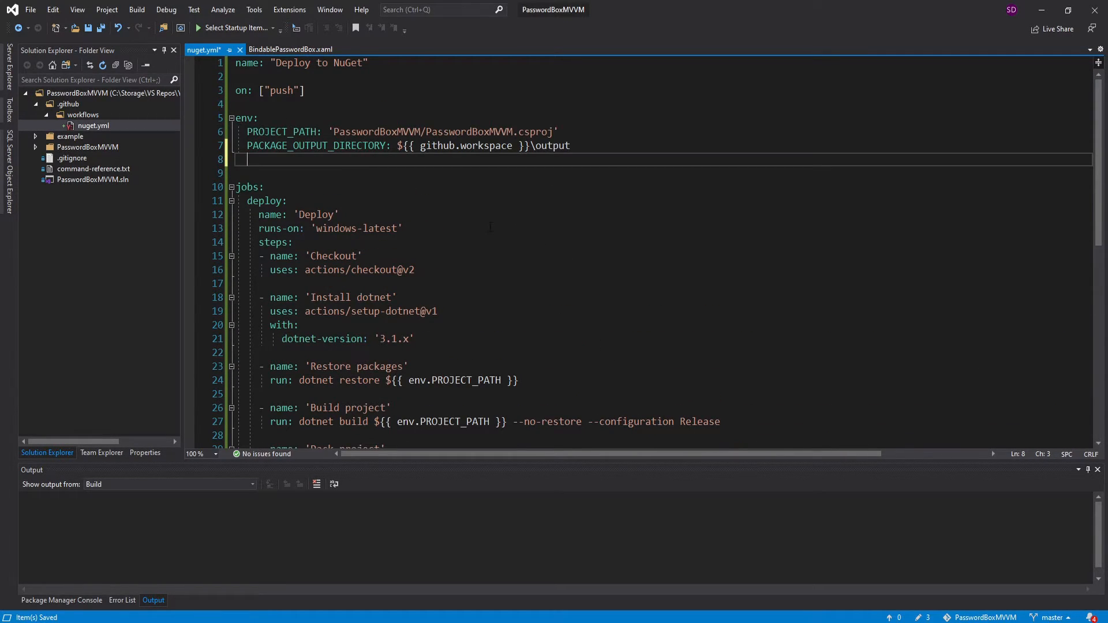
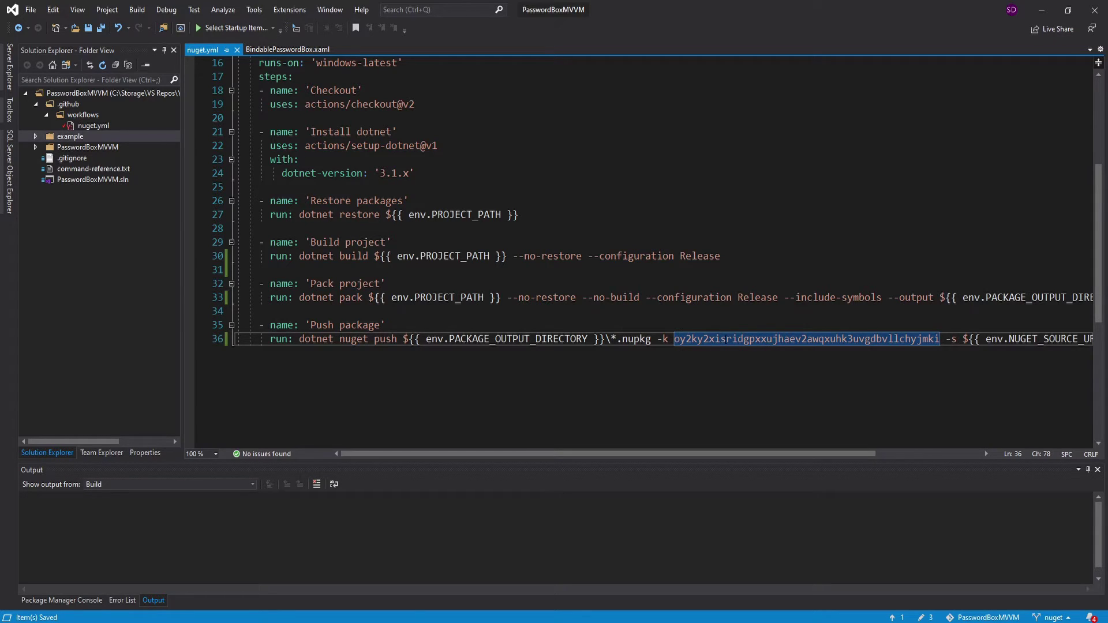
Add a NUGET_SOURCE_URL env variable and the literal API key, then copy the key
key(Delete)
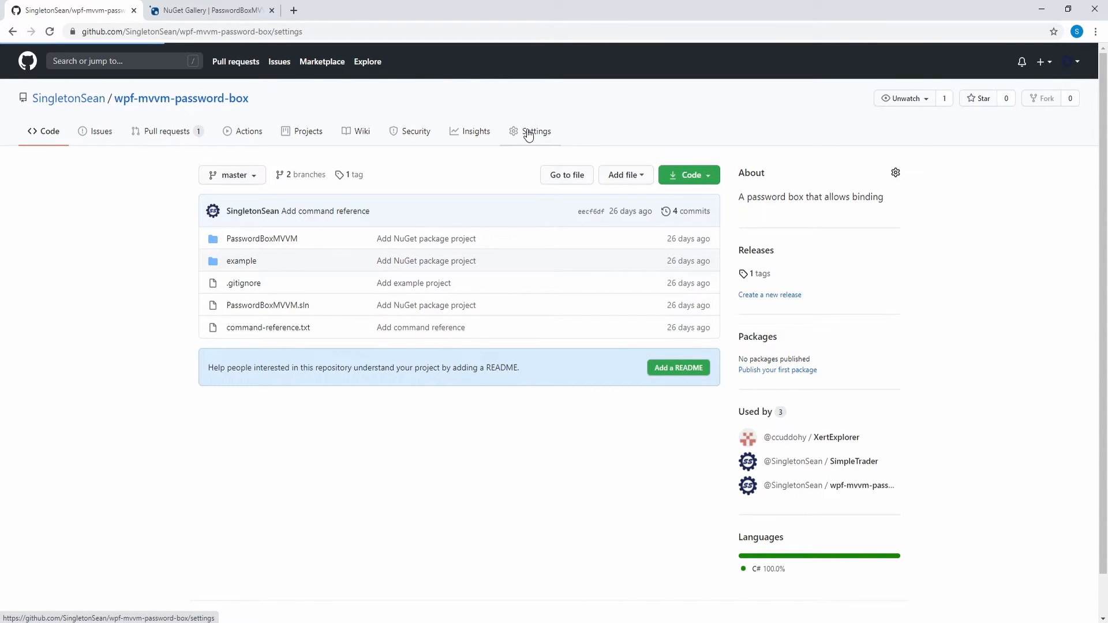
Create a repository secret named NUGET_AUTH holding the NuGet API key
click(536, 131)
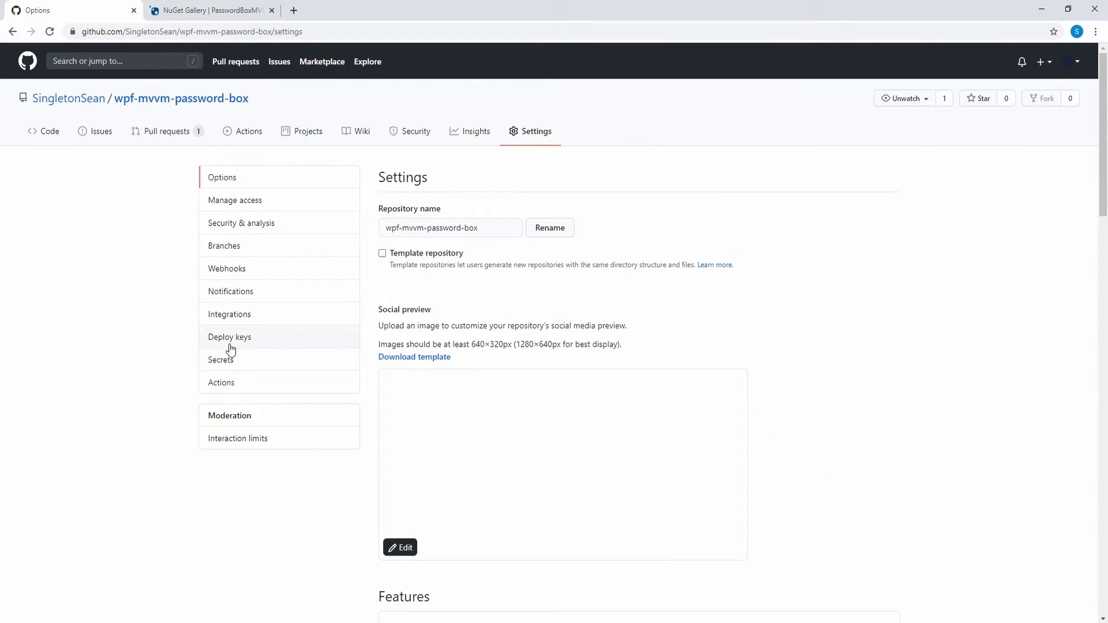
click(222, 360)
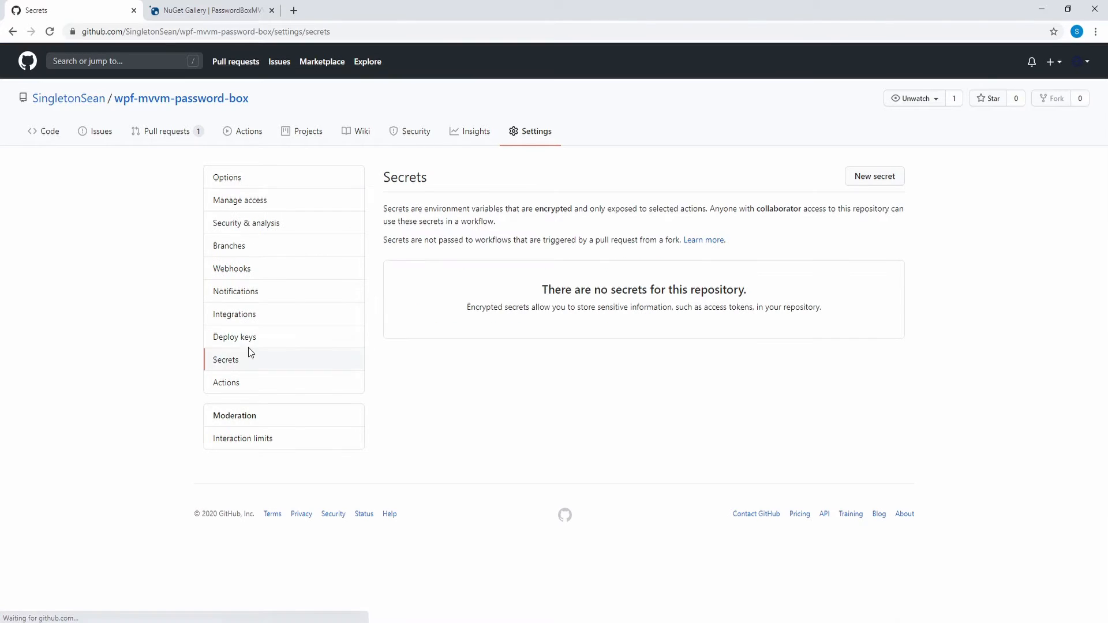
click(874, 176)
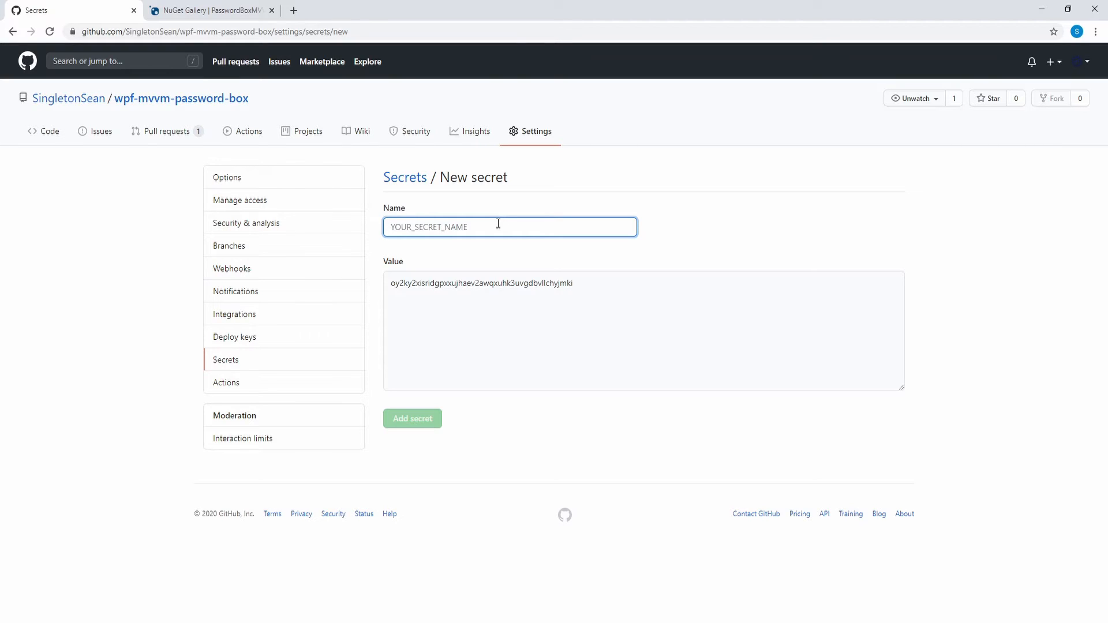
text(NUGET_AUTH)
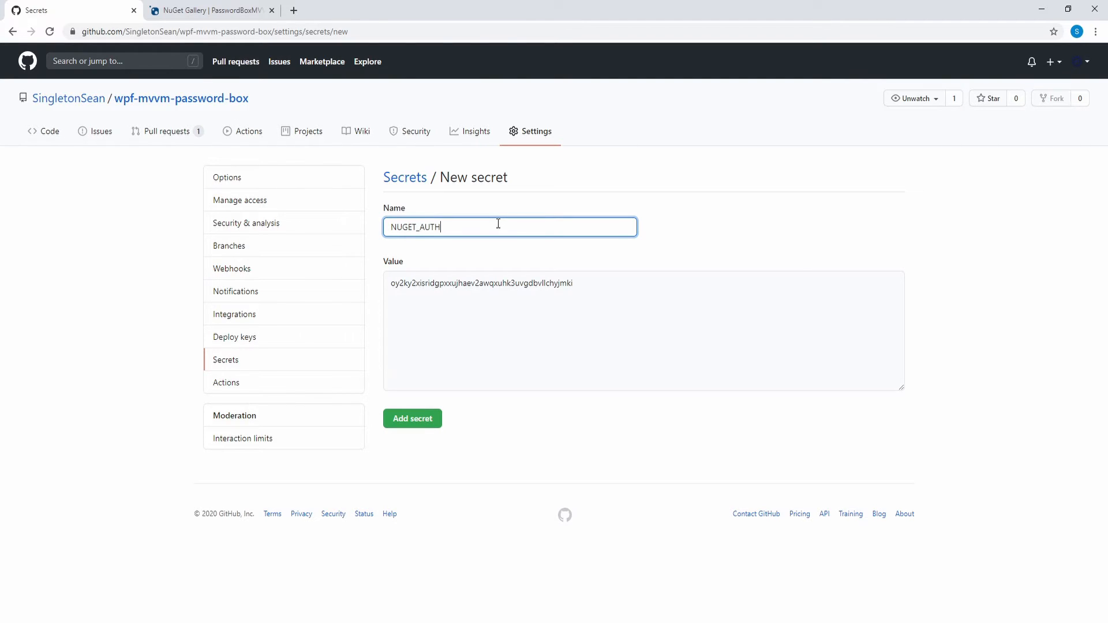
click(413, 418)
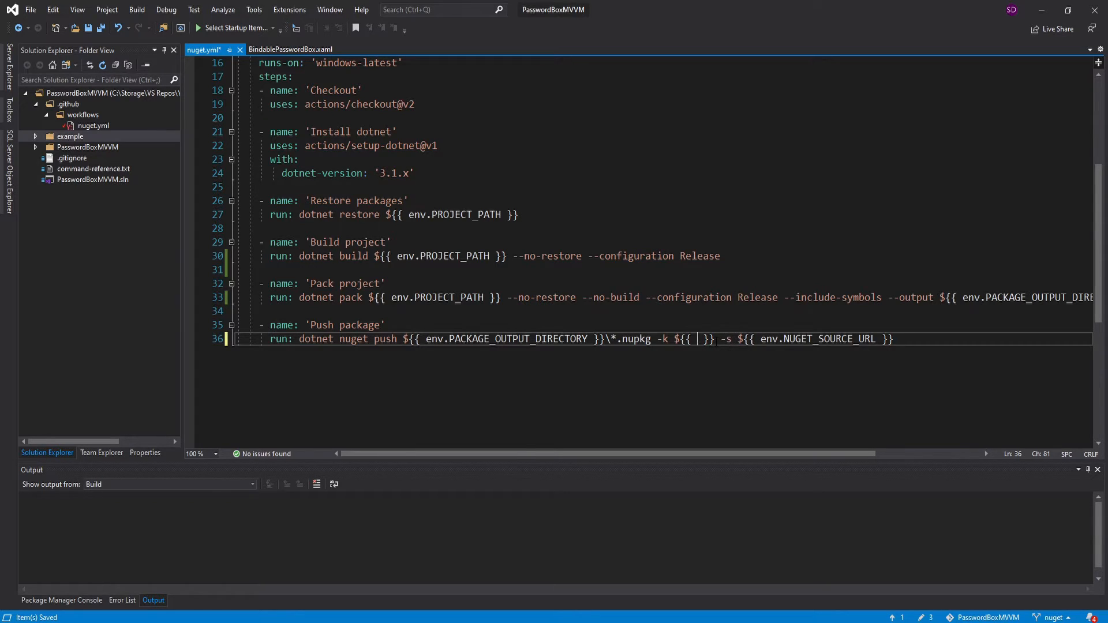
Replace the literal key after -k with ${{ secrets.NUGET_AUTH }}
text(secrets.)
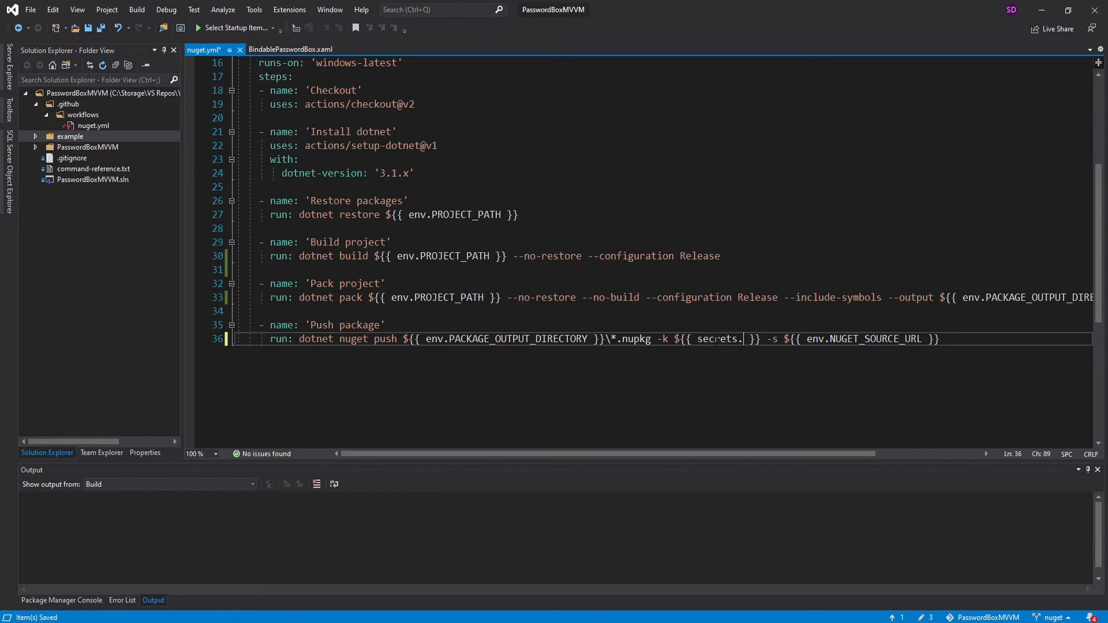
text(NUGET_AUTH)
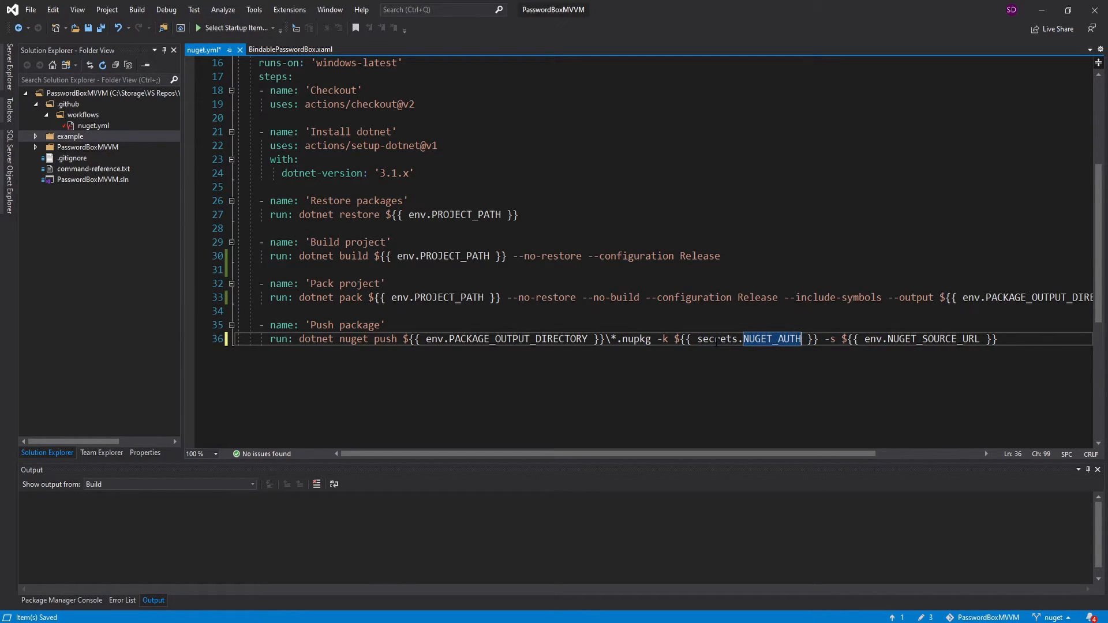
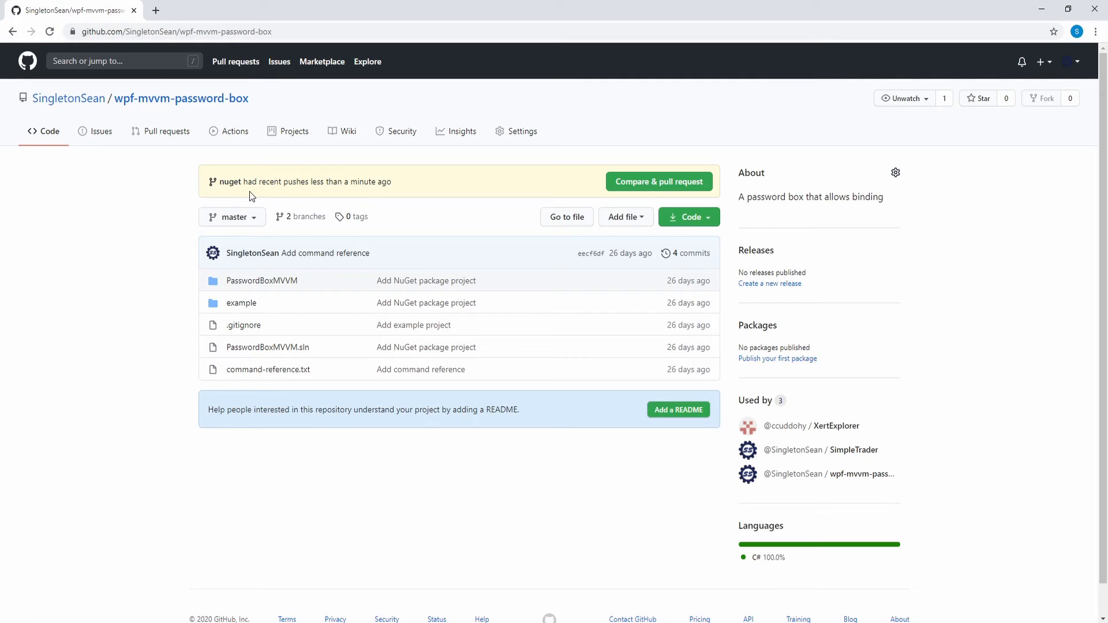
mouse_move(279, 213)
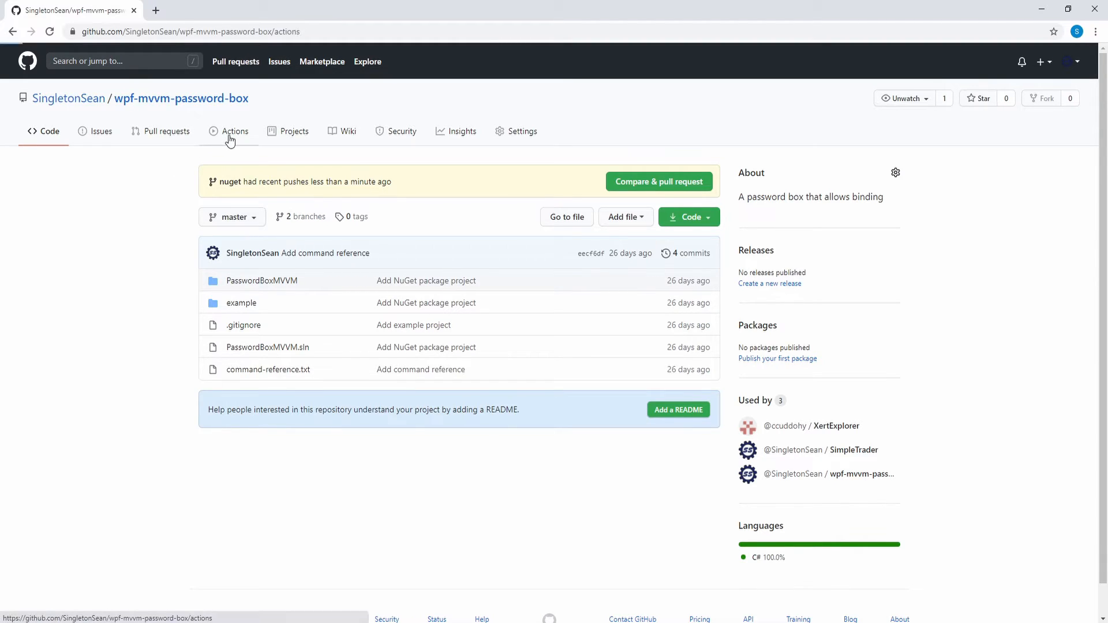
Open the Add deploy run's Deploy job log showing Push package failed on existing 1.0.0
click(235, 131)
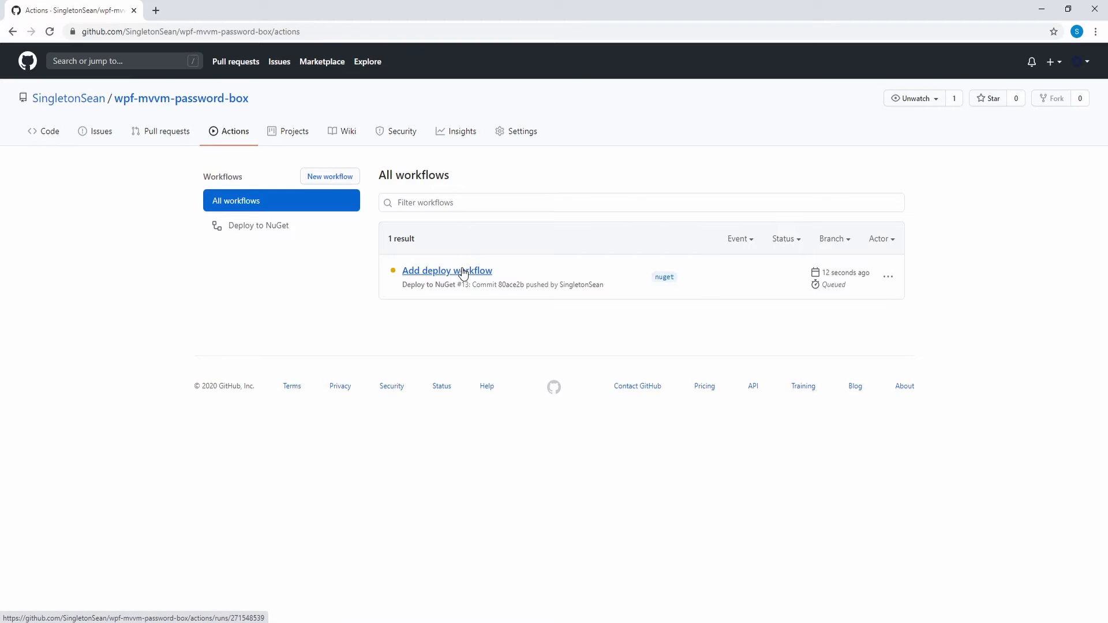
click(447, 270)
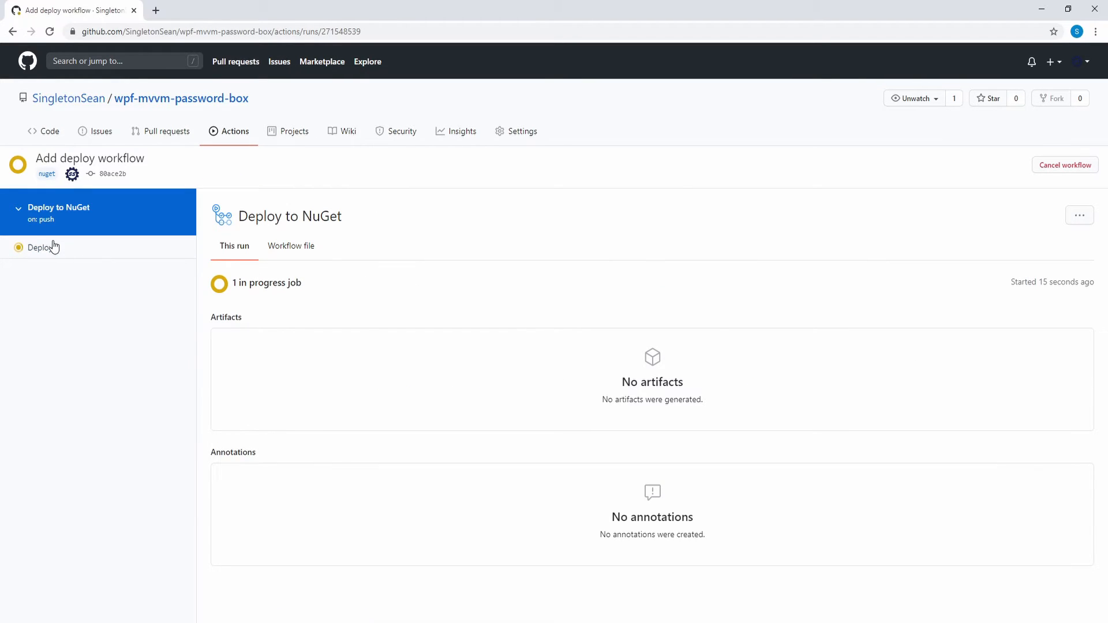
click(40, 248)
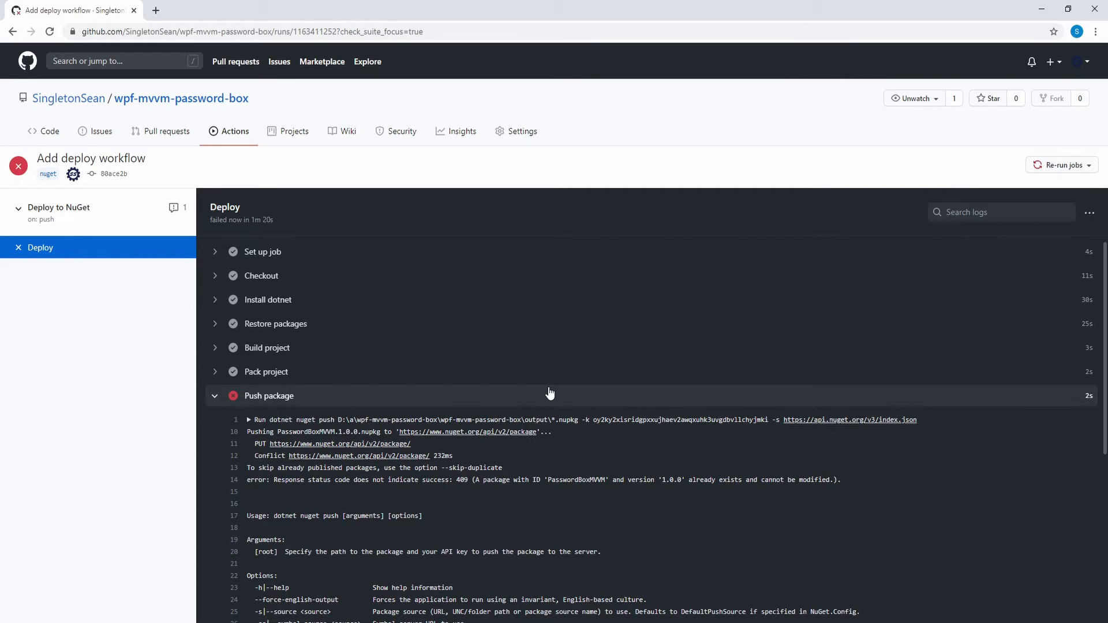
scroll(down, 3)
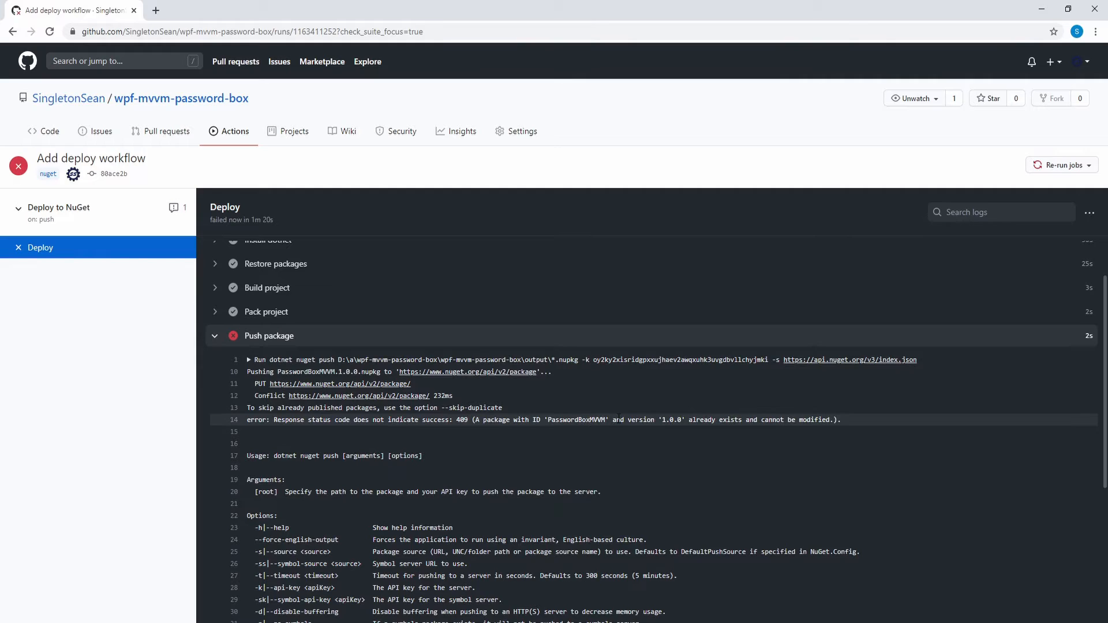
double_click(640, 420)
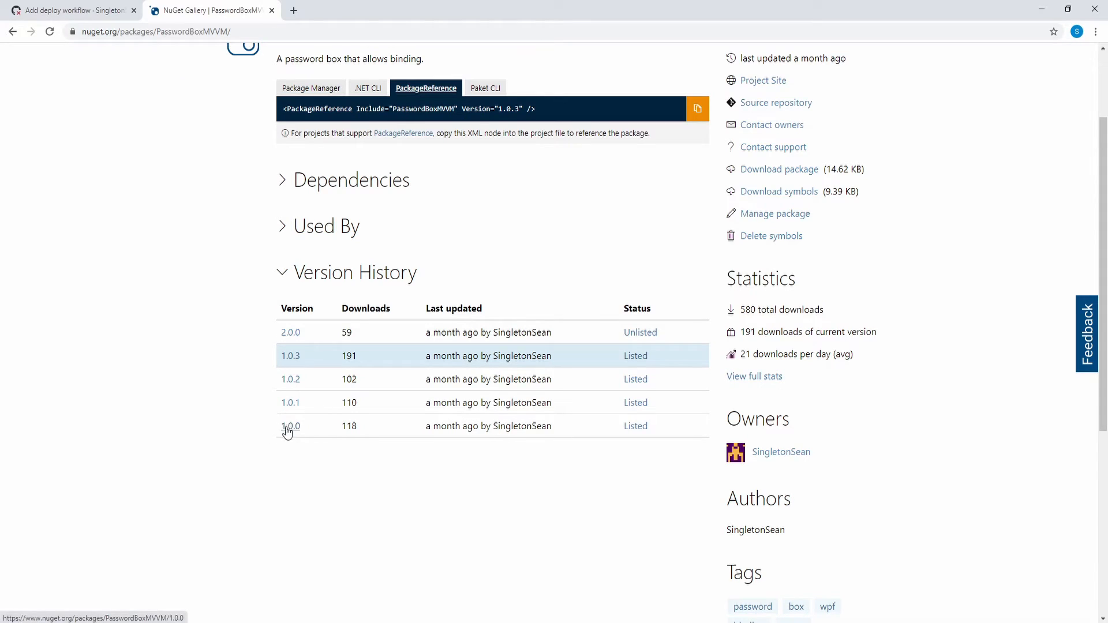
mouse_move(290, 444)
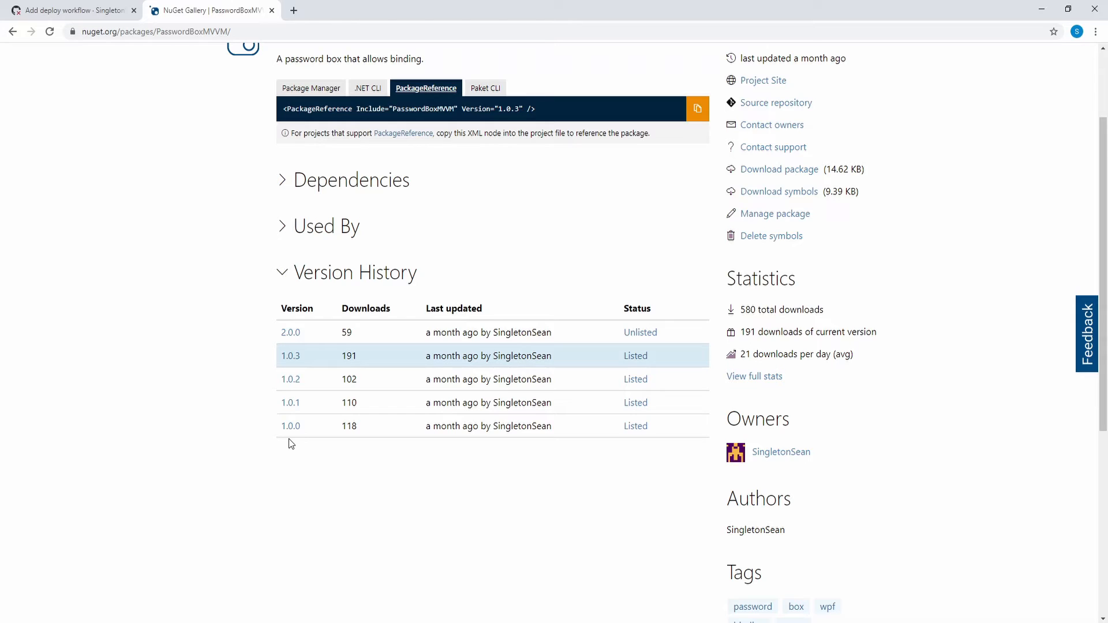
Check NuGet's version history for 1.0.0, then return to the failed GitHub run
click(70, 10)
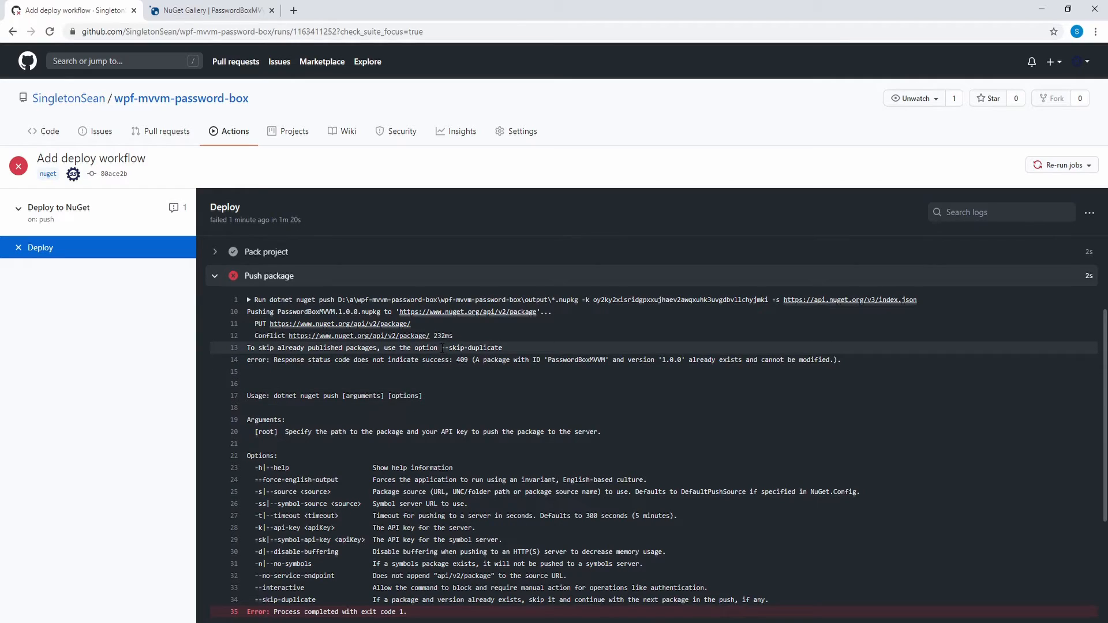
double_click(471, 347)
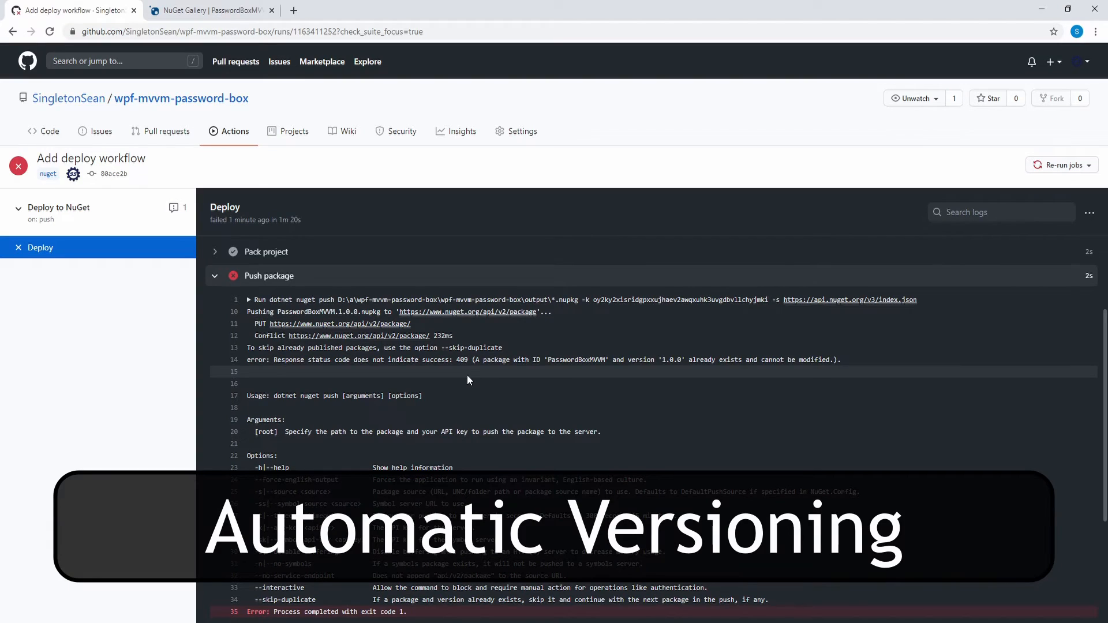
mouse_move(528, 377)
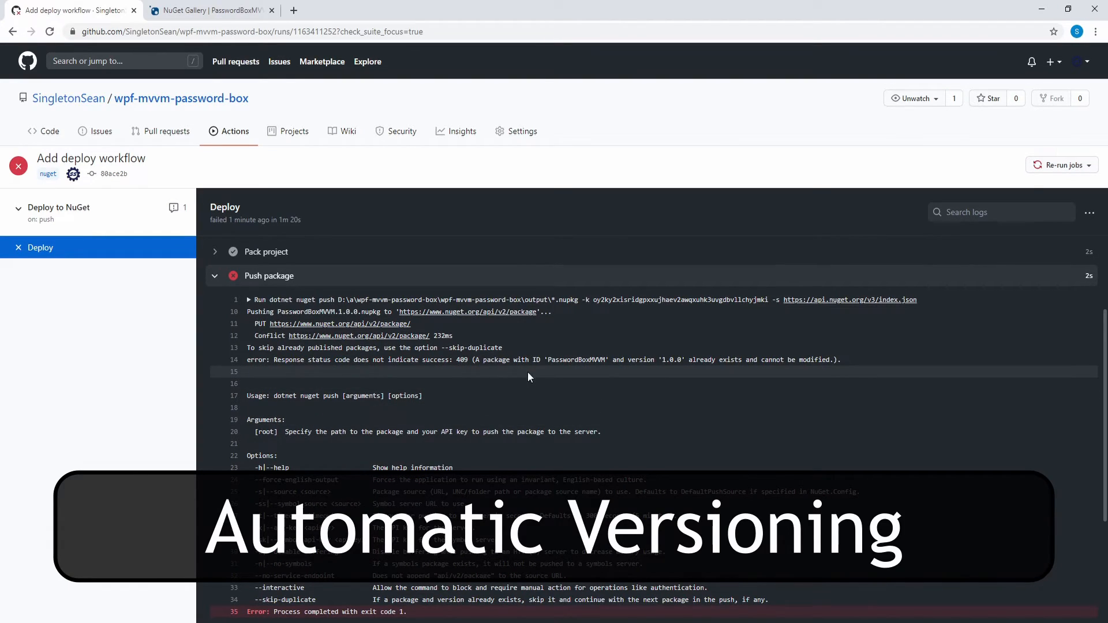
mouse_move(576, 388)
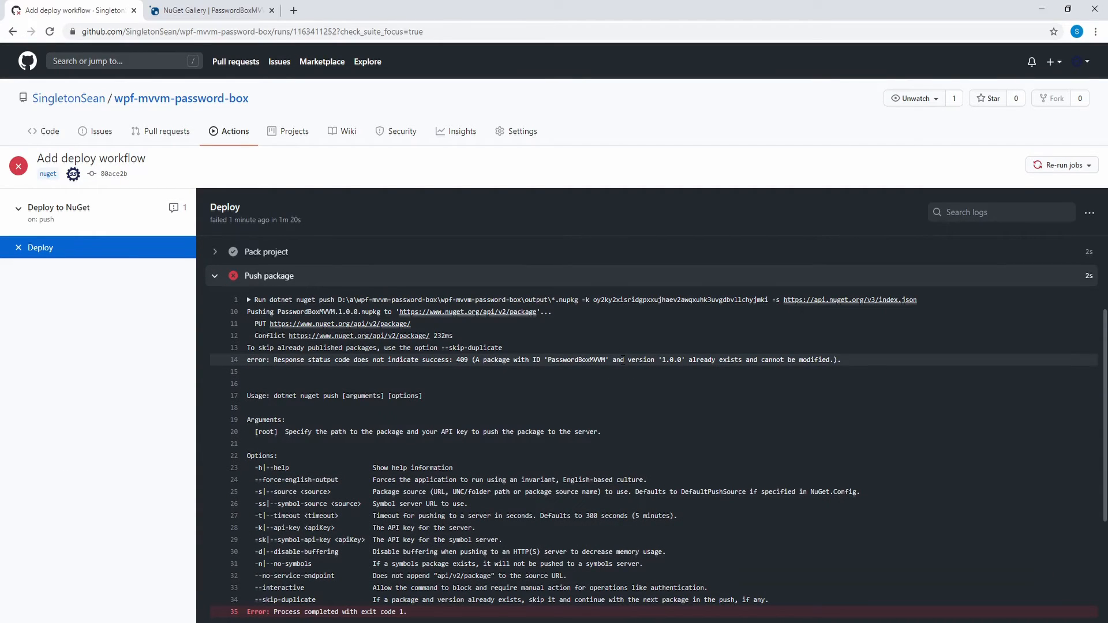
mouse_move(612, 384)
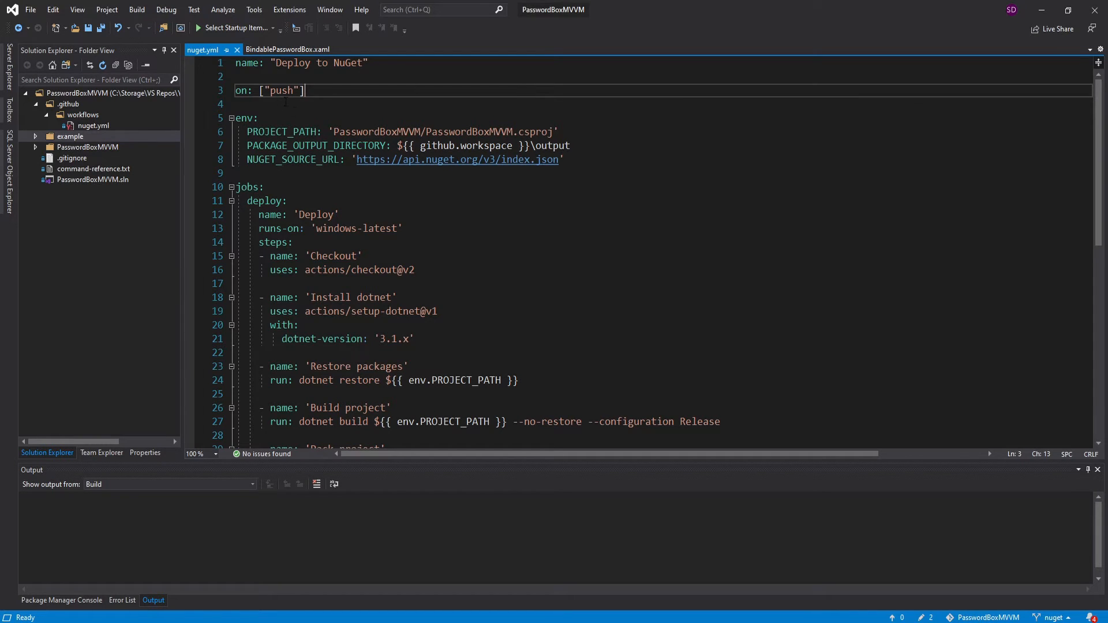
Change the trigger from on: ["push"] to push tags matching 'v*'
double_click(281, 91)
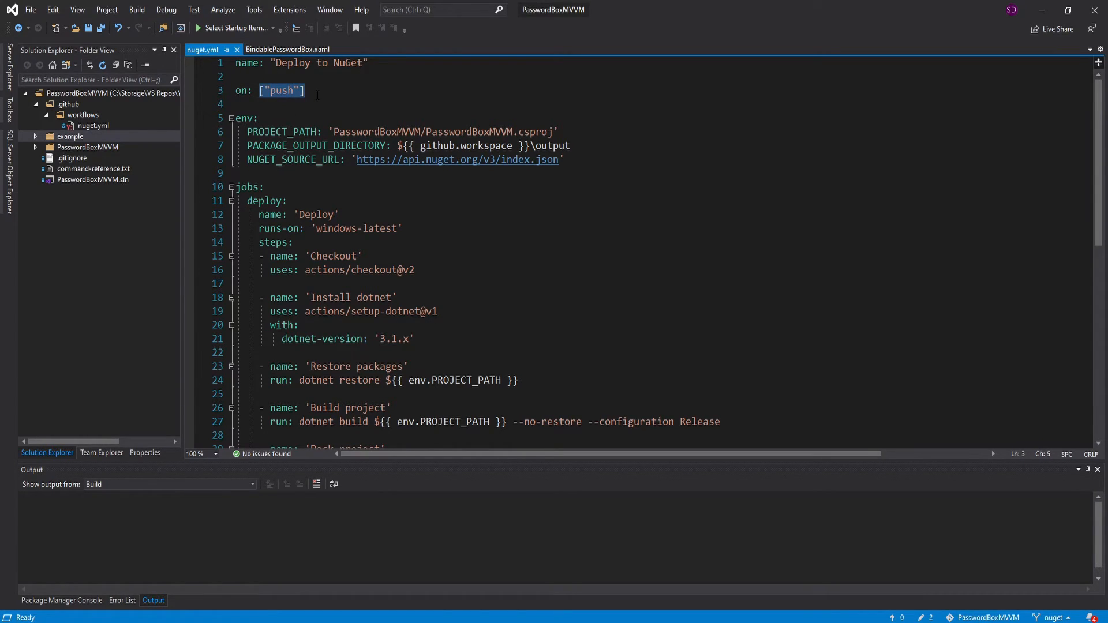
key(Delete)
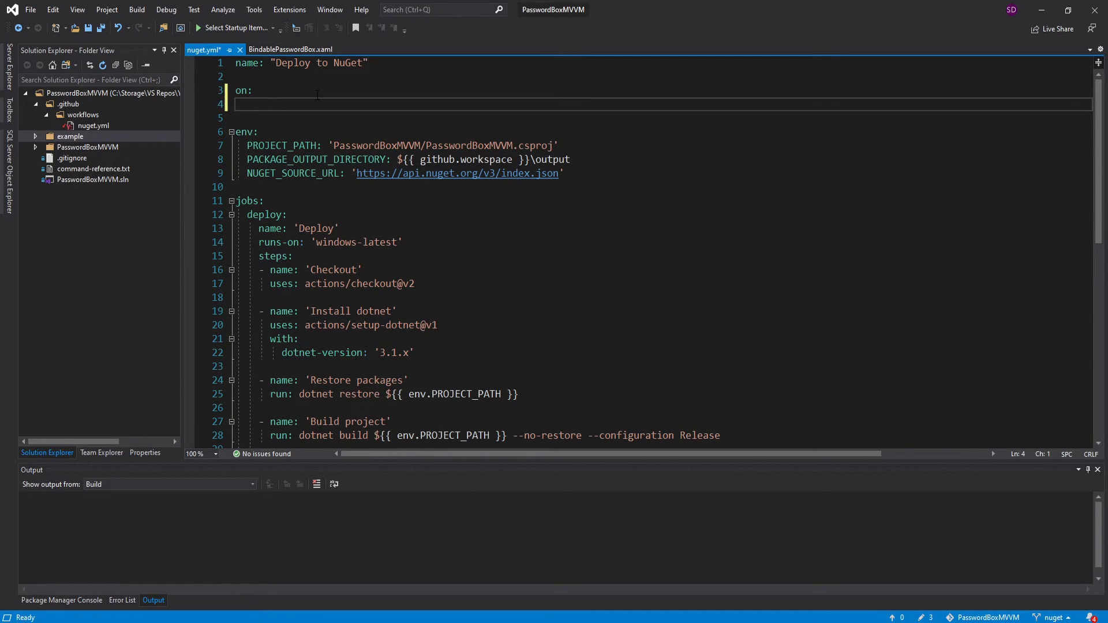
text(push:)
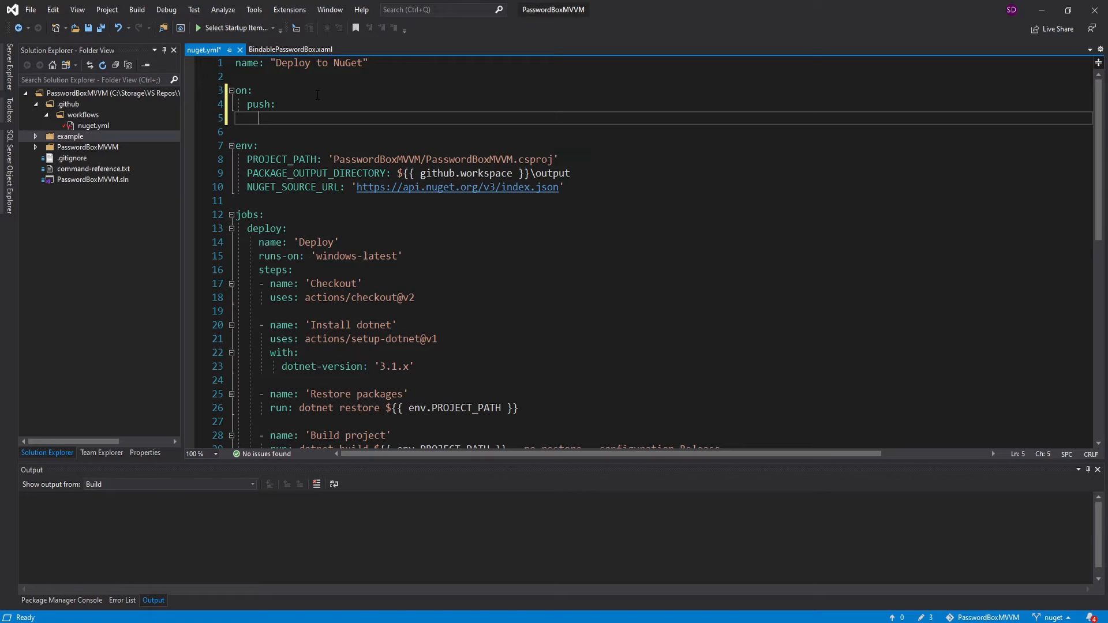
text(tags:)
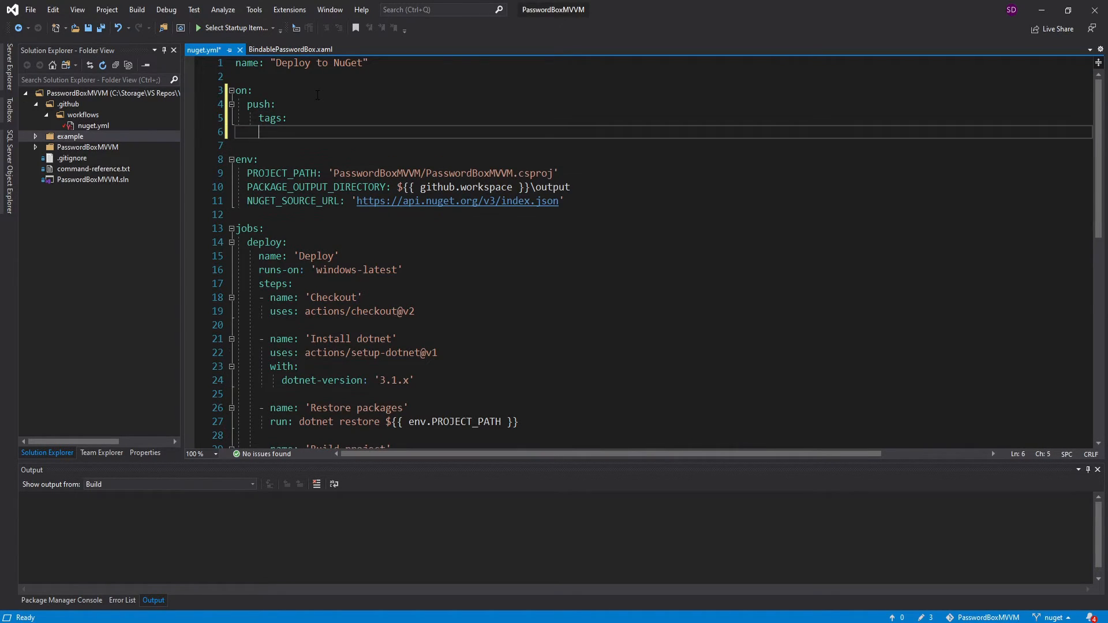
text(- 'v*)
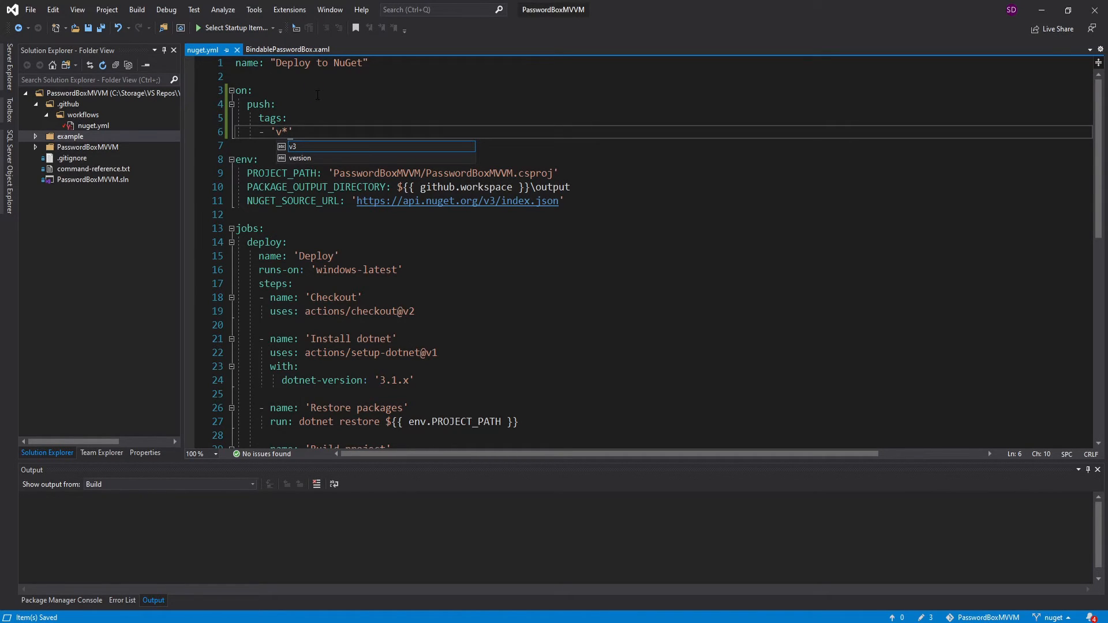
key(Escape)
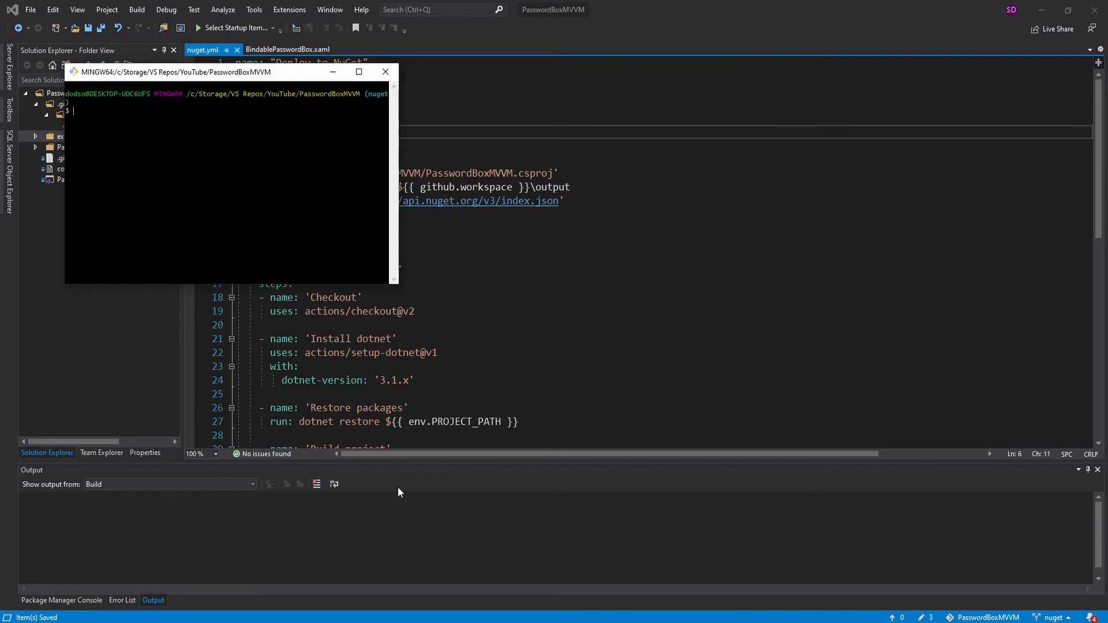
Create tag v1.0.4 in Git Bash, type git push, and close the terminal
text(git)
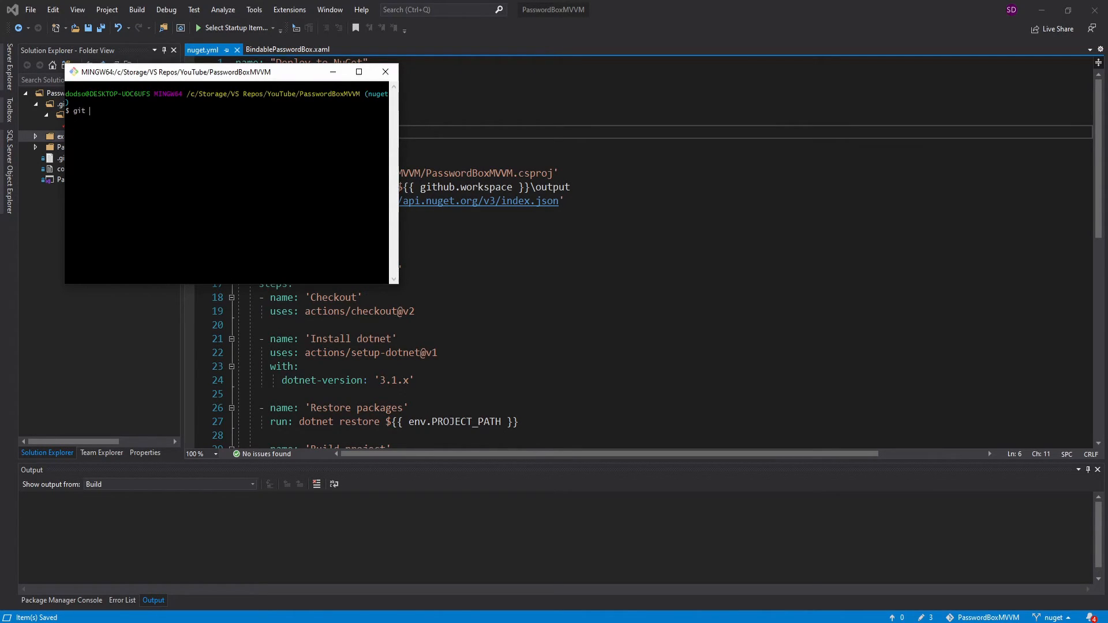
text(tag)
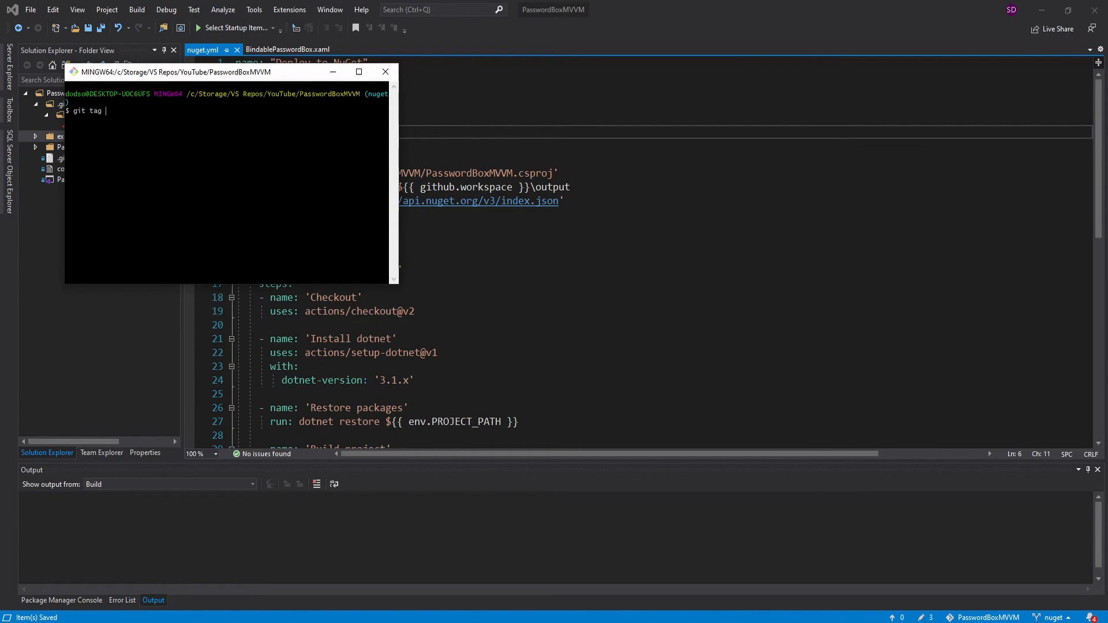
text(v1.)
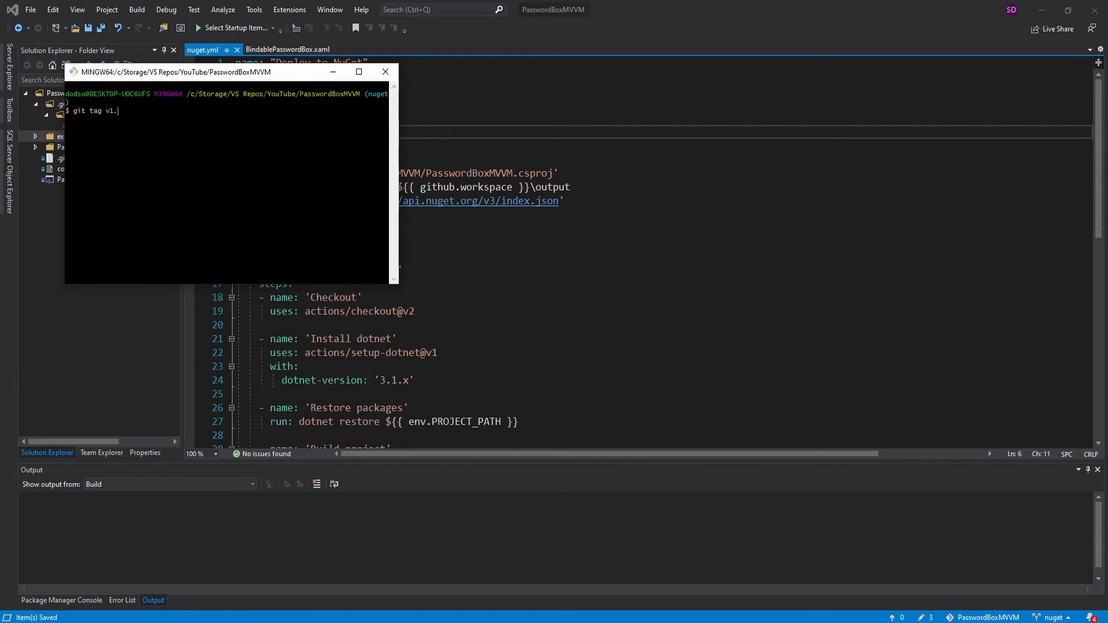
key(Return)
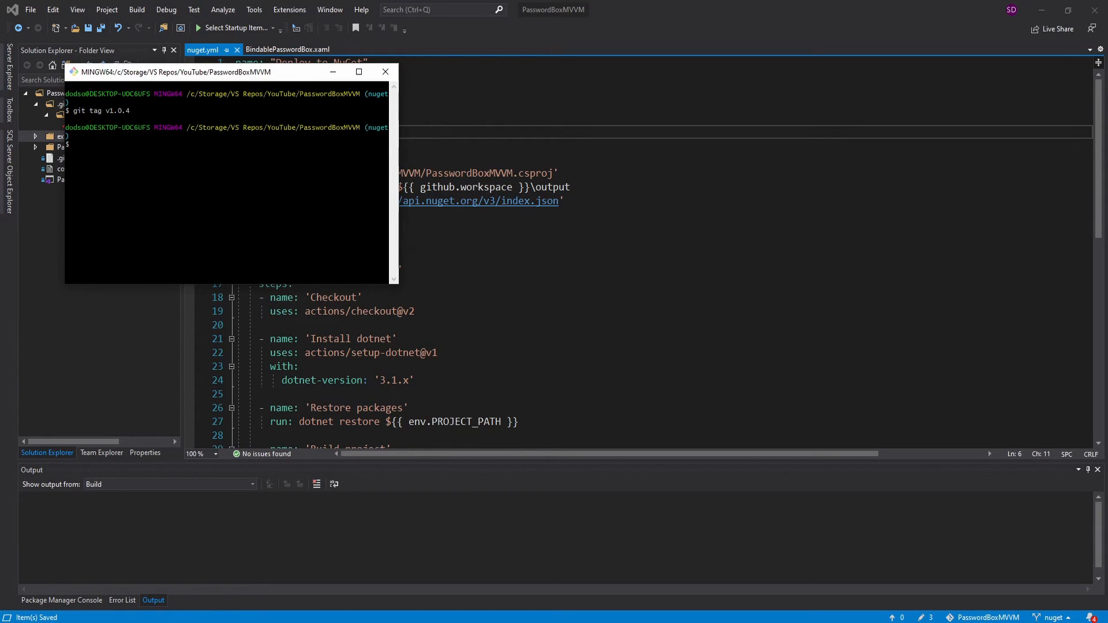
text(git push)
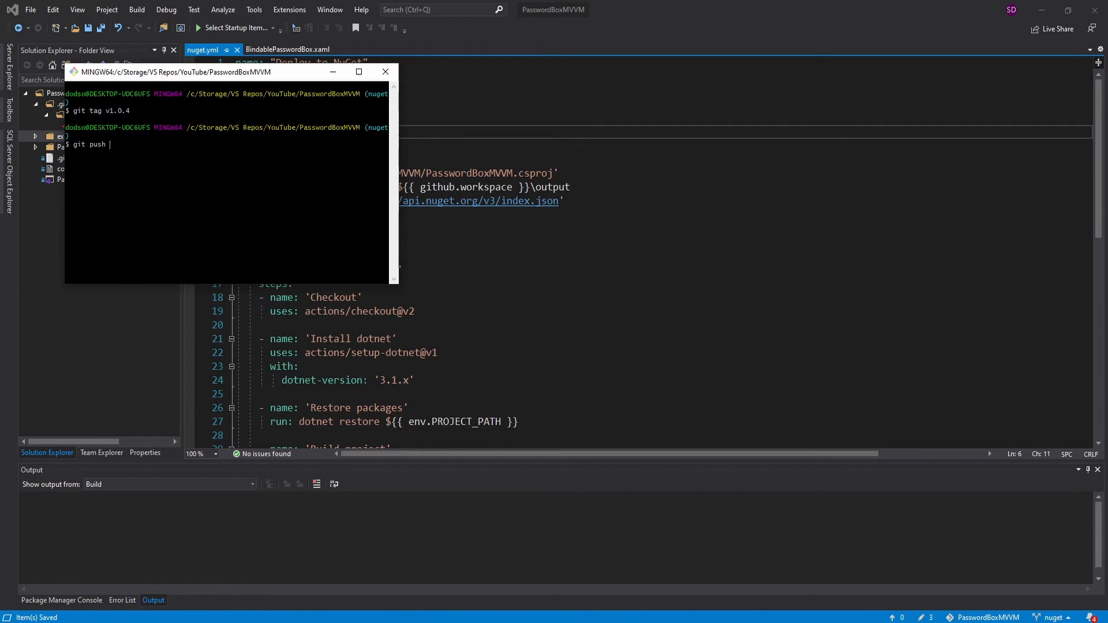
click(385, 71)
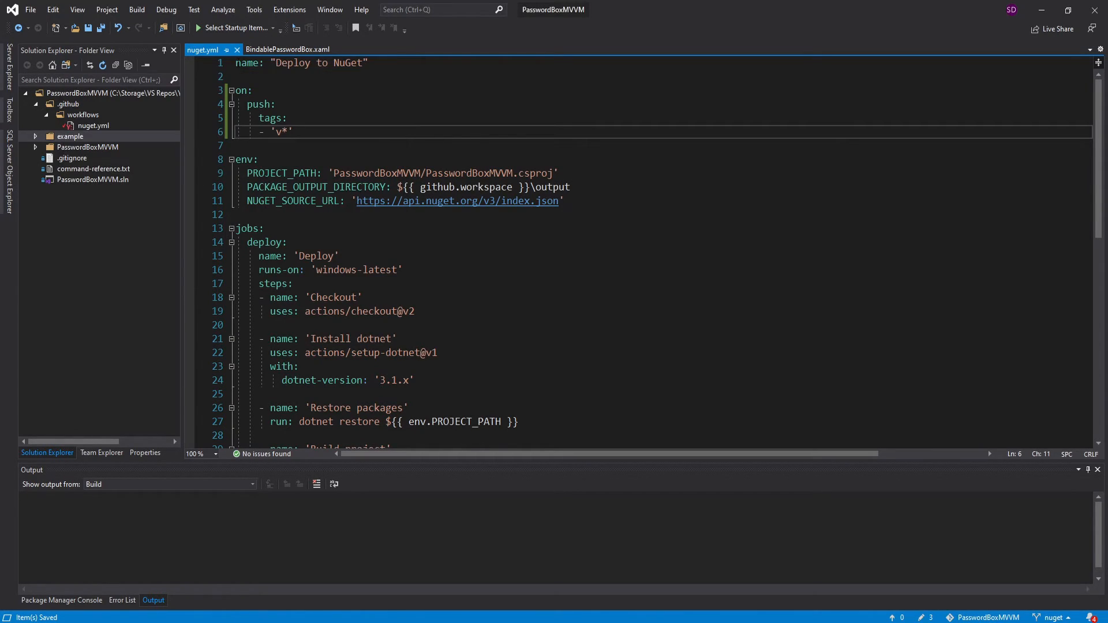
click(261, 146)
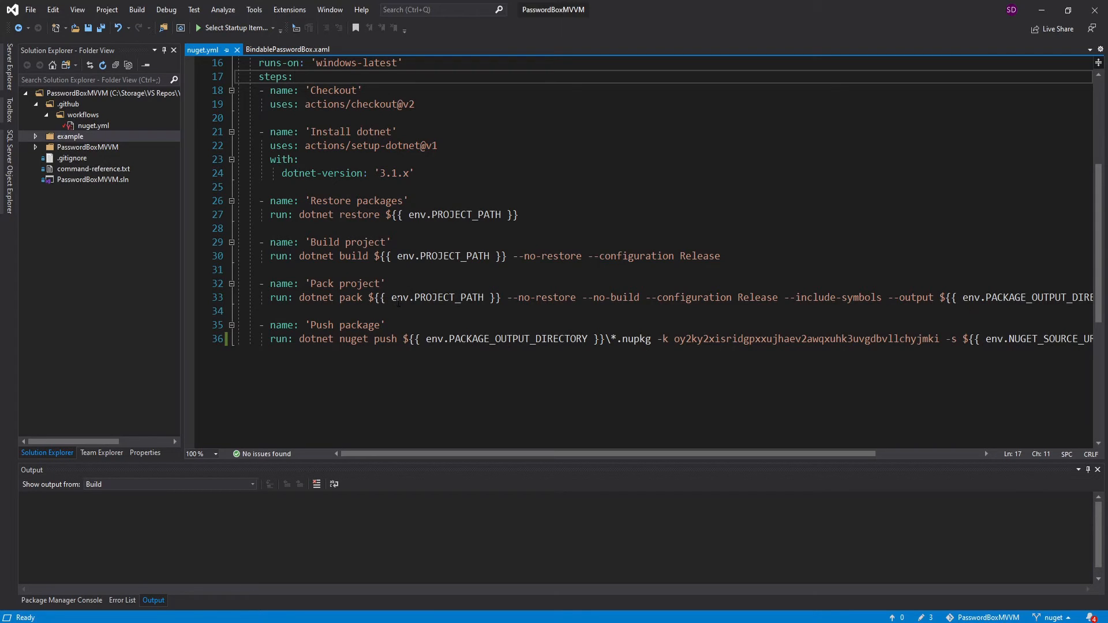
Insert a 'Get version' step, id version, using battila7/get-version-action@v2, after Build project
click(272, 270)
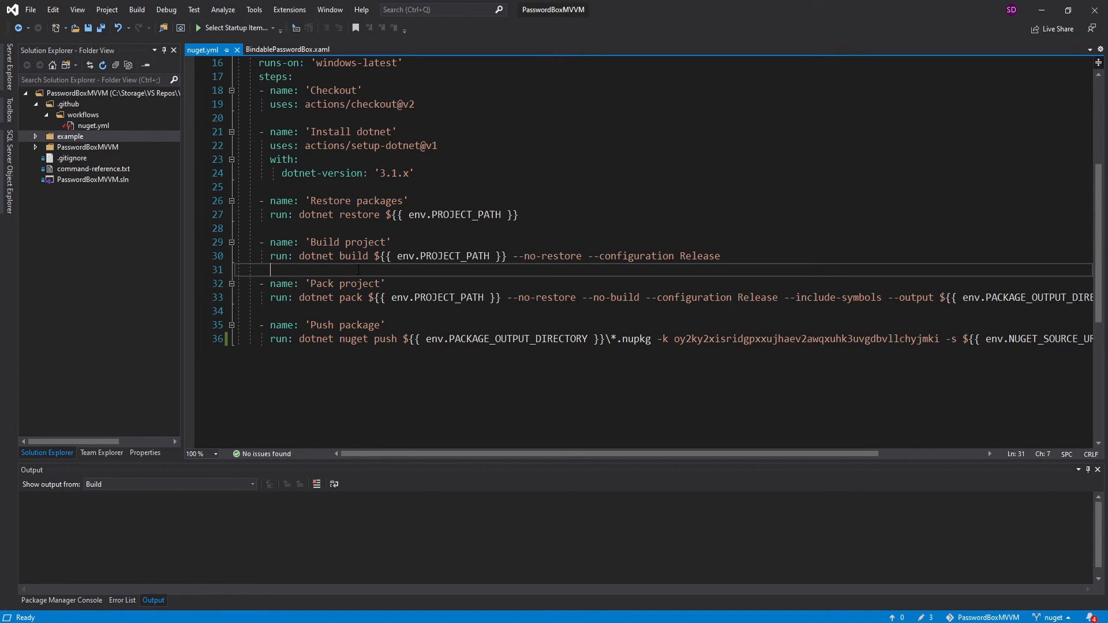
scroll(up, 3)
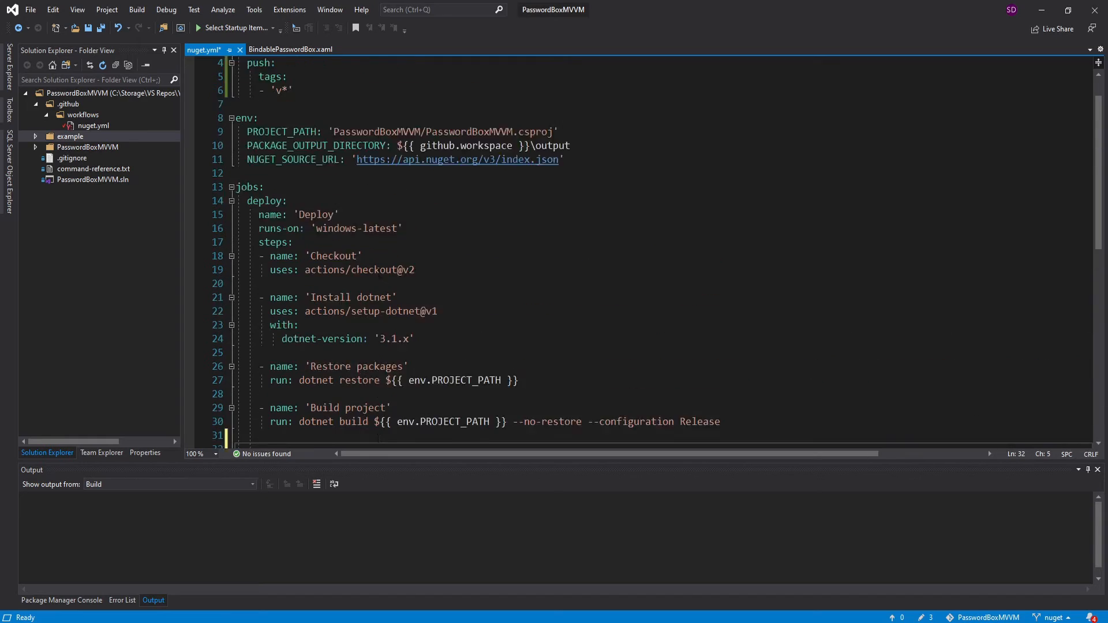
scroll(down, 3)
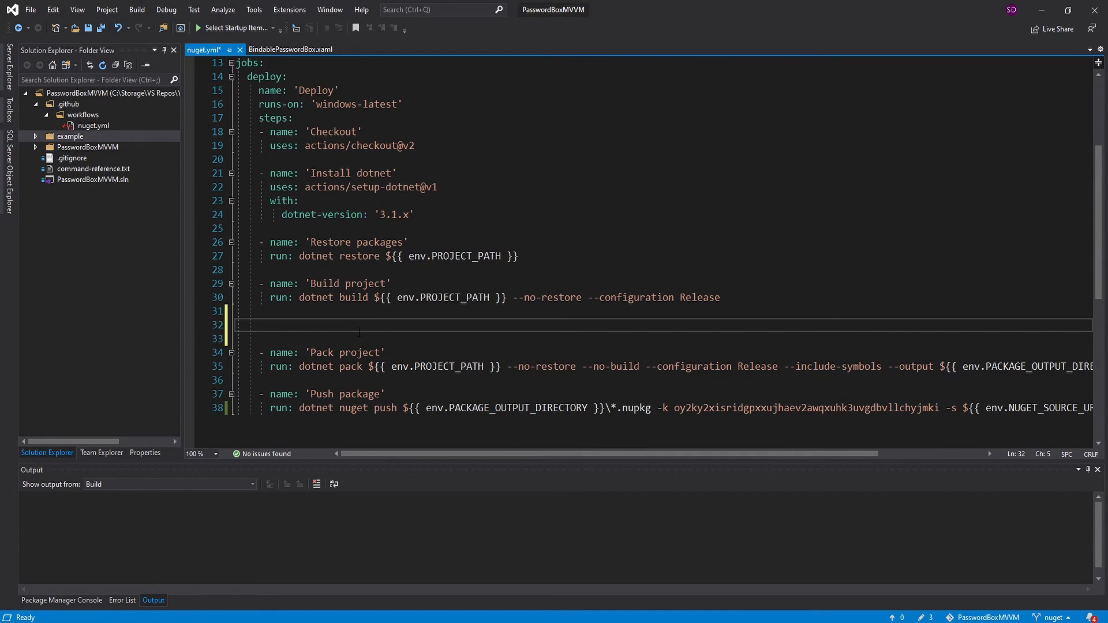
text(- name: 'Get version)
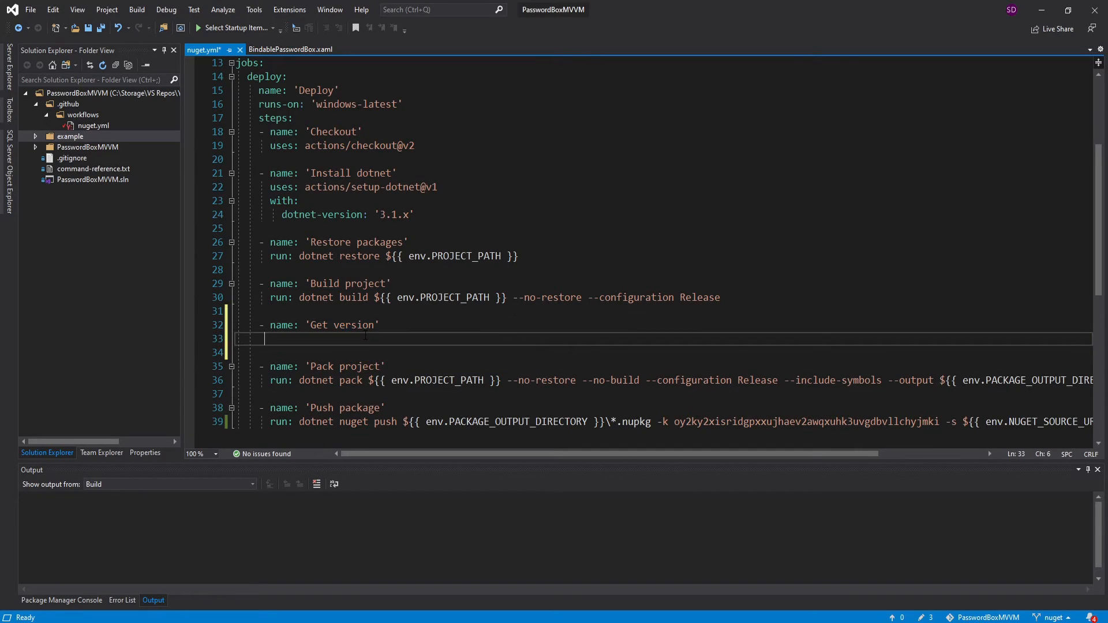
text(id:)
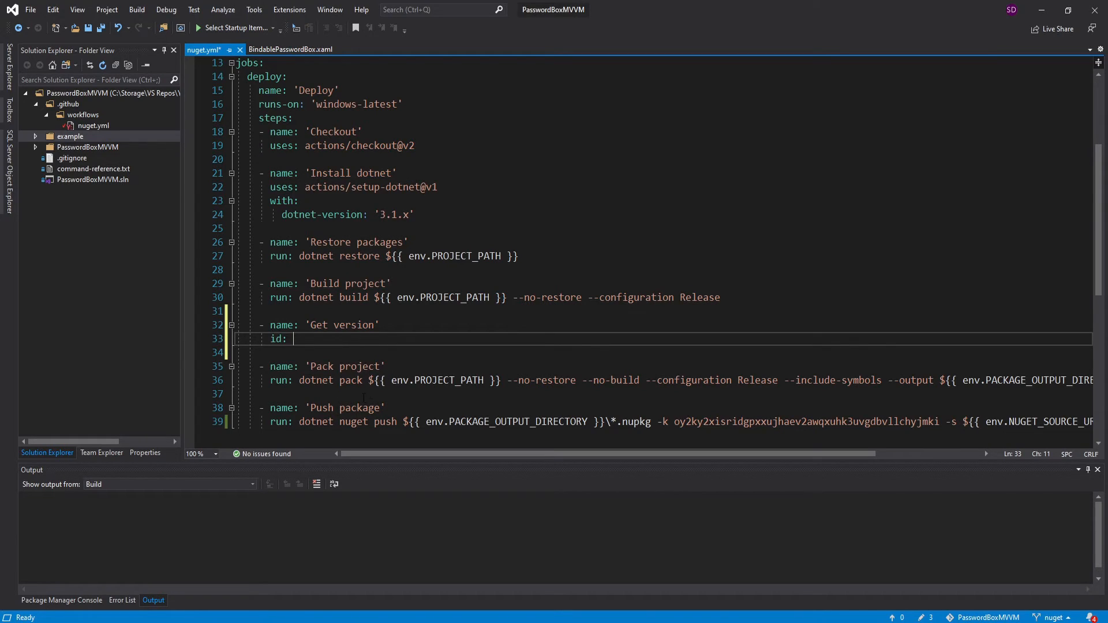
text(version)
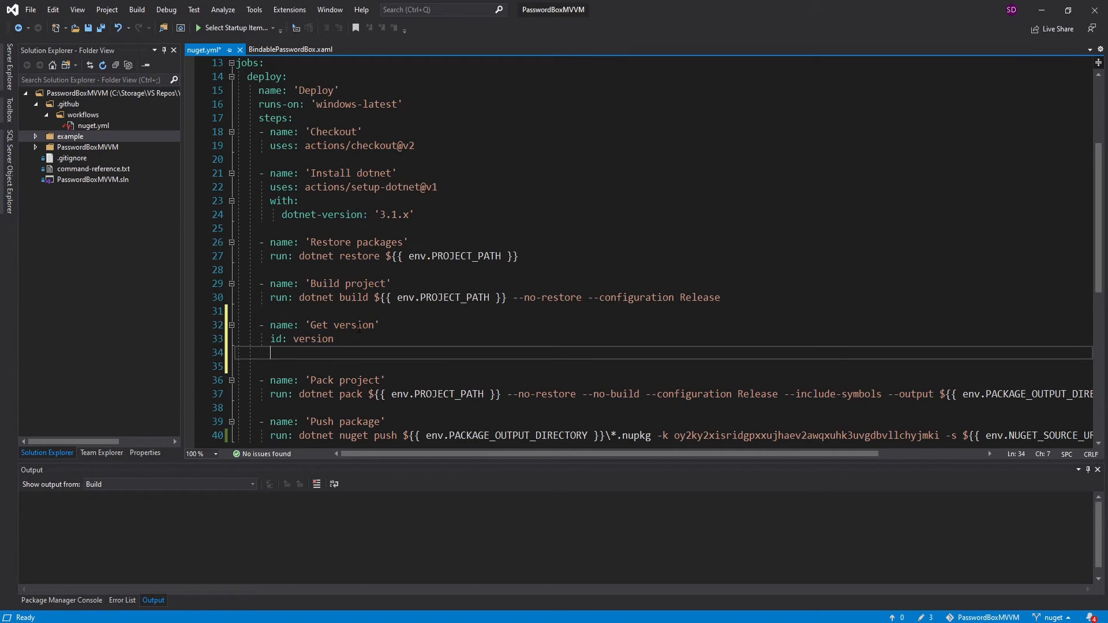
text(uses:)
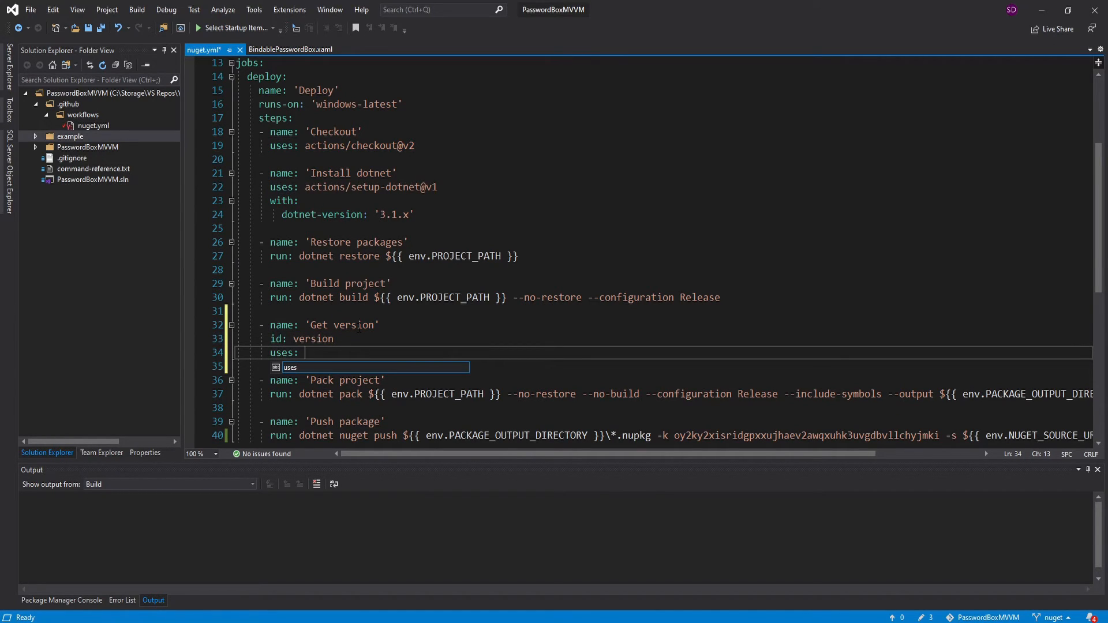
text(bat)
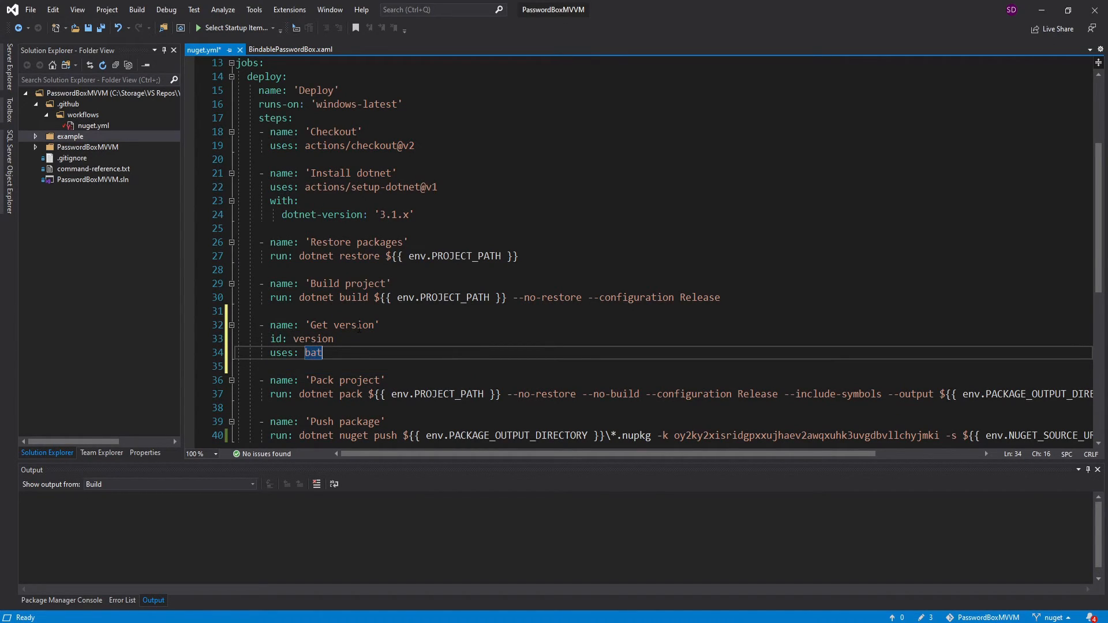
text(tila7)
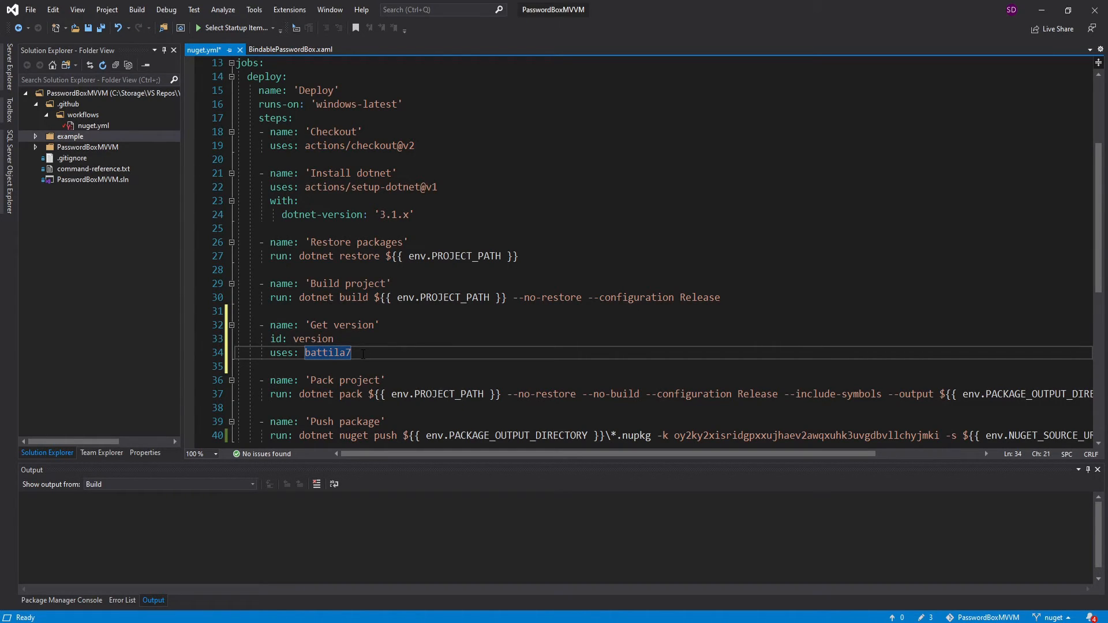
text(/get-version-action@v2)
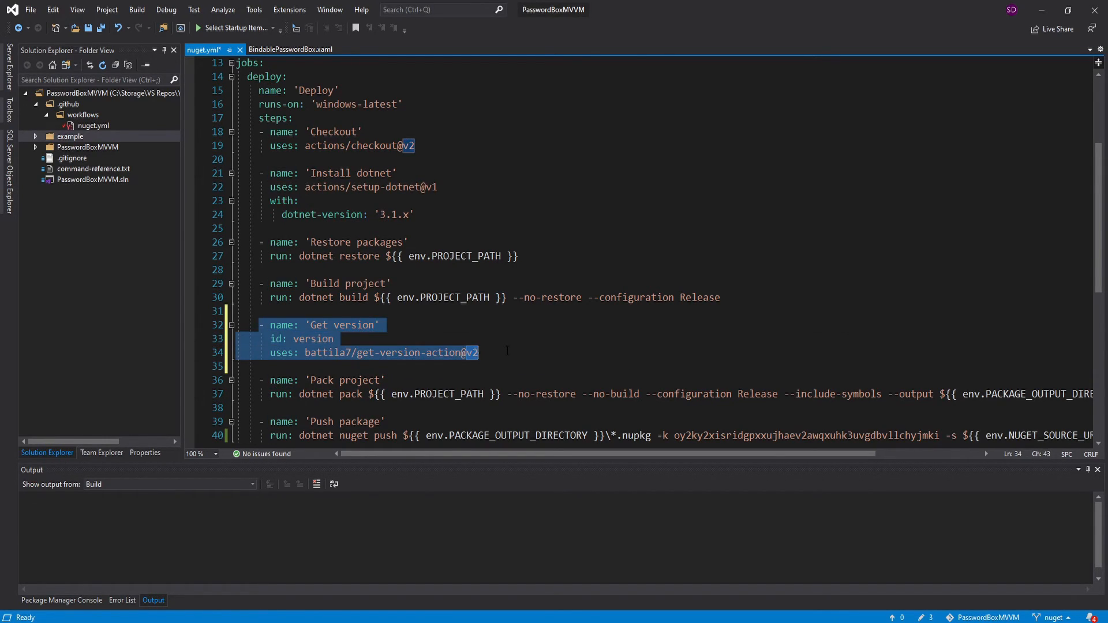
scroll(up, 3)
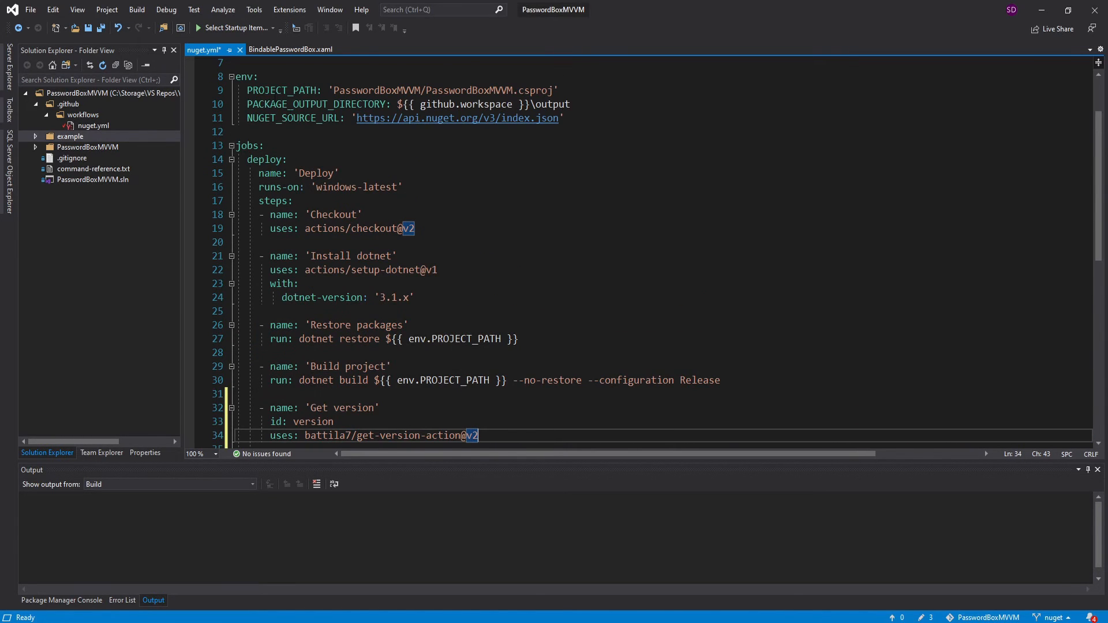
Set the Pack step to -p:PackageVersion=${{ steps.version.outputs.version-without-v }} and save nuget.yml
scroll(down, 3)
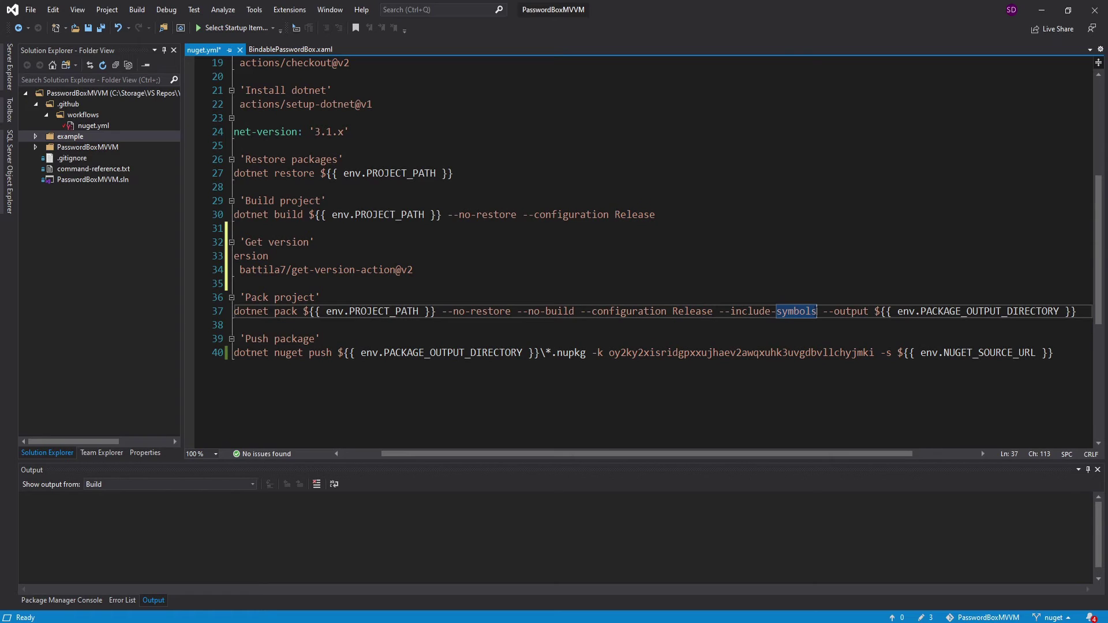
text(-p:PackageVersion -)
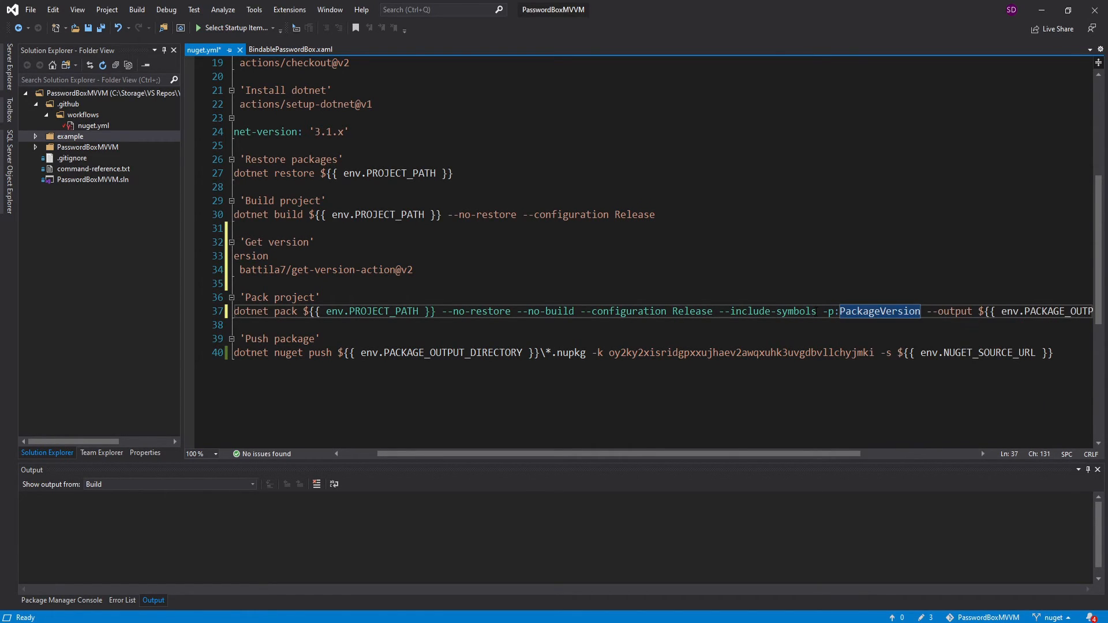
text(=${{)
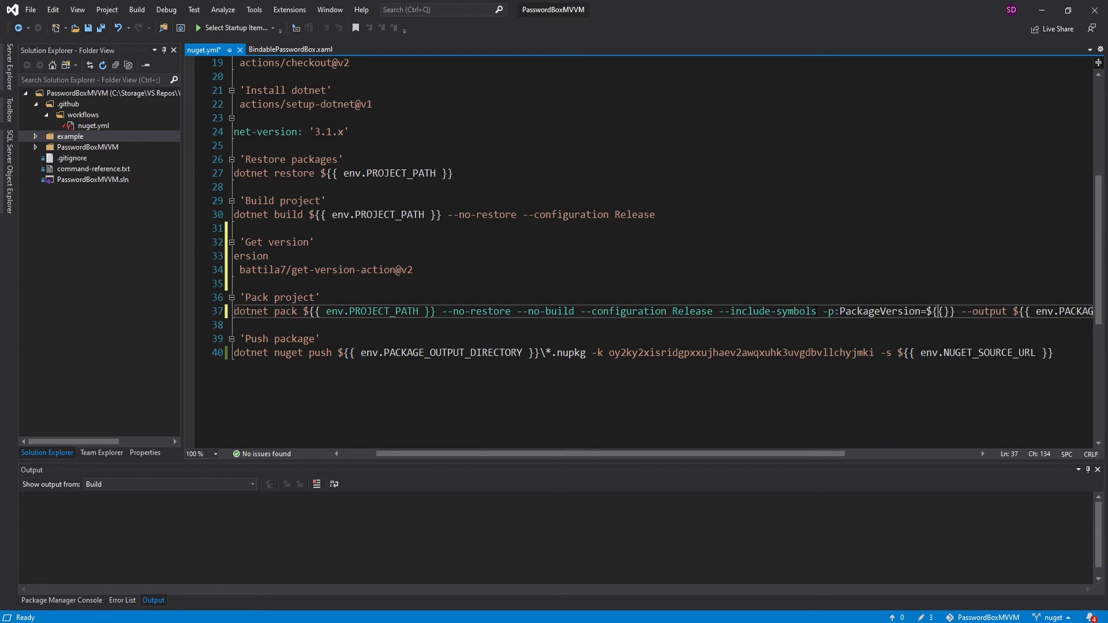
text(steps.)
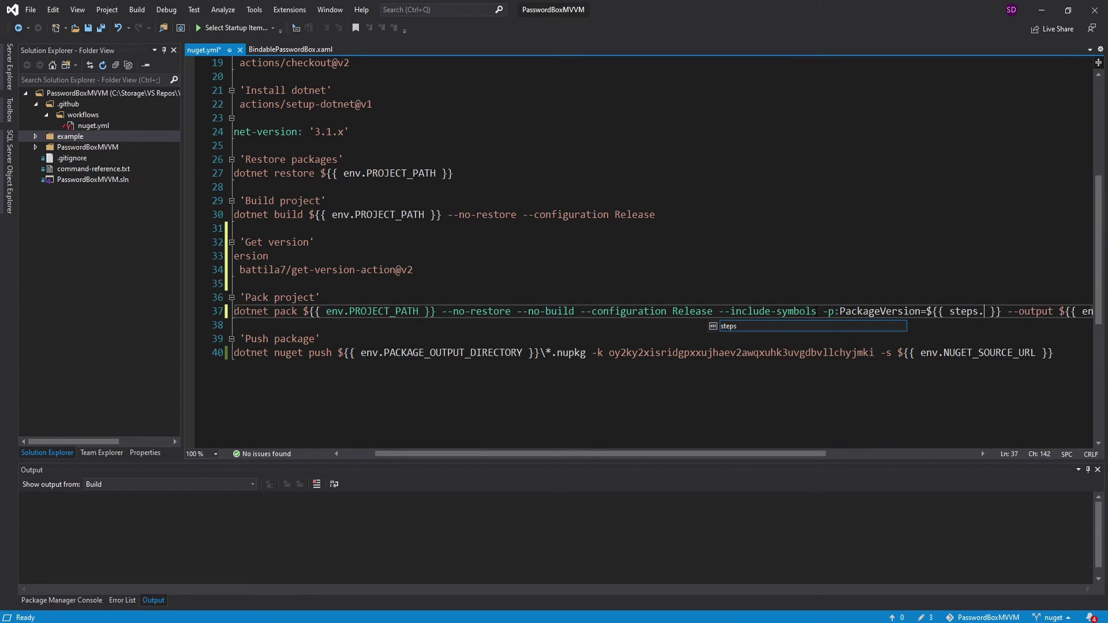
text(version)
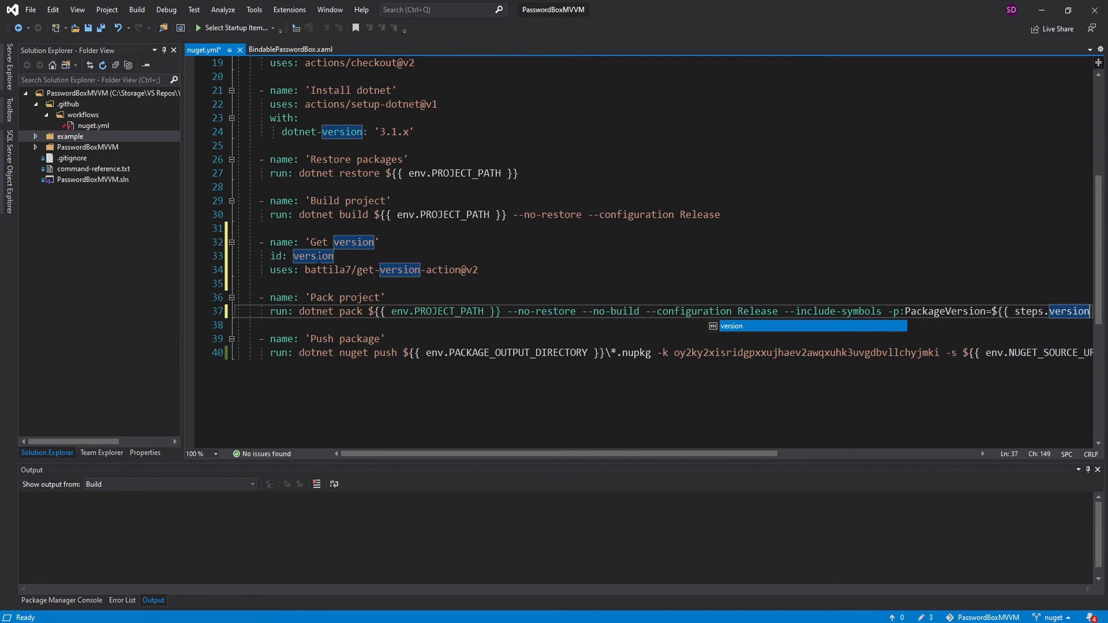
text(.ou)
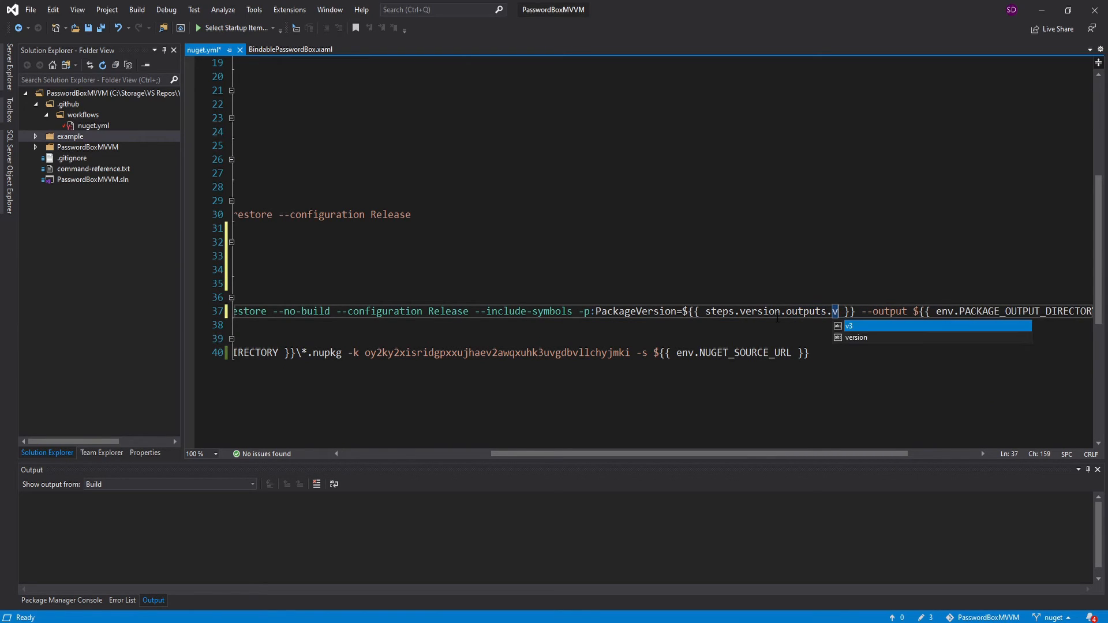
text(ersion-withou)
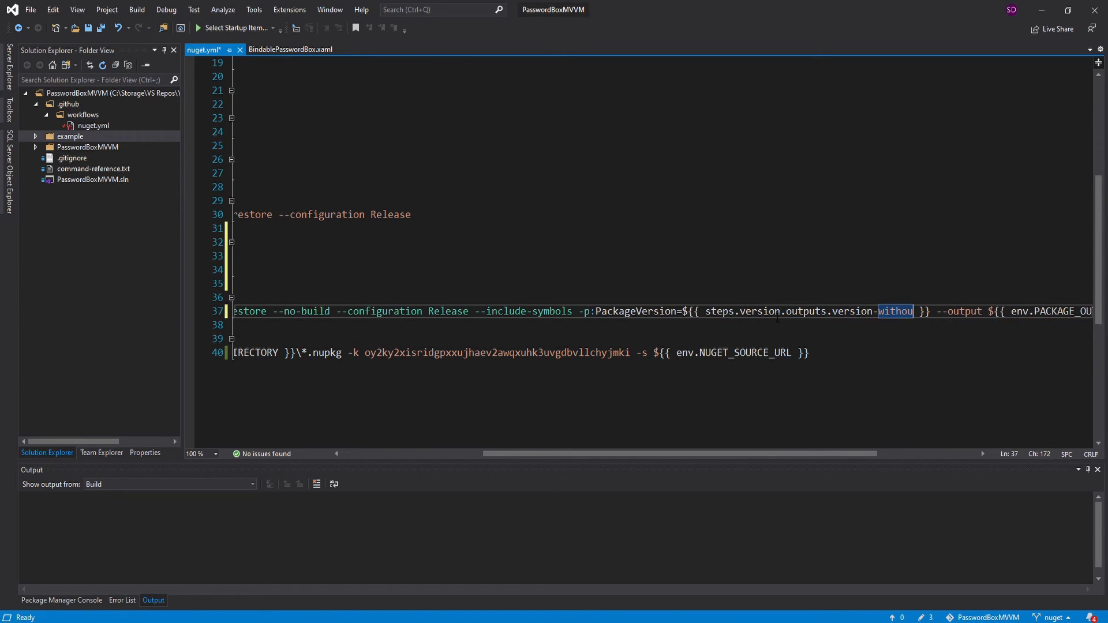
key(ctrl+s)
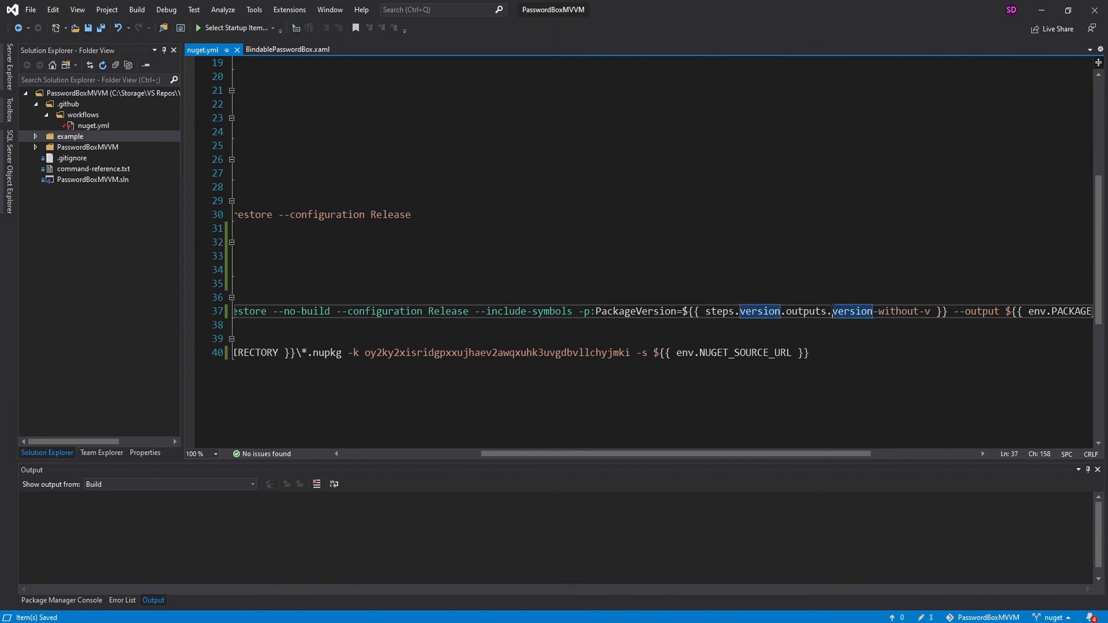
scroll(right, 3)
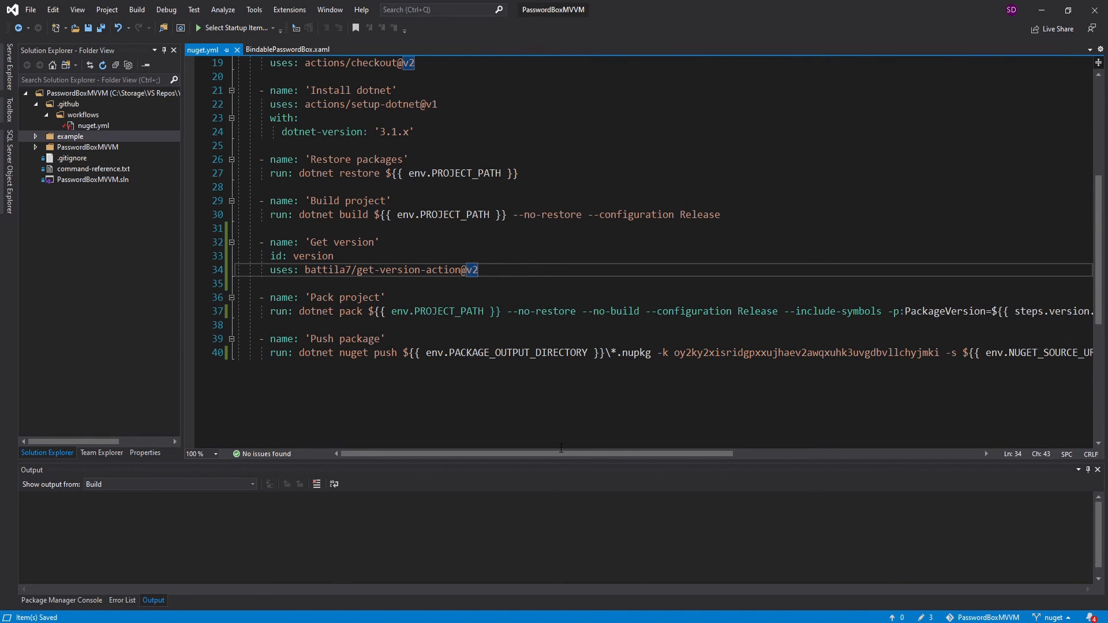
Delete the old v1.0.4 tag and recreate it on the latest commit
scroll(right, 3)
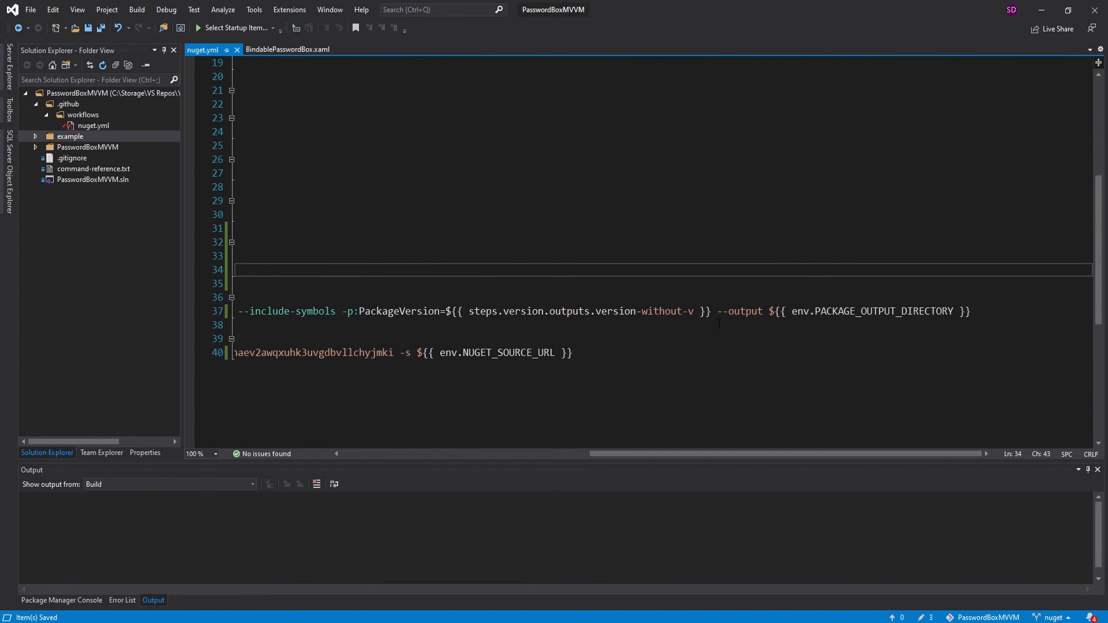
mouse_move(709, 454)
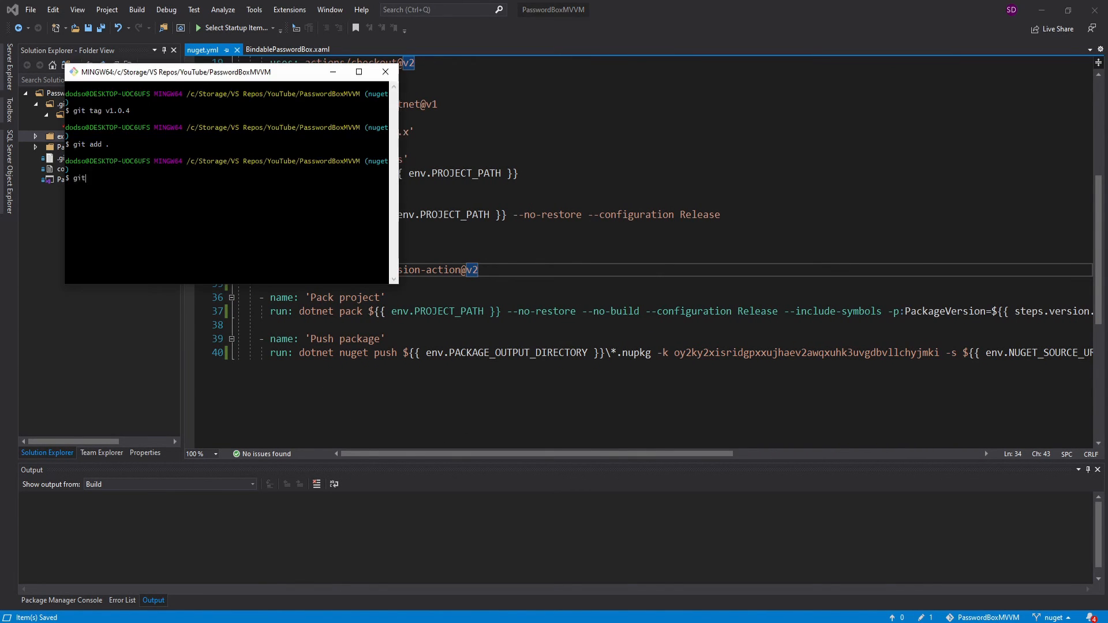
key(Return)
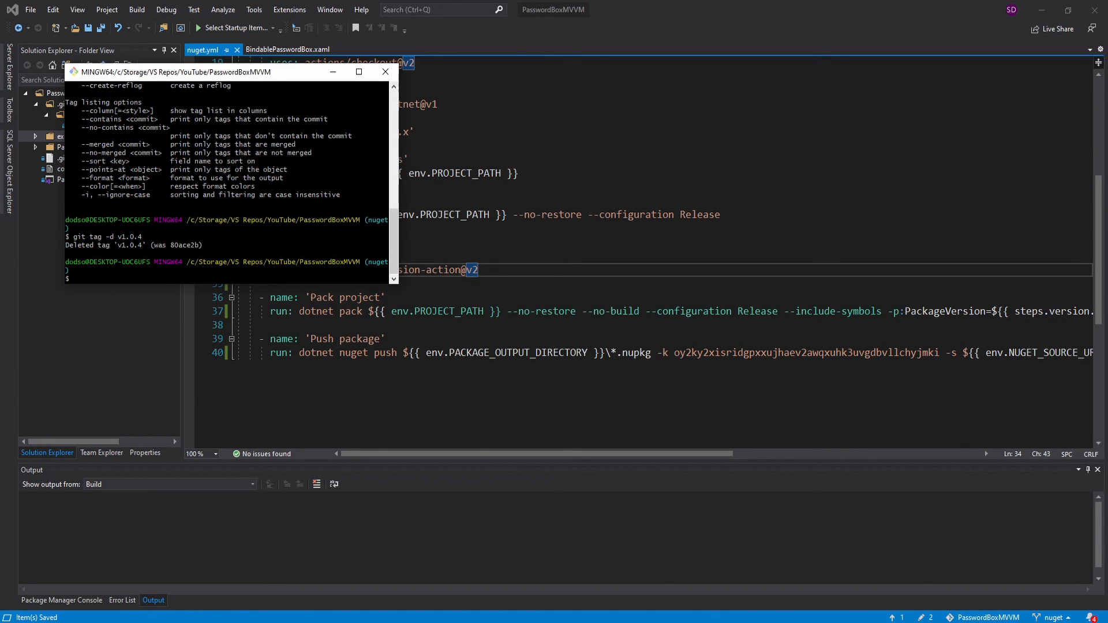
text(git)
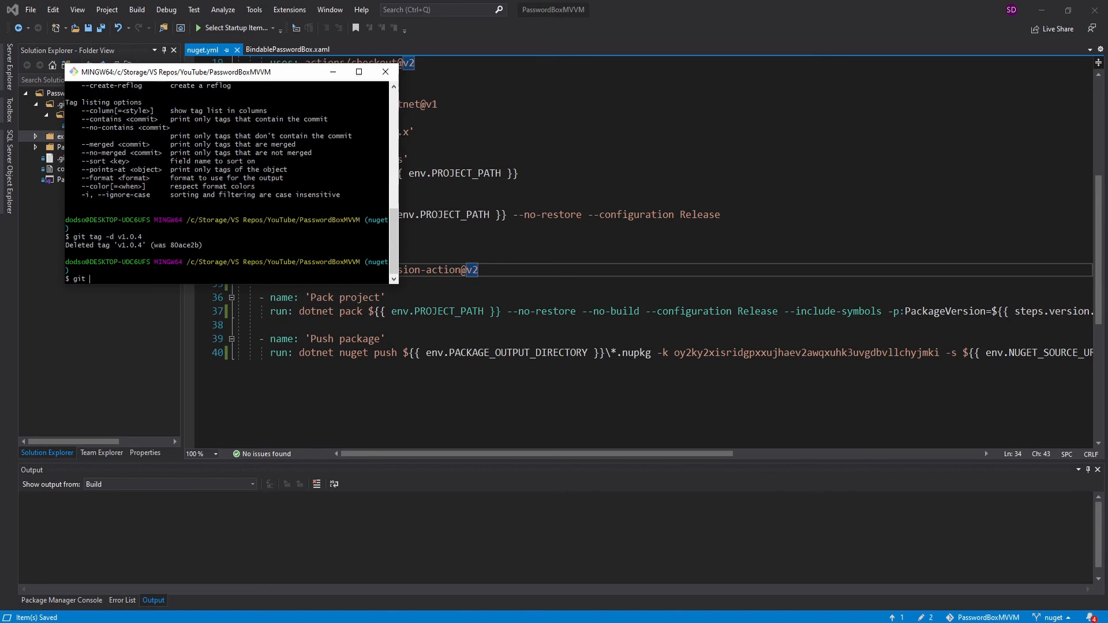
text(tag v)
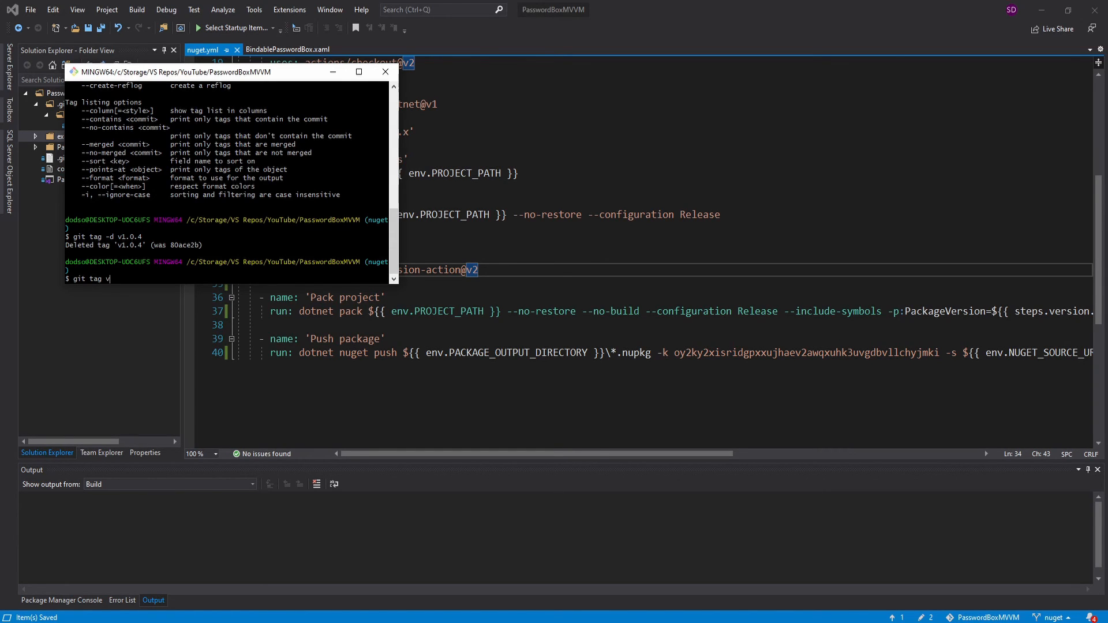
key(Return)
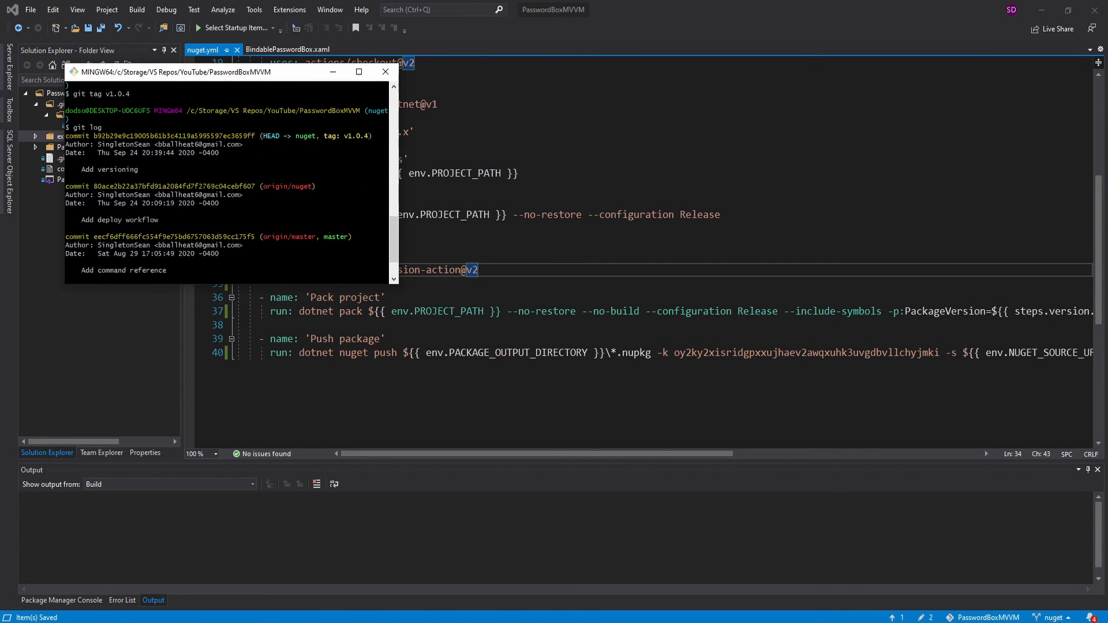
Push the v1.0.4 tag to origin with git push origin v1.0.4
scroll(down, 3)
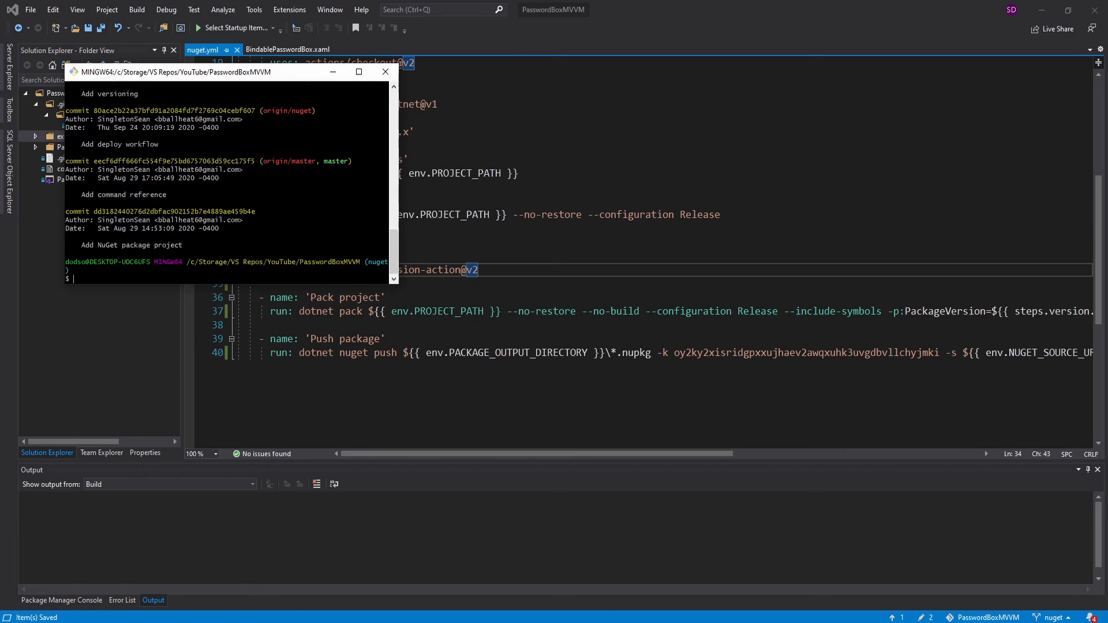
text(git push o)
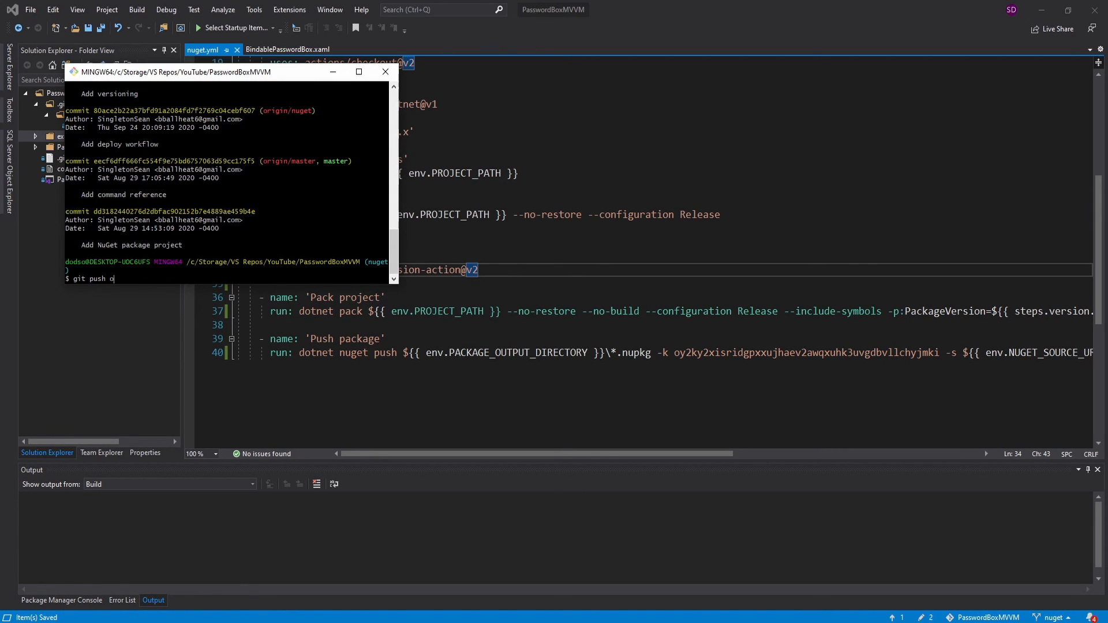
text(rigin v1.0.4)
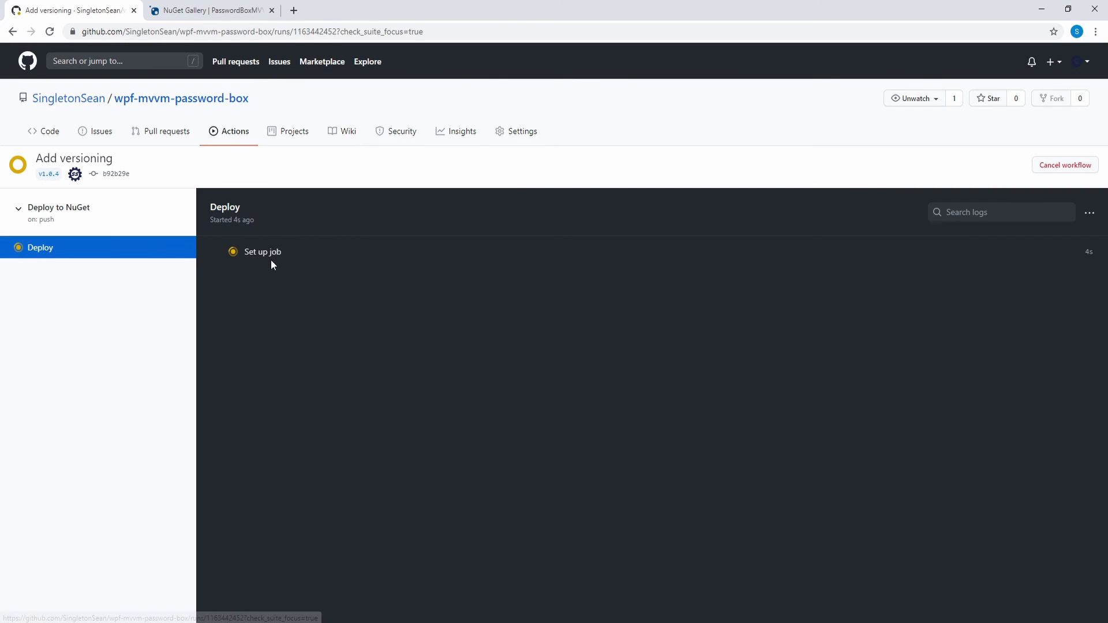
mouse_move(47, 174)
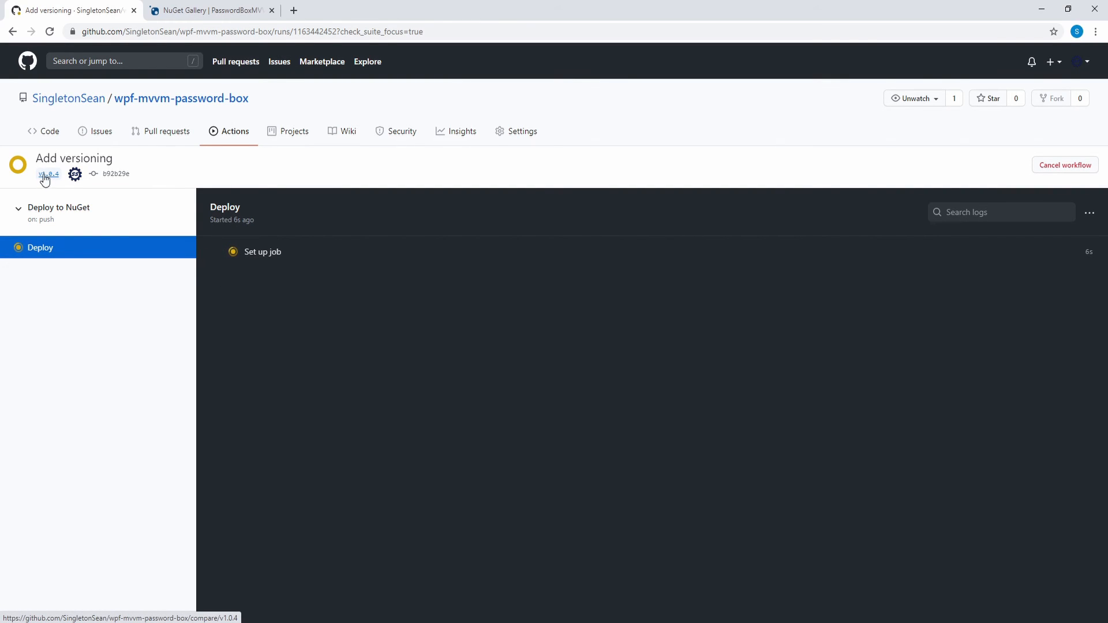
mouse_move(288, 274)
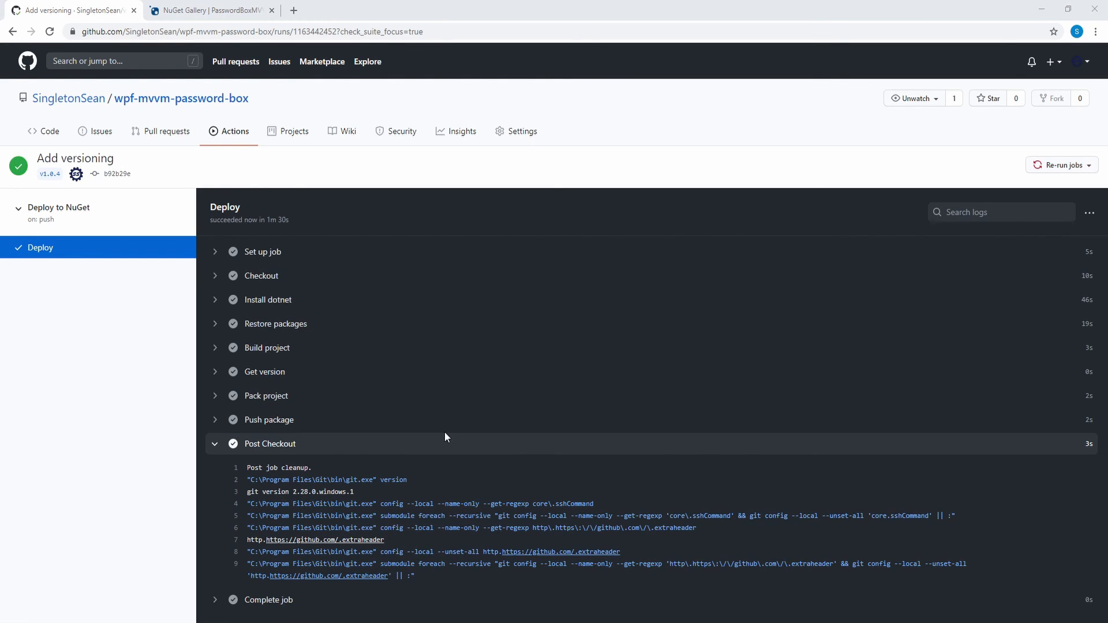
mouse_move(285, 422)
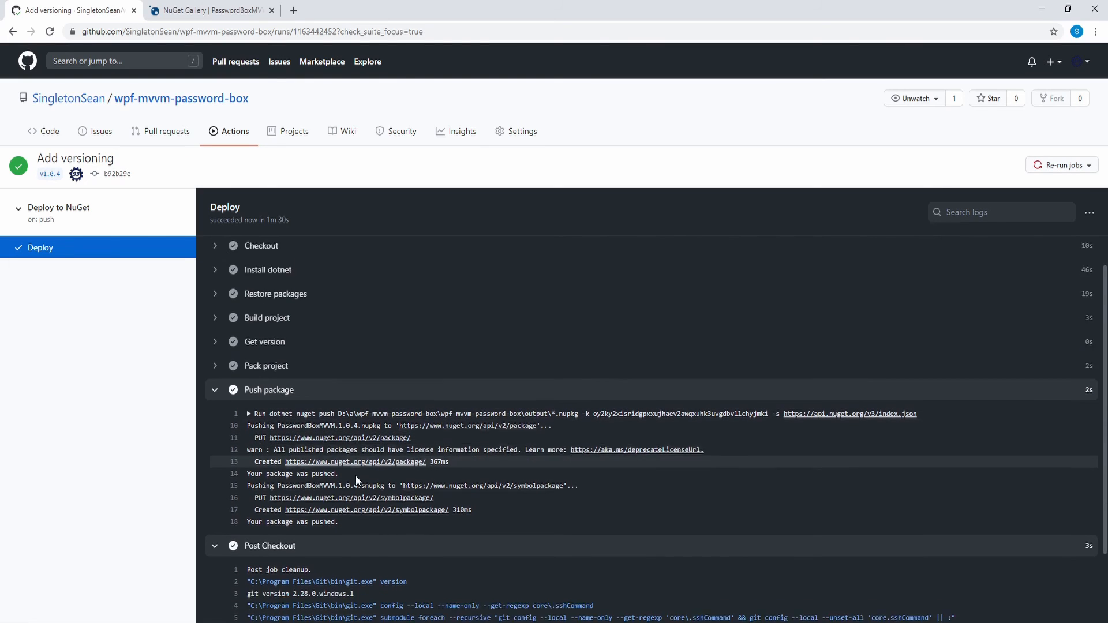
Check that the NuGet package page lists version 1.0.4 as validating
click(209, 10)
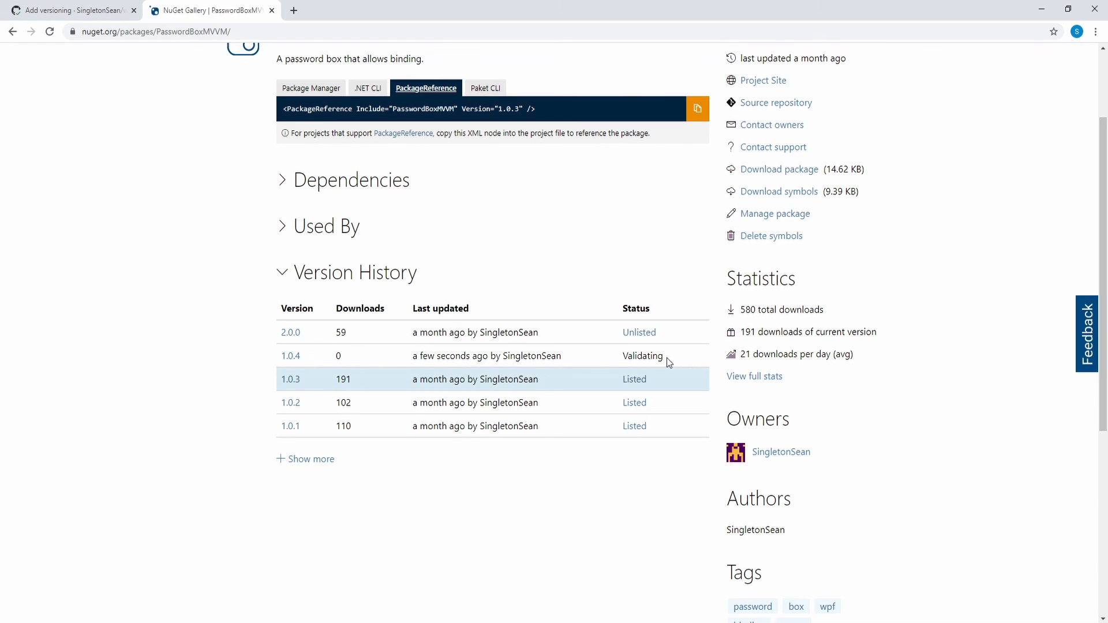
mouse_move(442, 603)
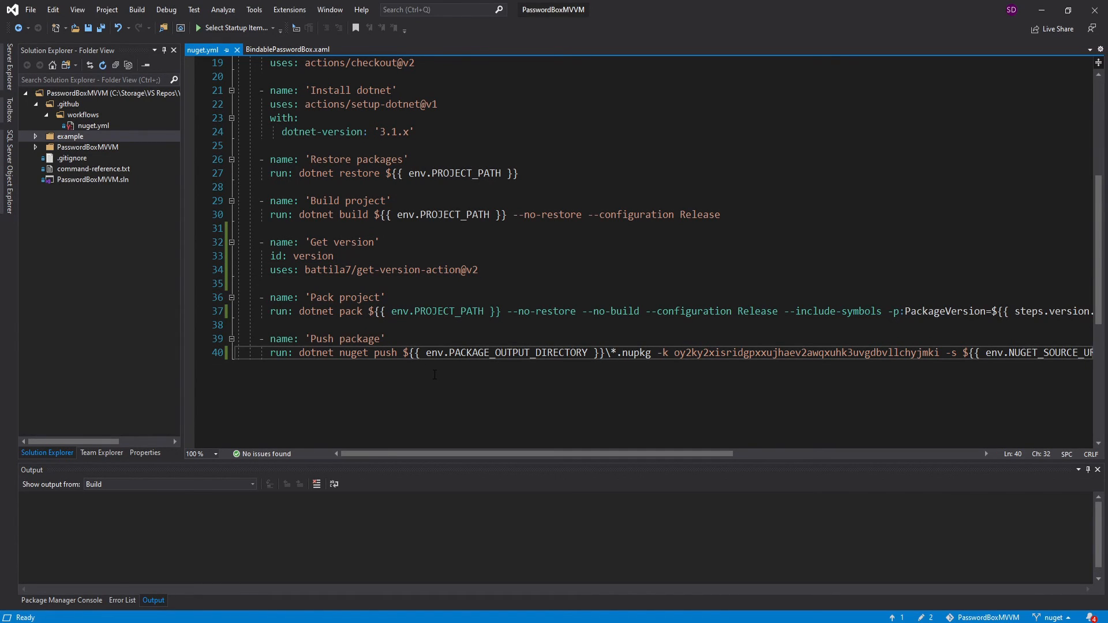
scroll(up, 3)
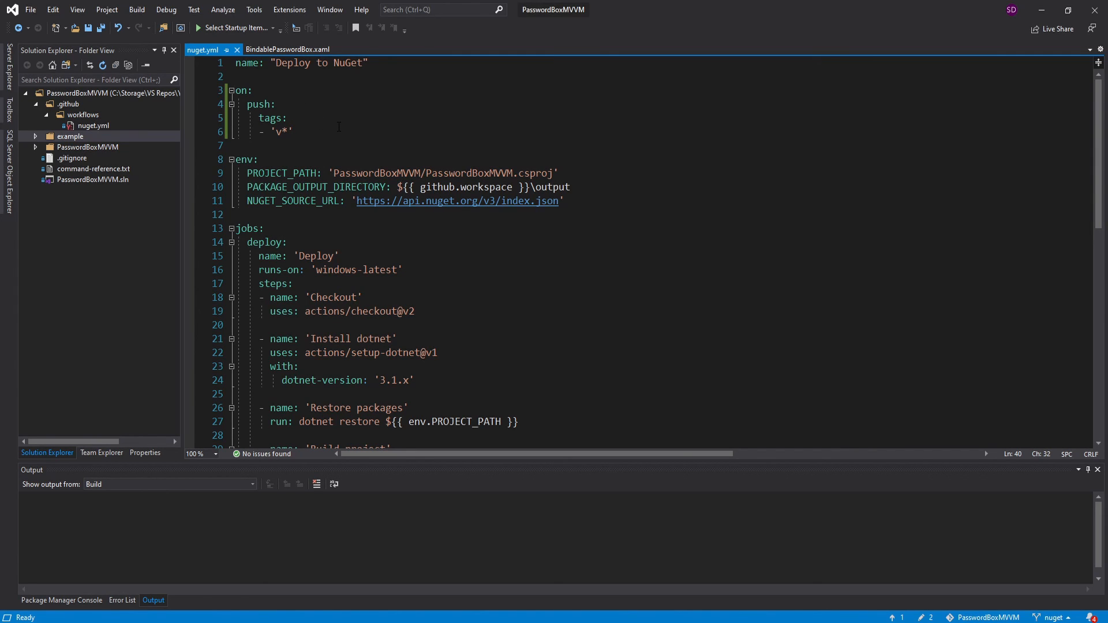
scroll(down, 3)
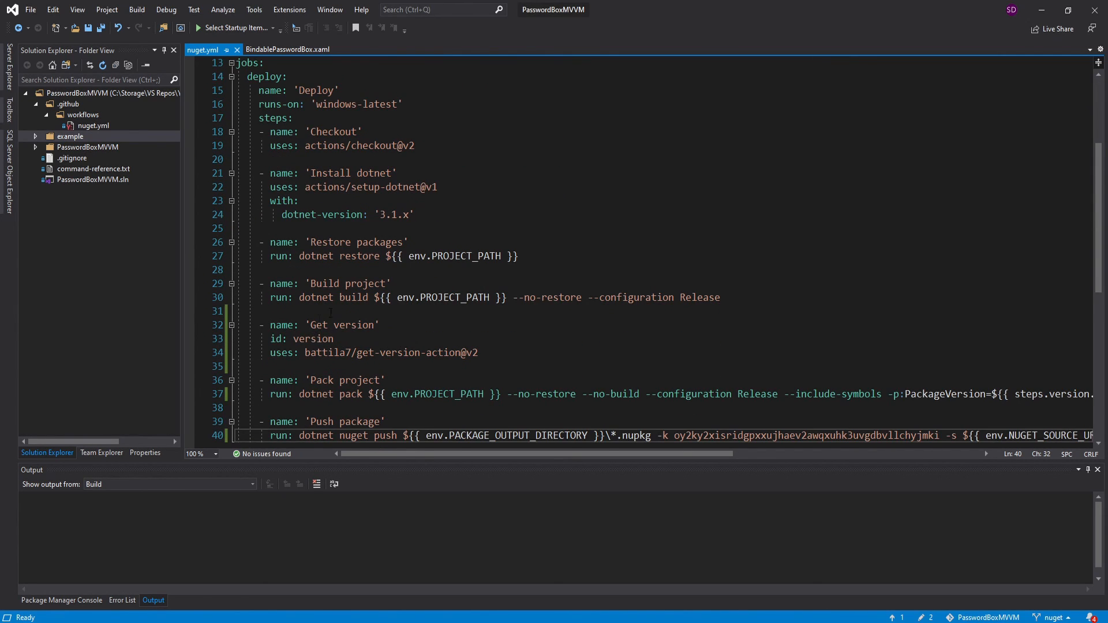
scroll(down, 3)
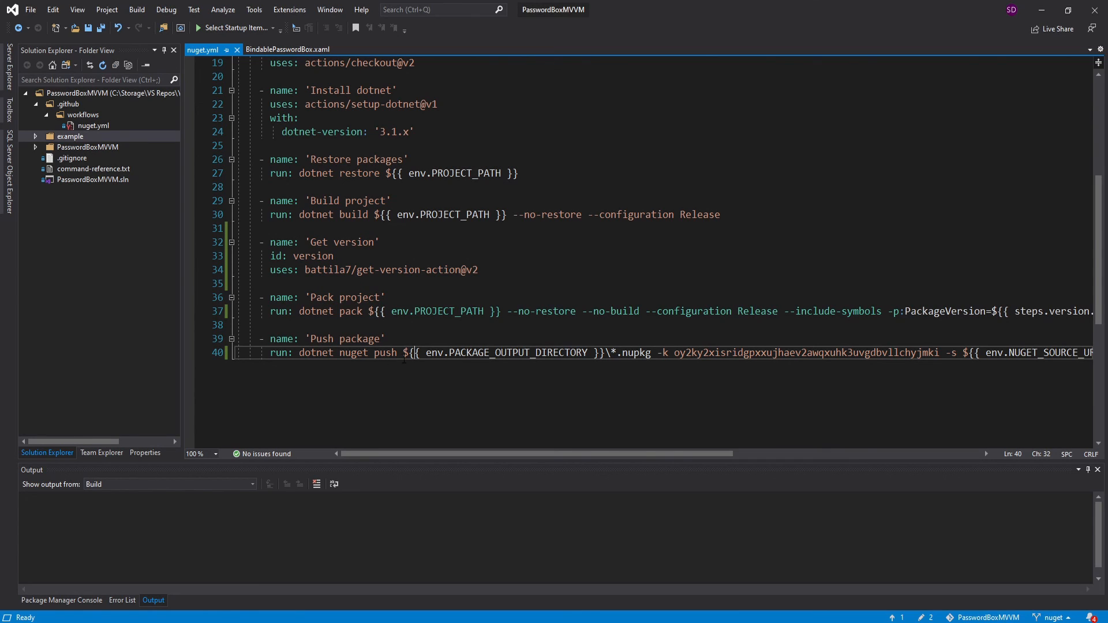
scroll(up, 3)
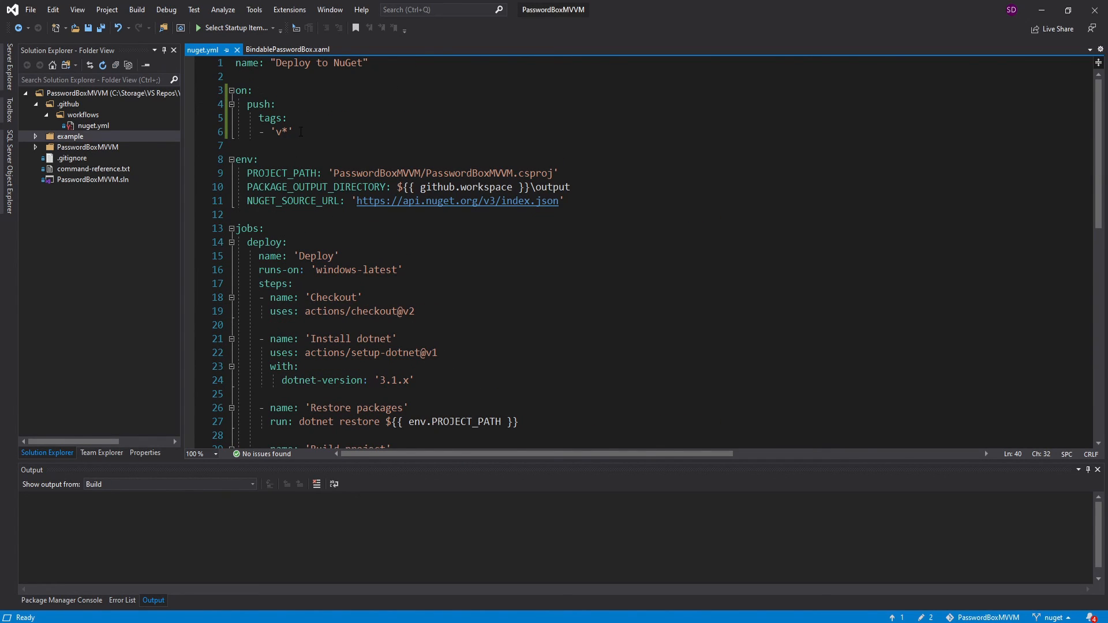
double_click(259, 104)
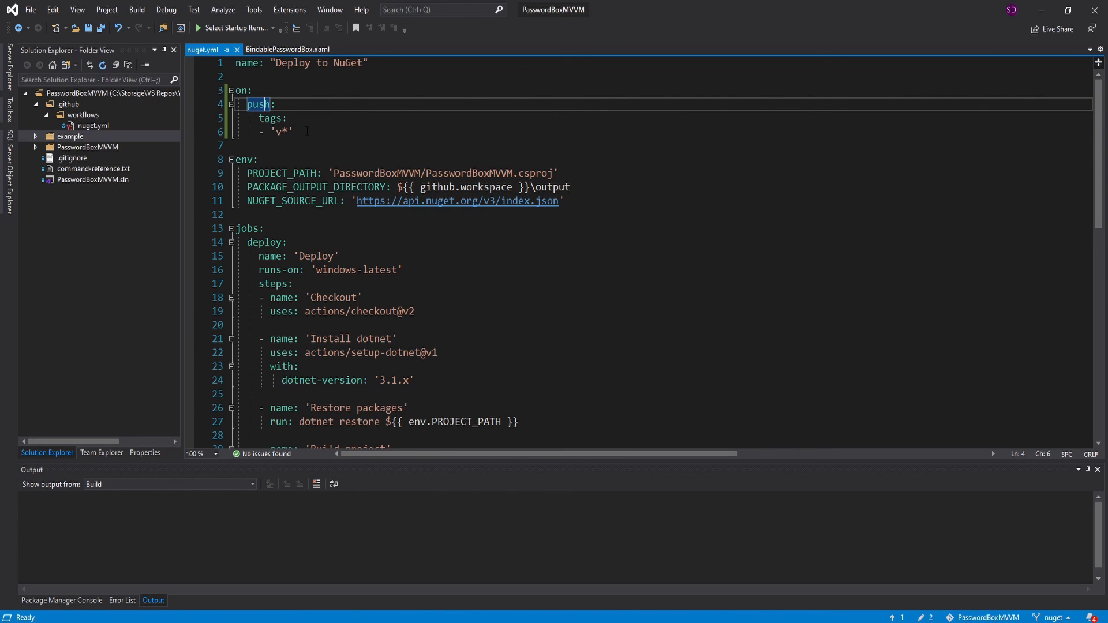
scroll(down, 3)
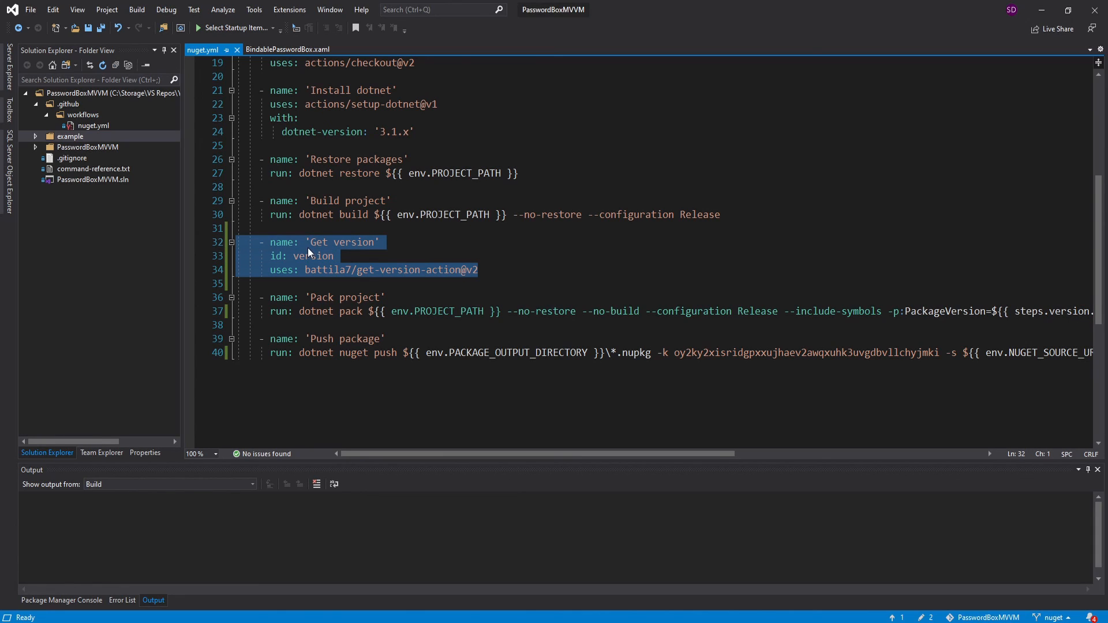
mouse_move(655, 263)
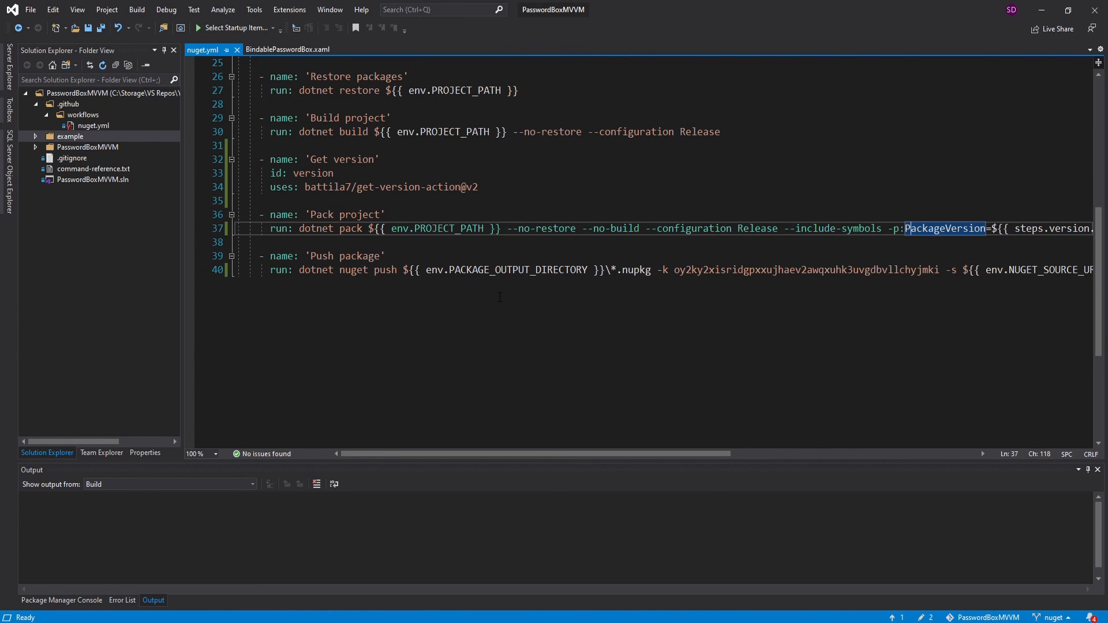
scroll(up, 3)
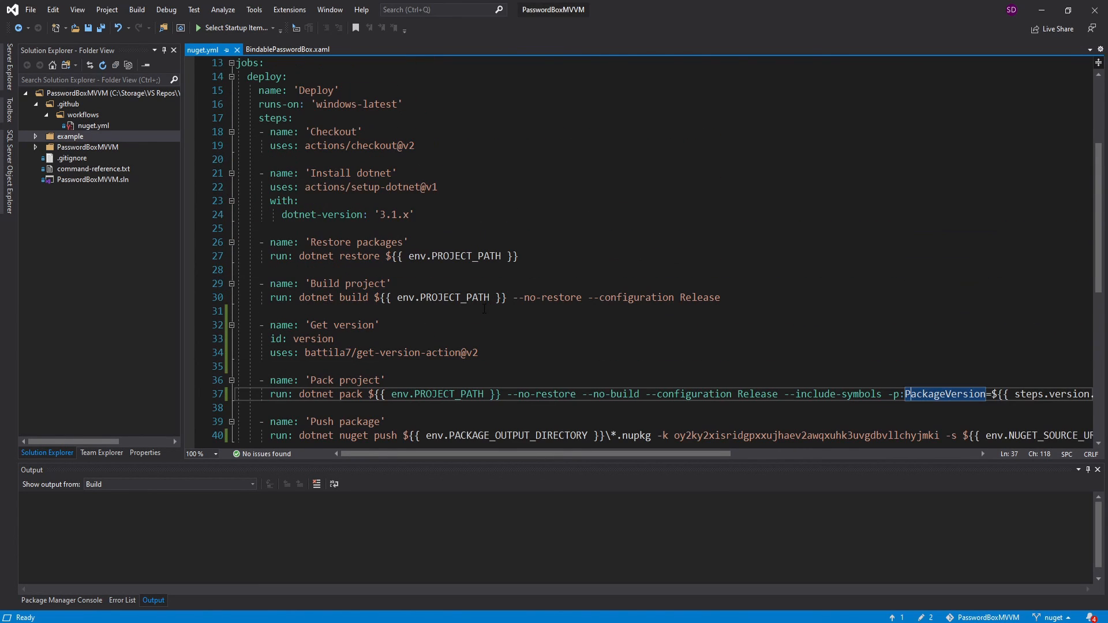
scroll(up, 3)
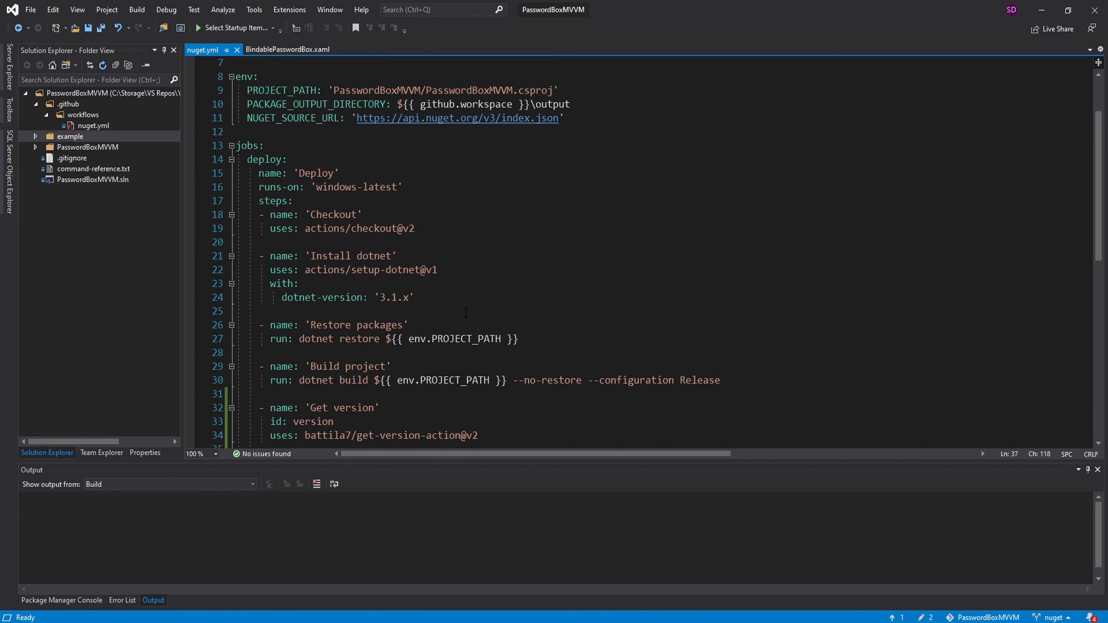
scroll(up, 3)
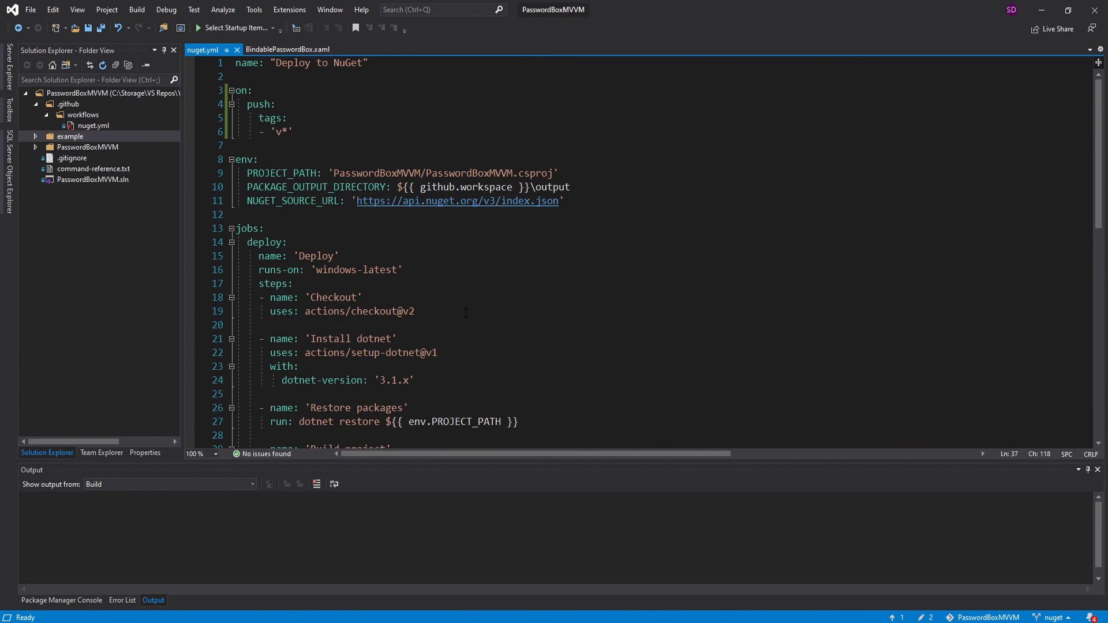
mouse_move(496, 315)
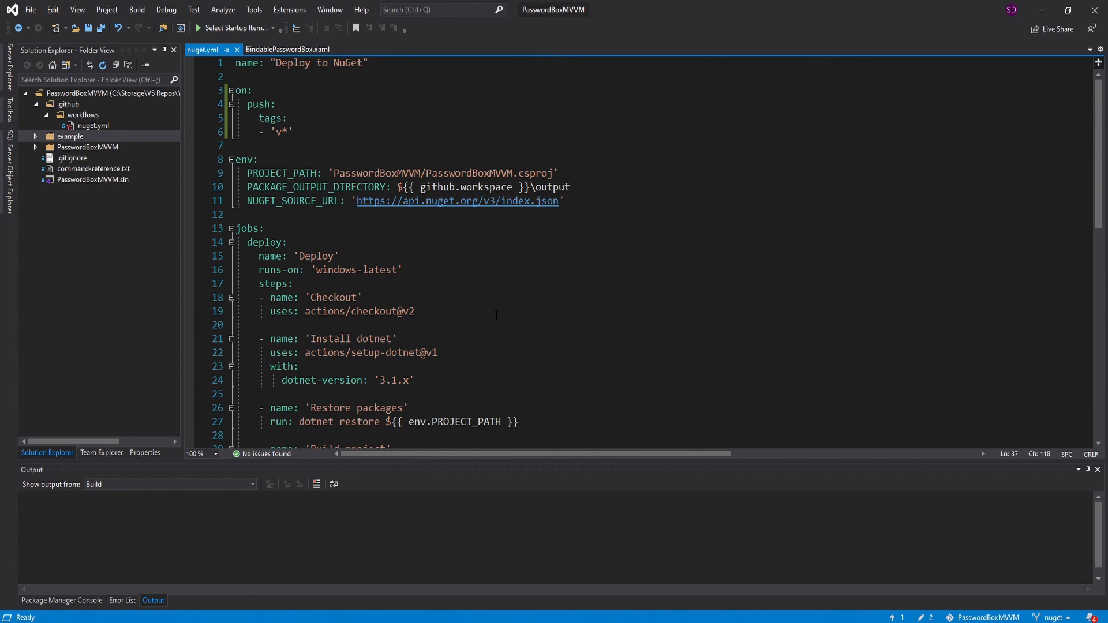